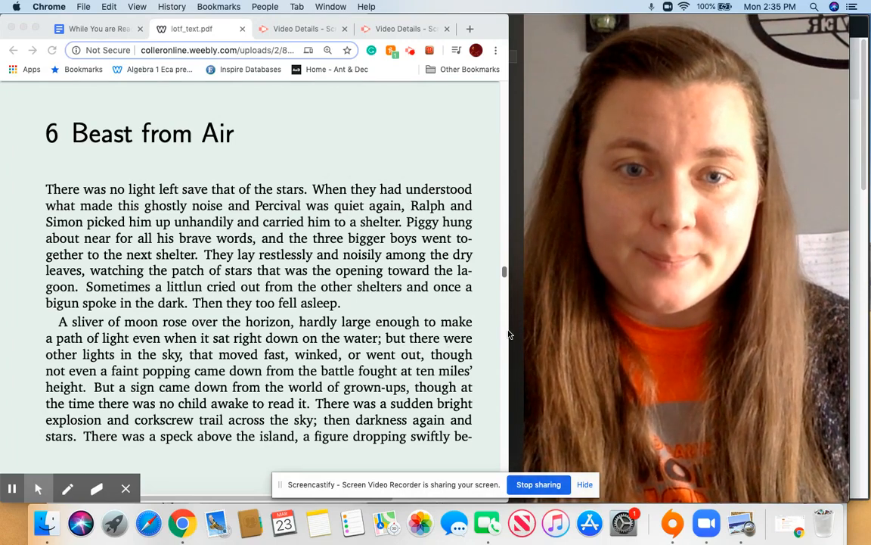
mouse_move(508, 326)
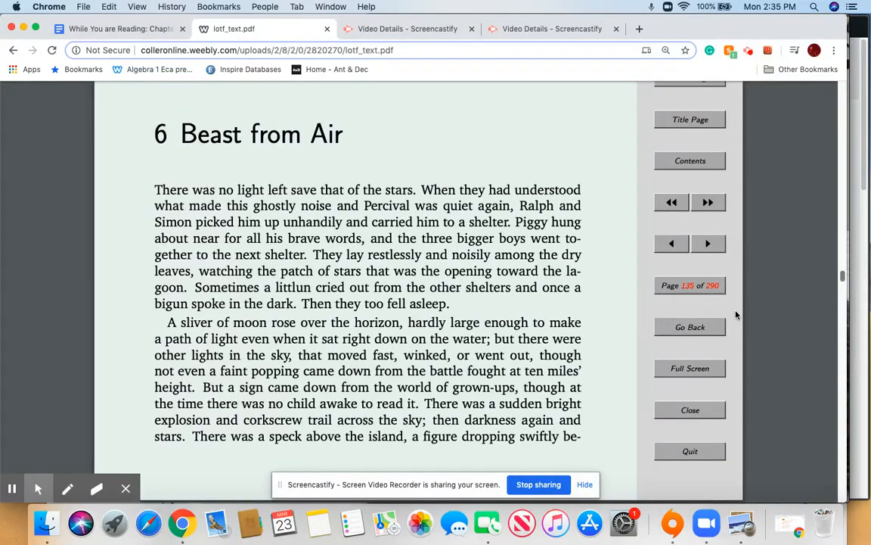
mouse_move(768, 246)
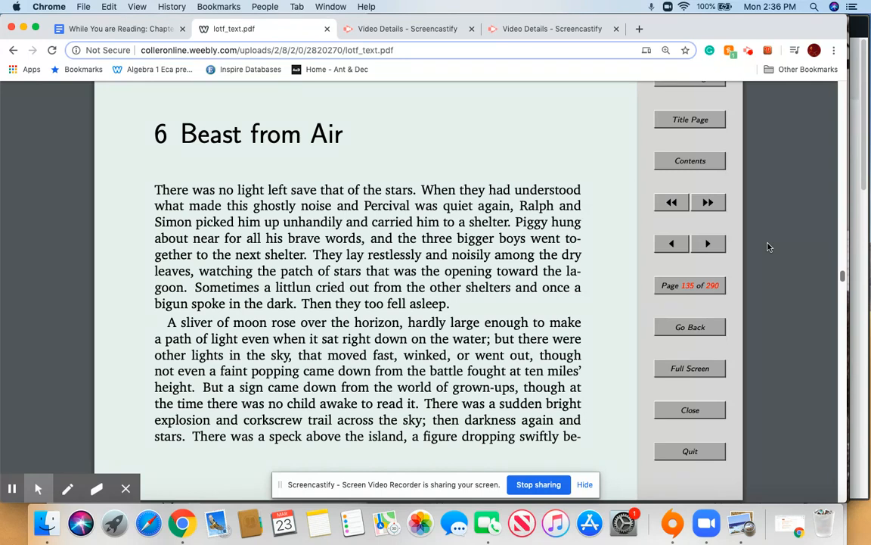
mouse_move(777, 280)
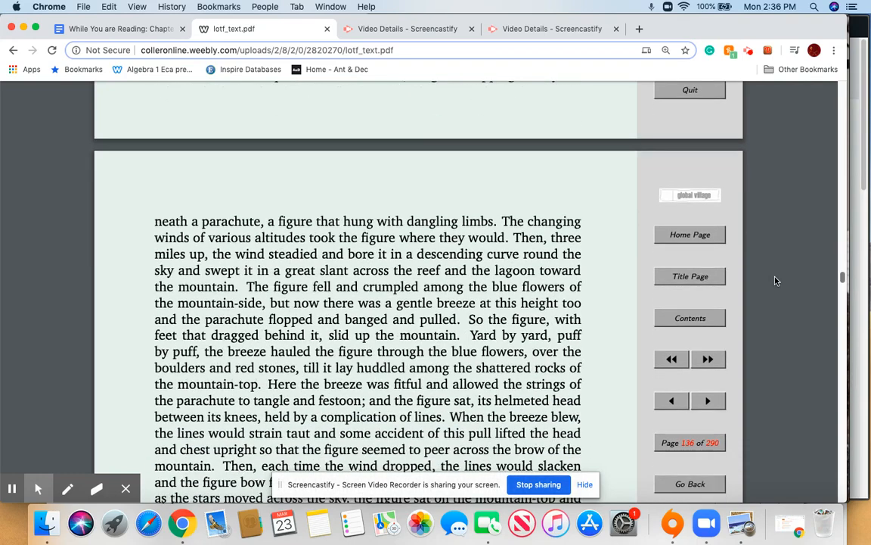
Scroll page 136 down to the early-morning paragraph where the twins are on fire duty.
scroll("down", 3)
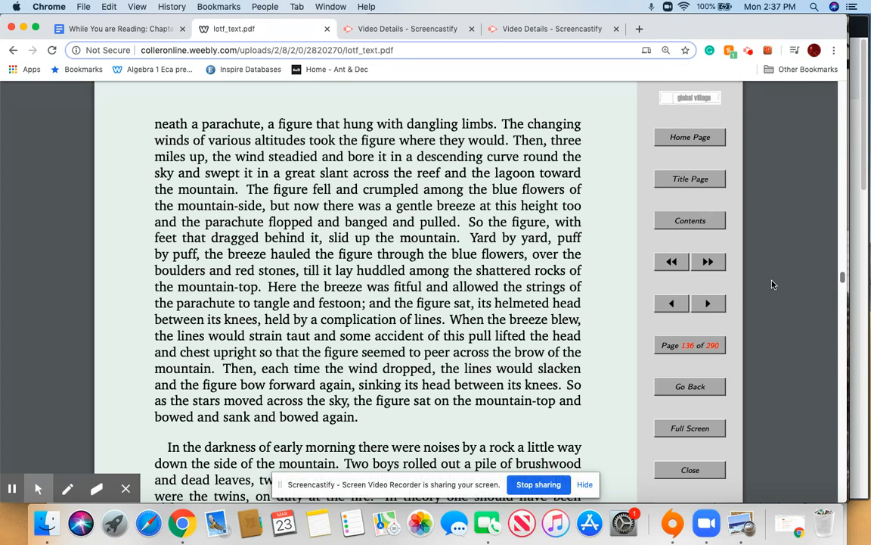
mouse_move(830, 310)
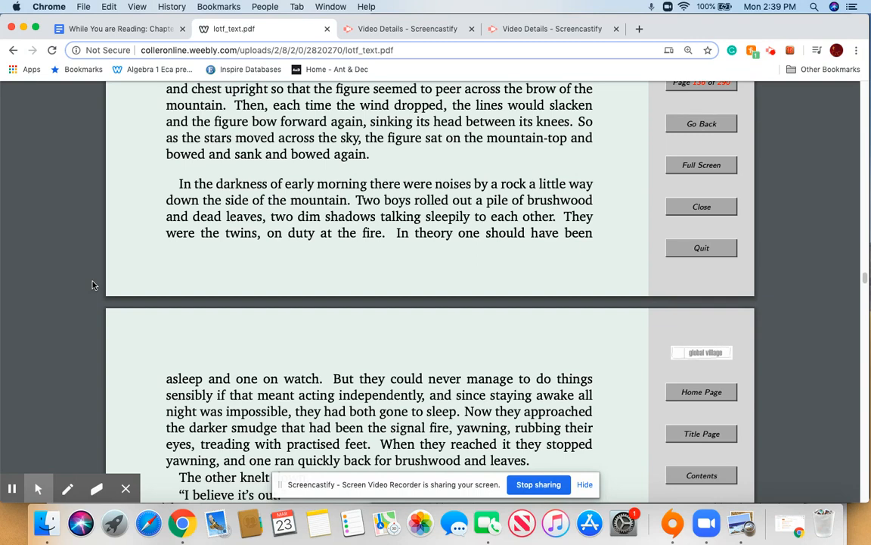
Scroll page 137 down to Sam and Eric relighting the signal fire and piling on branches.
scroll("down", 3)
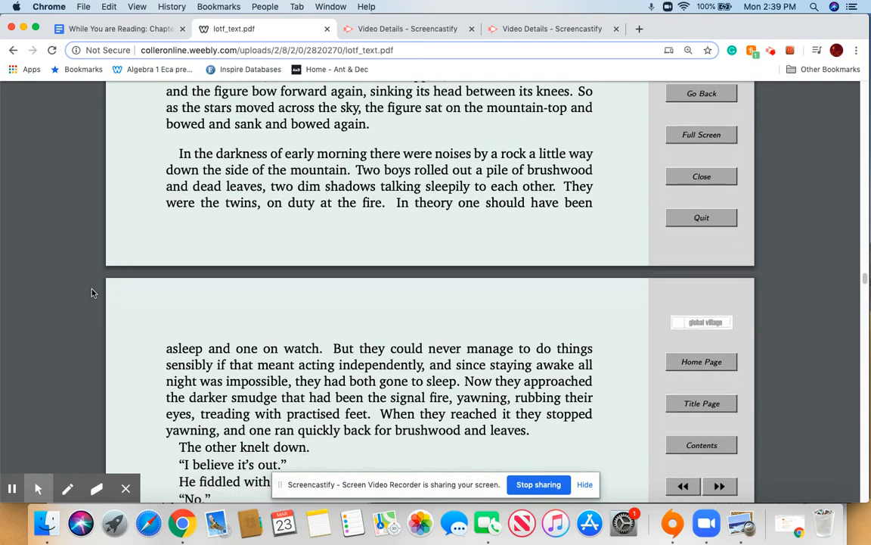
scroll("down", 3)
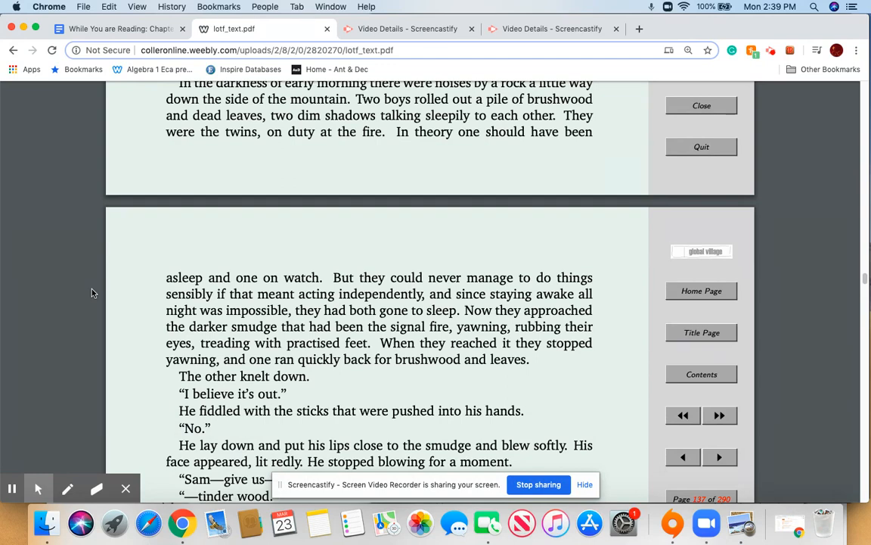
scroll("down", 3)
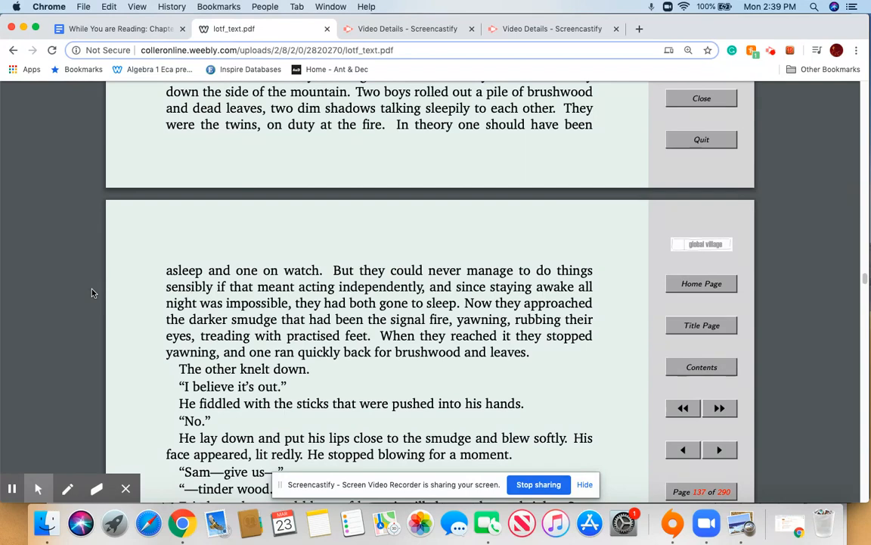
scroll("down", 3)
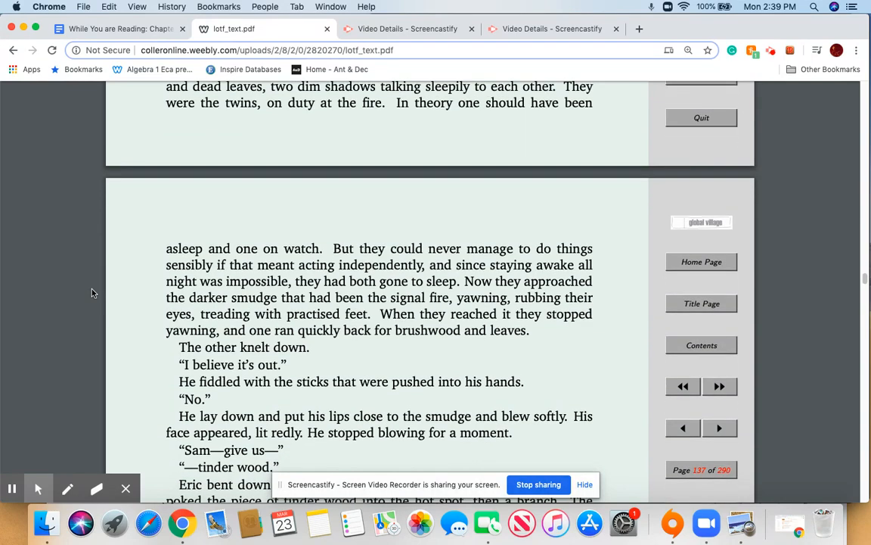
scroll("down", 3)
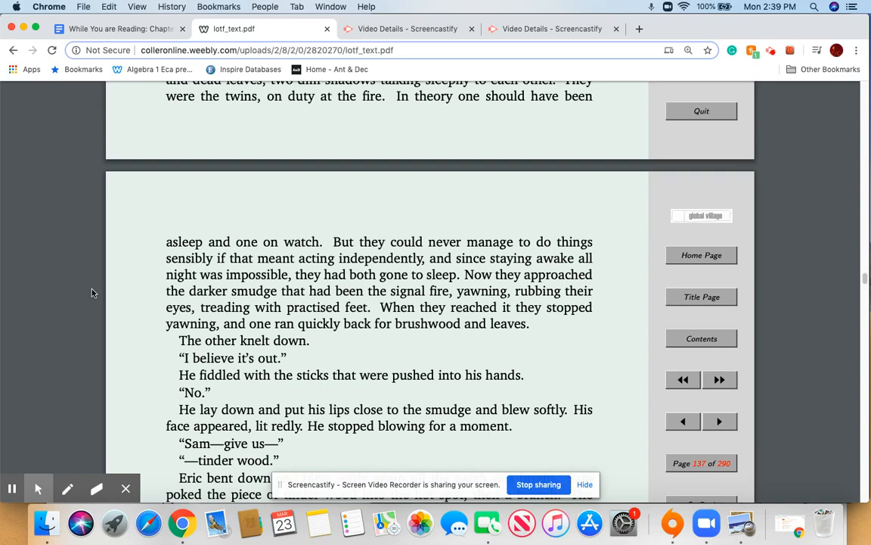
scroll("down", 3)
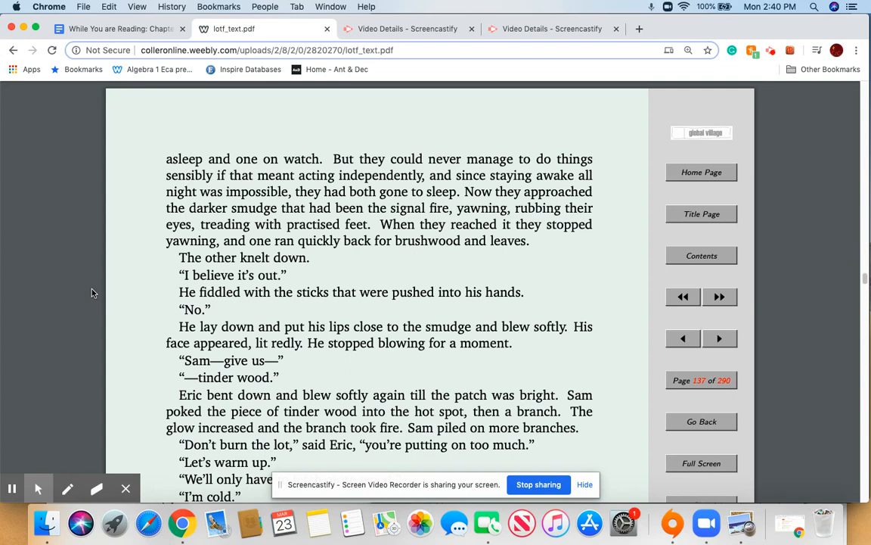
Scroll page 138 down to the twins warming themselves by the rebuilt fire.
scroll("down", 3)
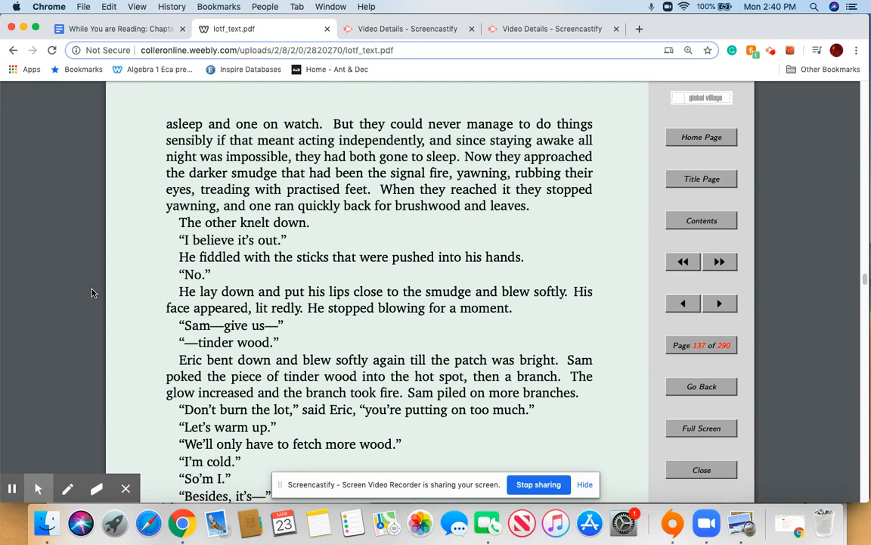
scroll("down", 3)
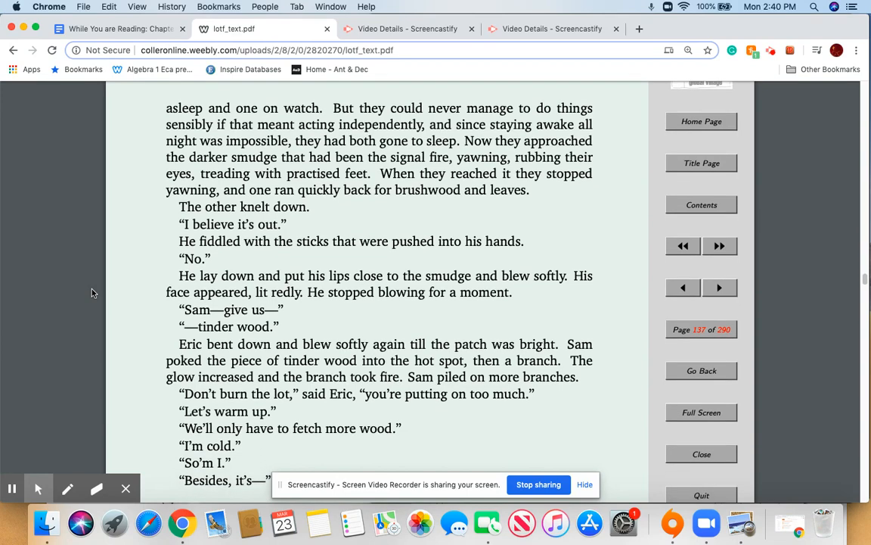
scroll("down", 3)
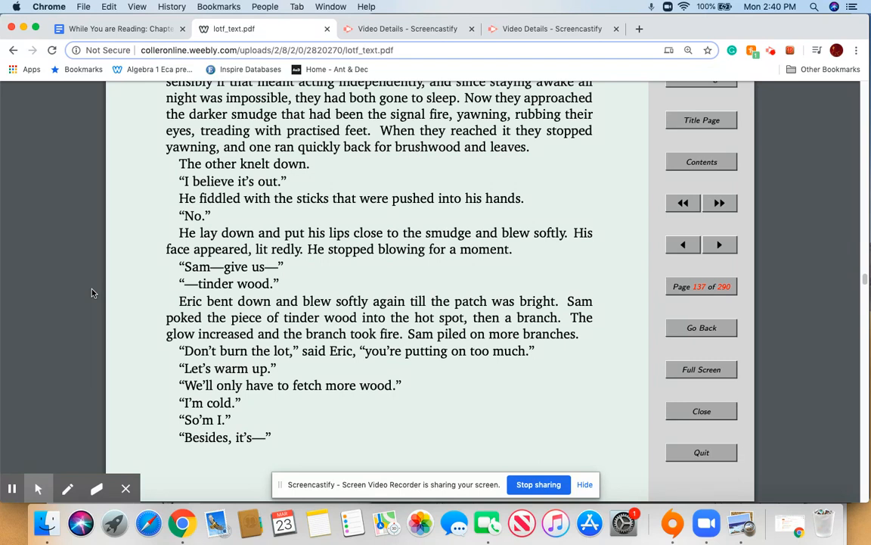
mouse_move(88, 293)
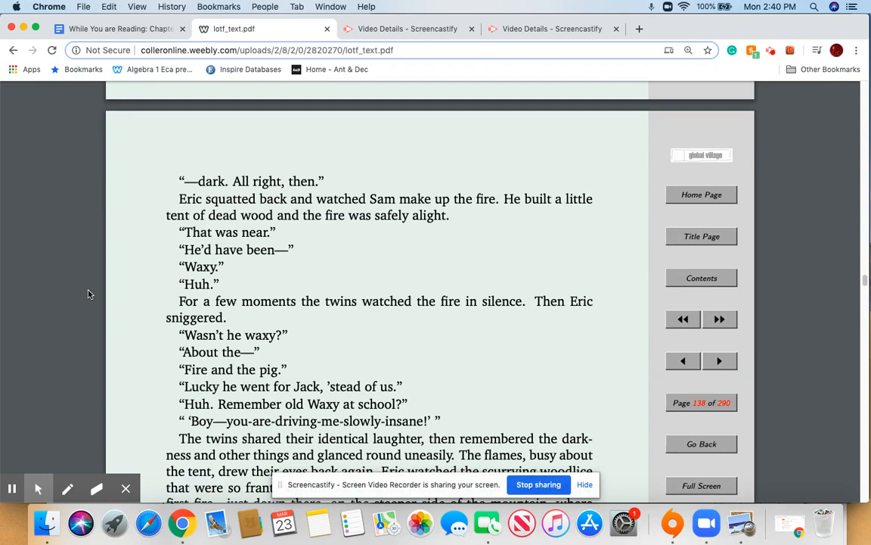
scroll("down", 3)
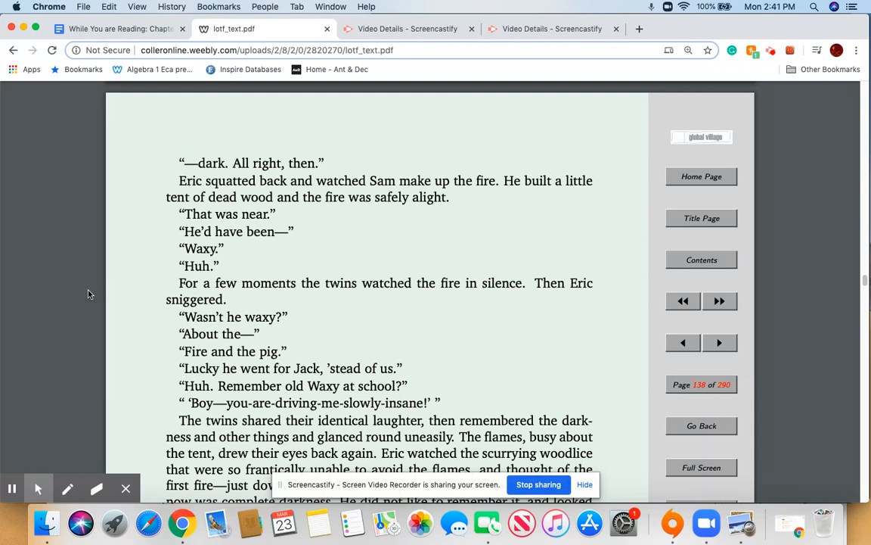
scroll("down", 3)
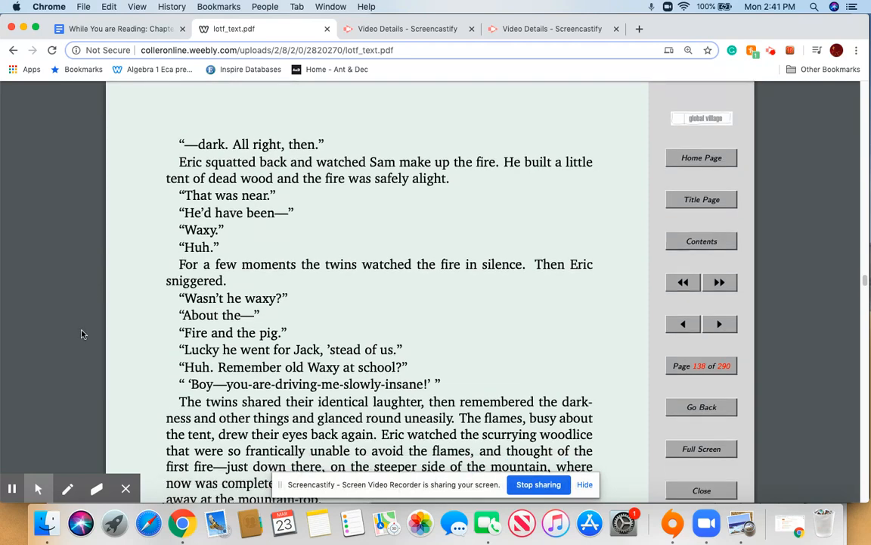
scroll("down", 3)
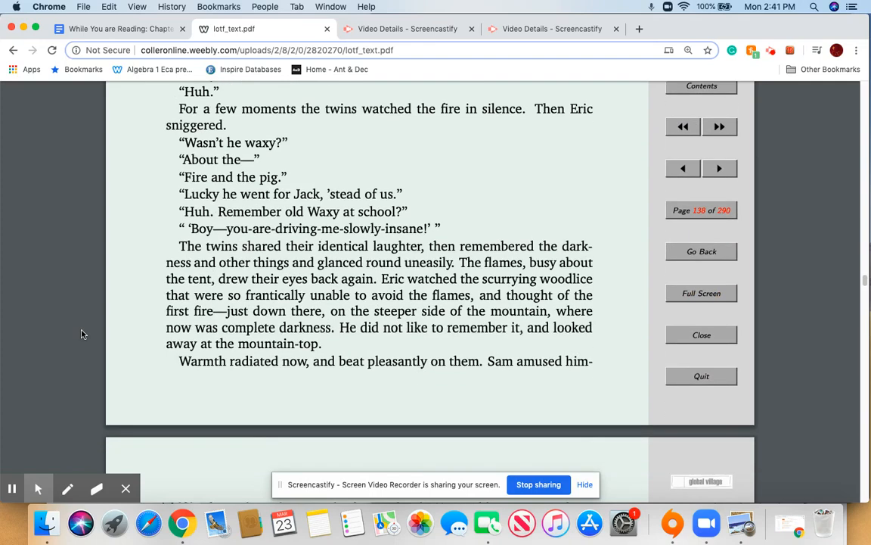
scroll("down", 3)
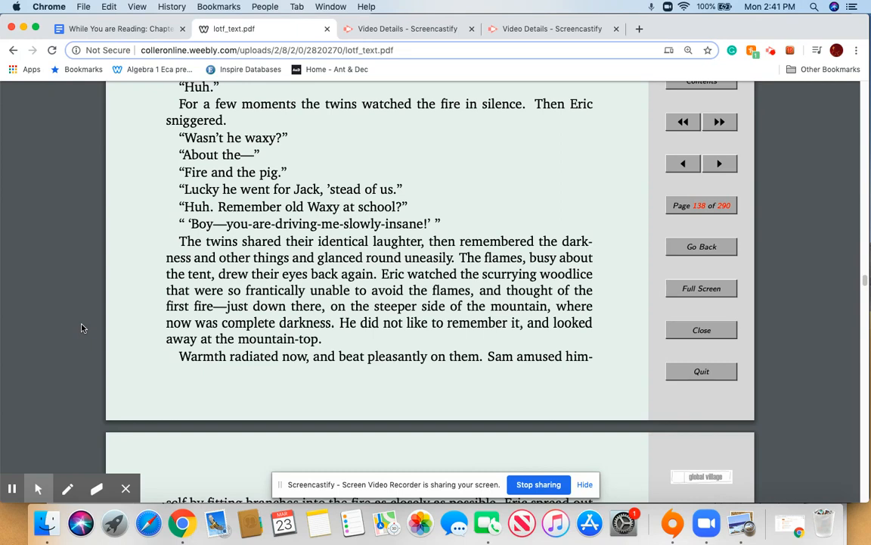
Scroll past the page break to page 139 where the twins freeze at something beyond the fire.
scroll("down", 3)
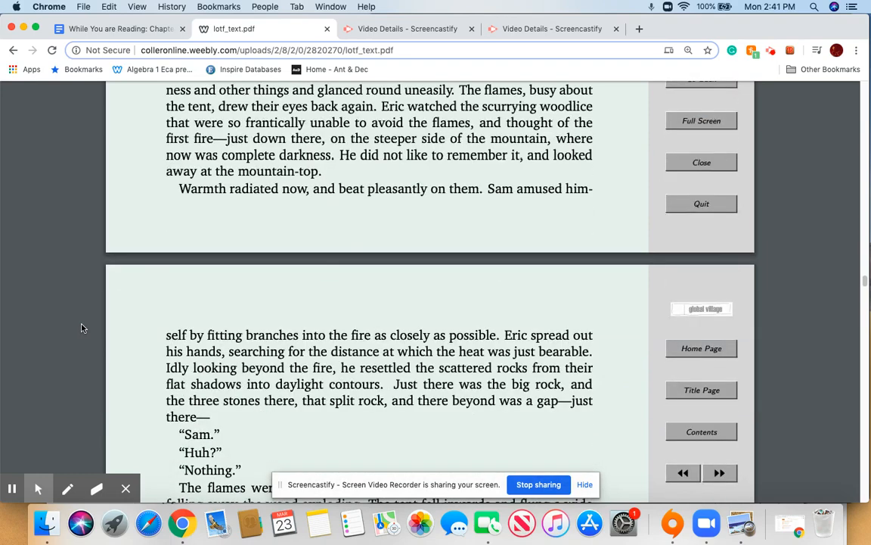
scroll("down", 3)
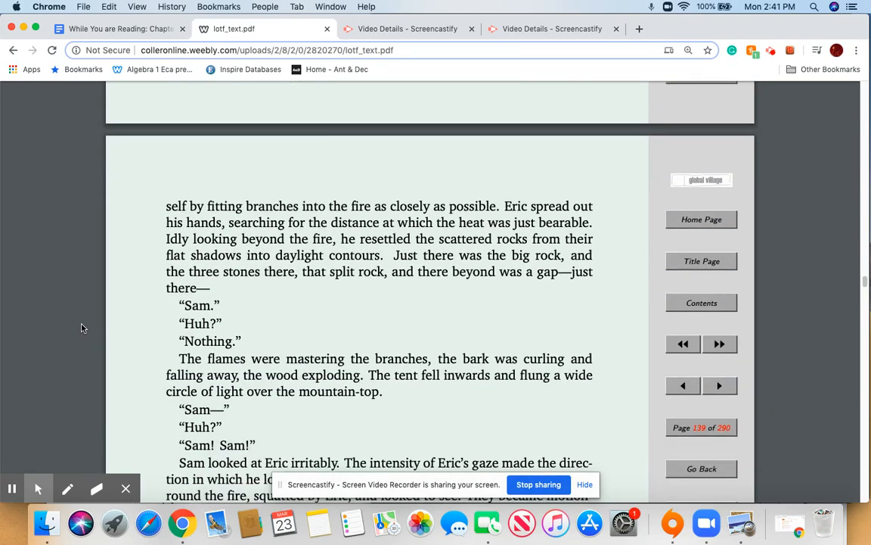
scroll("down", 3)
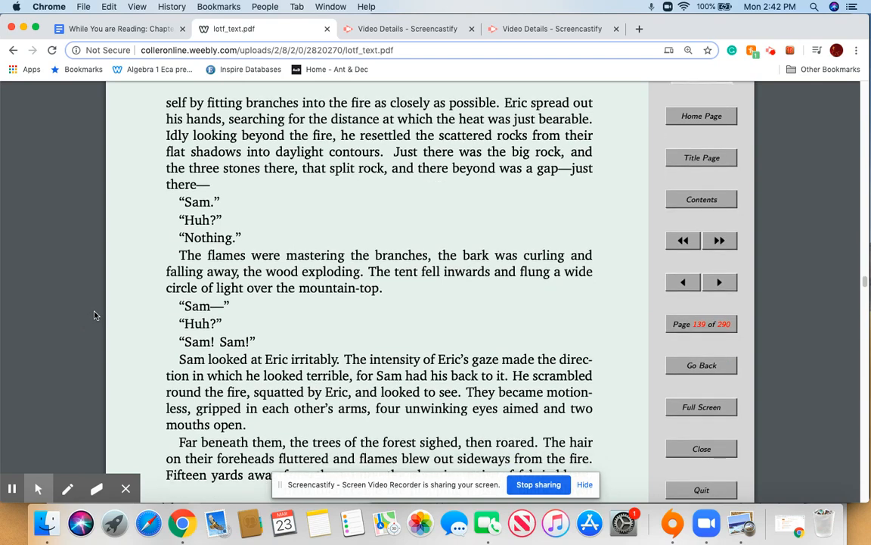
Scroll through page 139 to the top of page 140 with the terrified twins crouching by the fire.
scroll("down", 3)
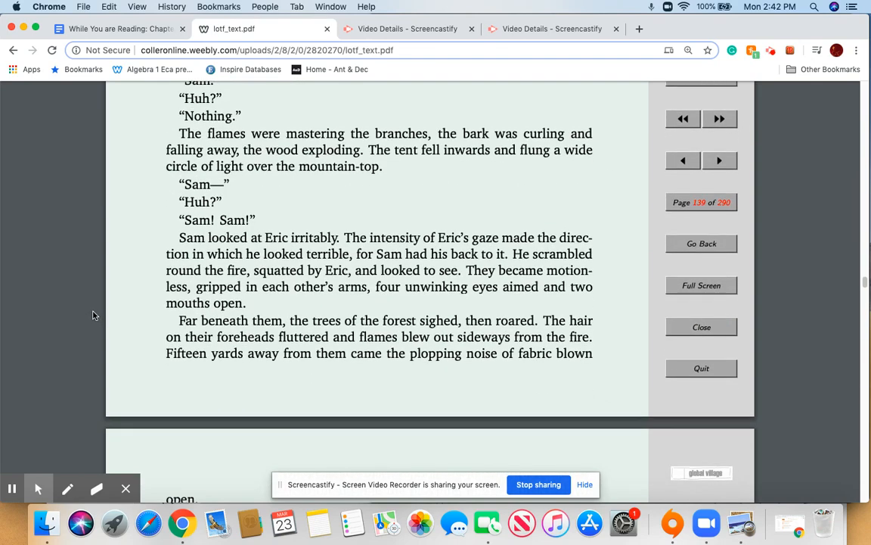
scroll("down", 3)
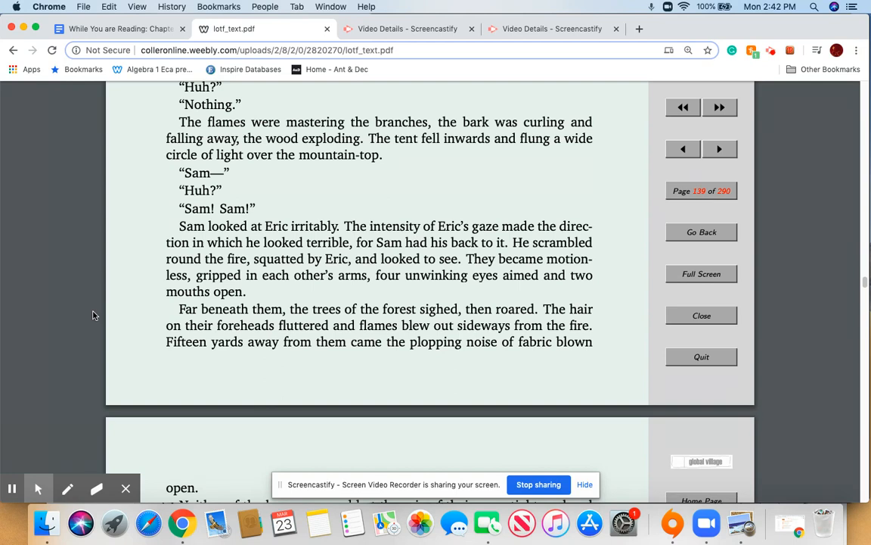
scroll("down", 3)
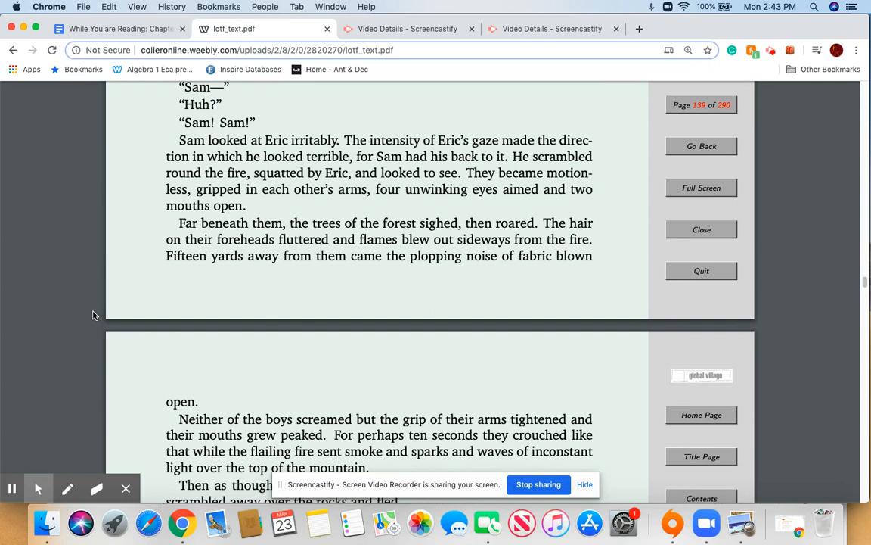
mouse_move(112, 295)
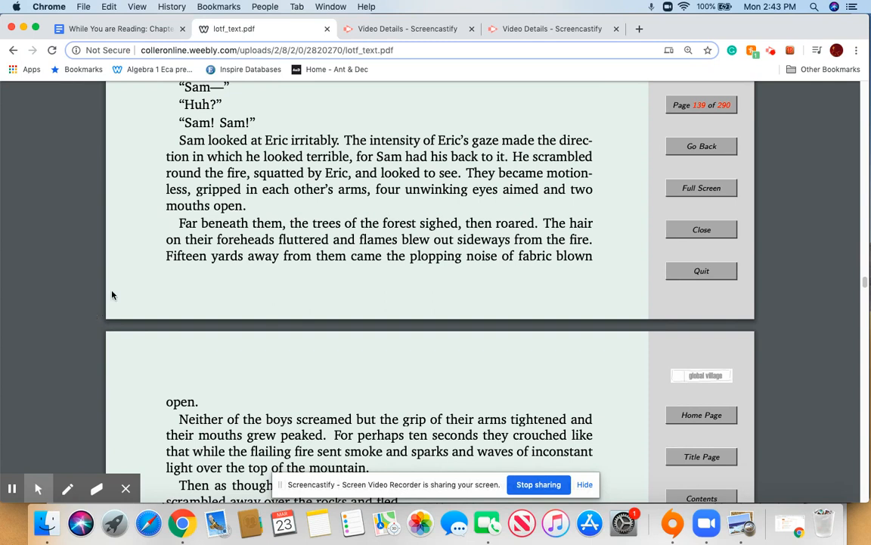
left_click_drag(179, 223, 537, 222)
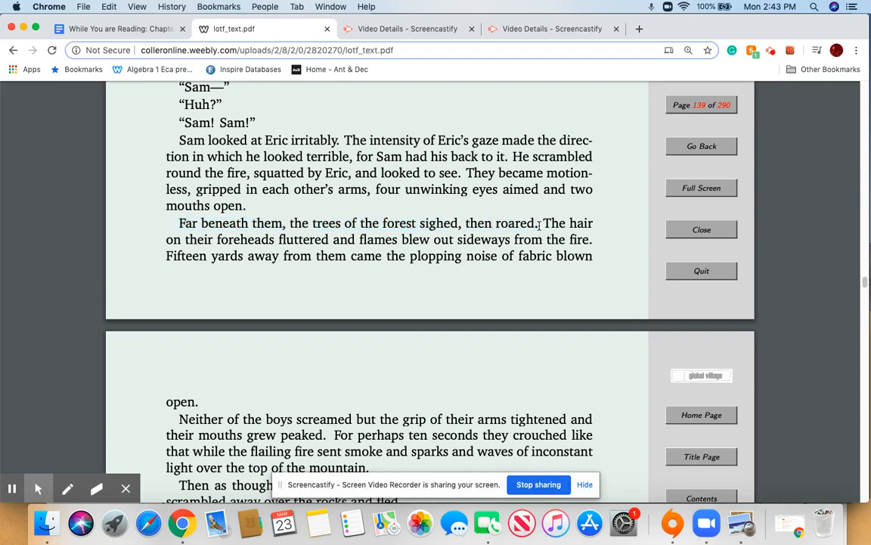
mouse_move(249, 256)
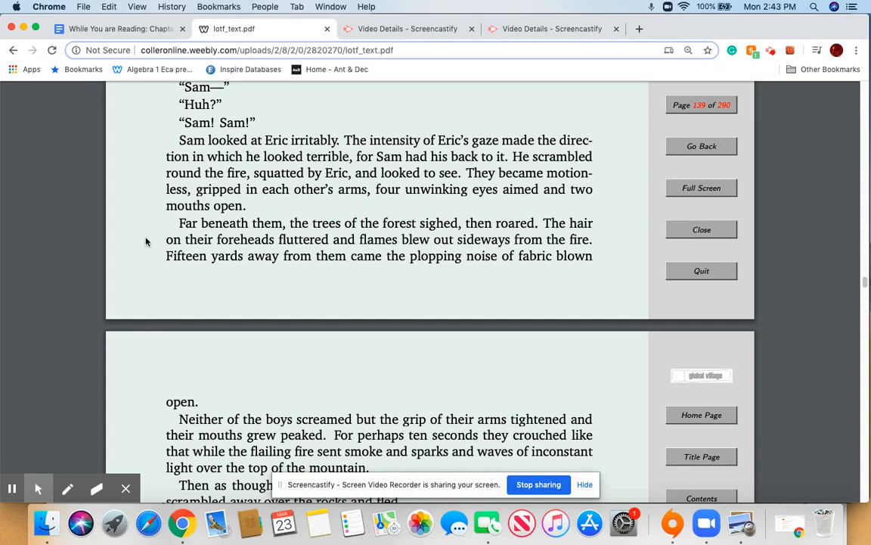
Scroll through page 140 while reading the twins' terrified warning aloud.
scroll("down", 3)
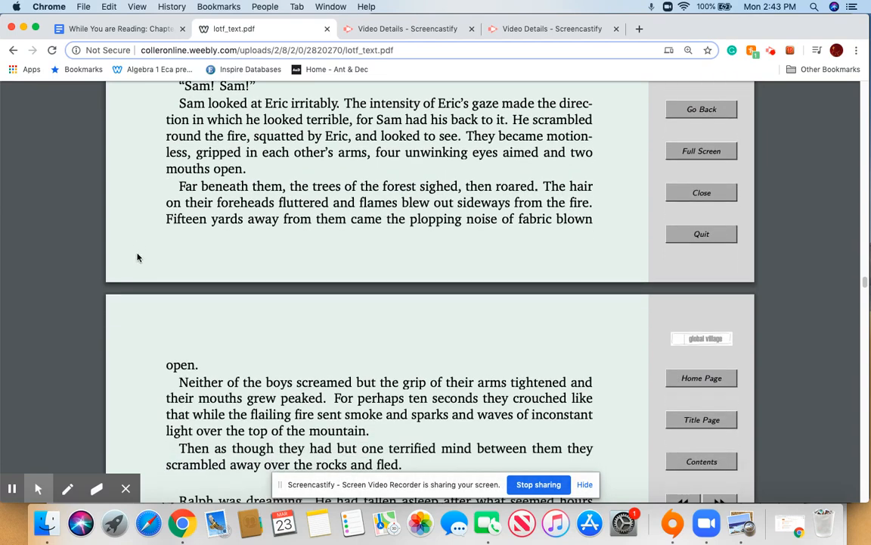
scroll("down", 3)
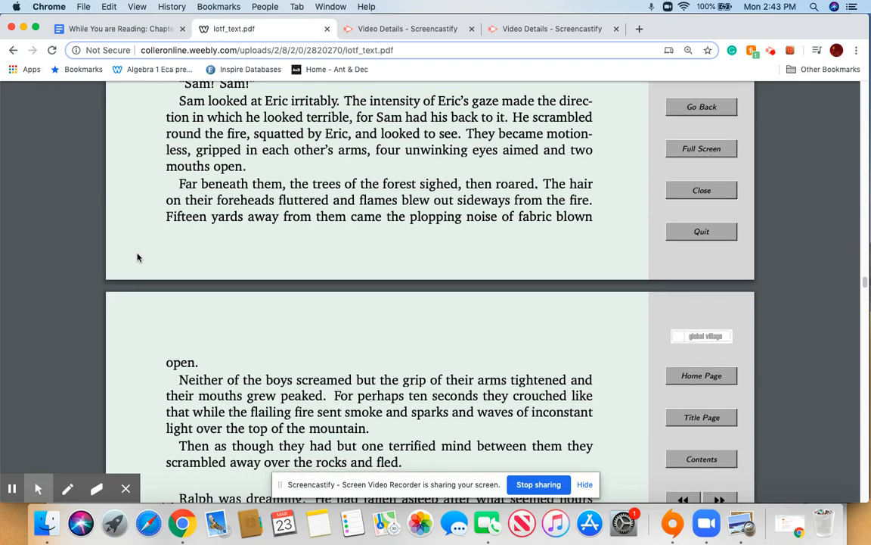
scroll("down", 3)
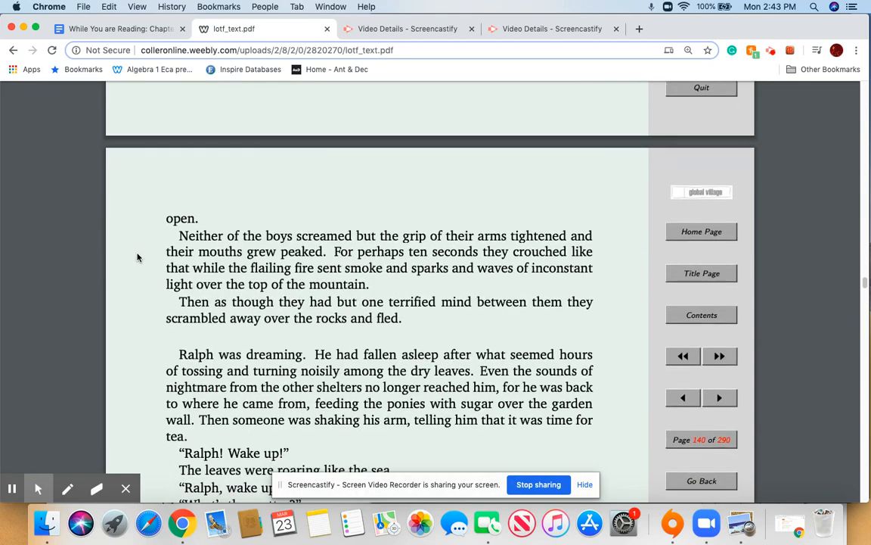
scroll("down", 3)
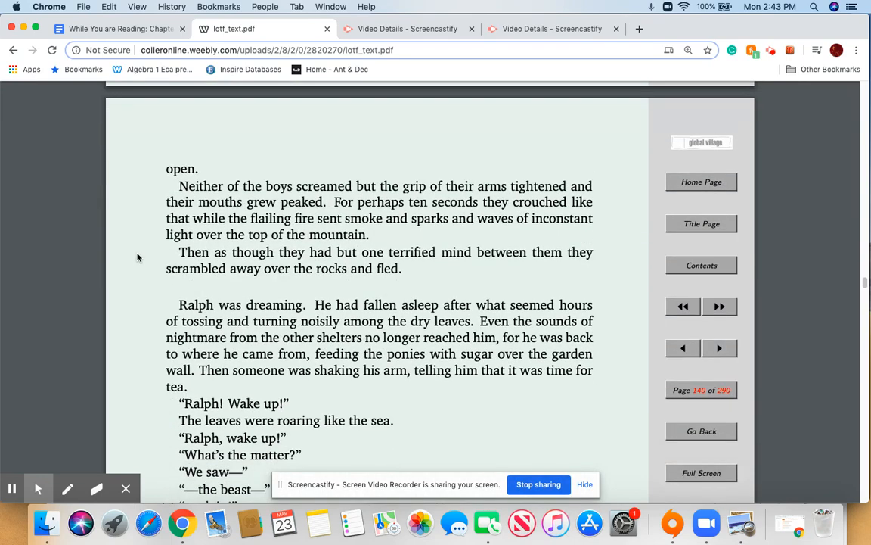
scroll("down", 3)
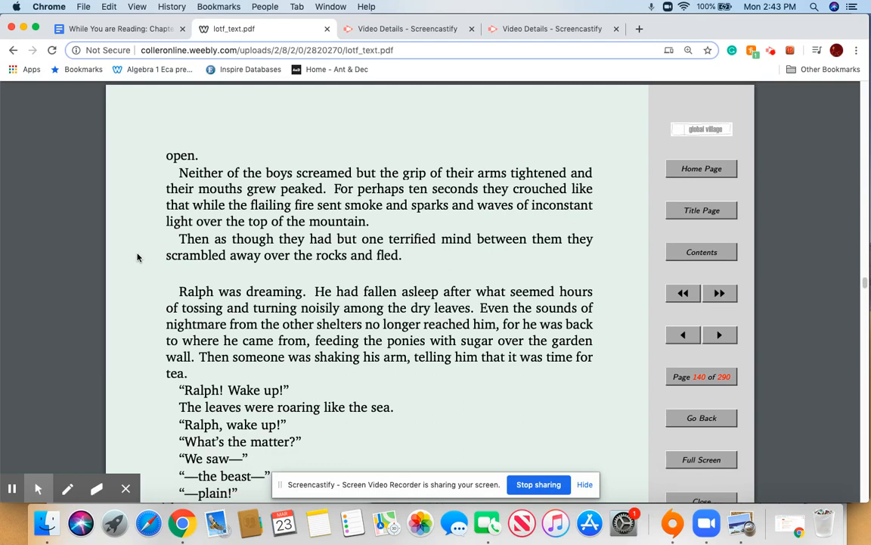
scroll("down", 3)
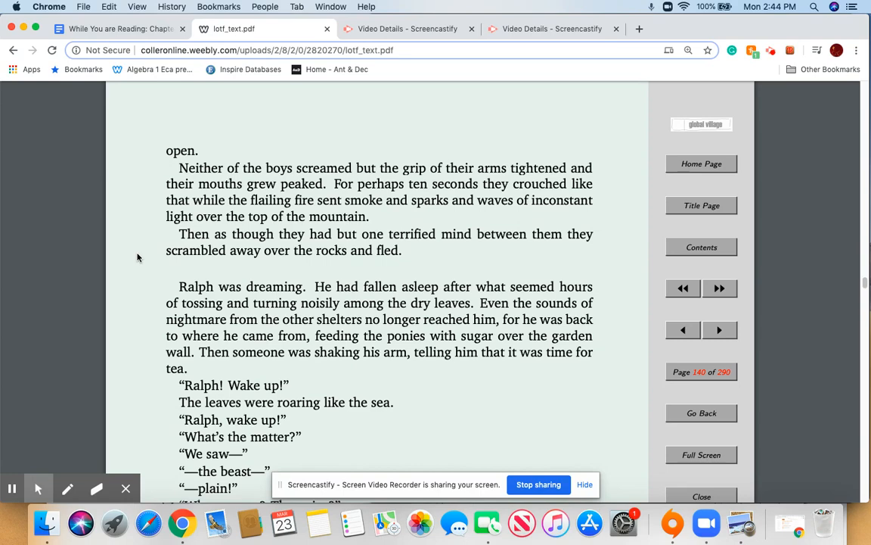
Continue onto page 141 to dawn, where Ralph asks the twins to call an assembly.
scroll("down", 3)
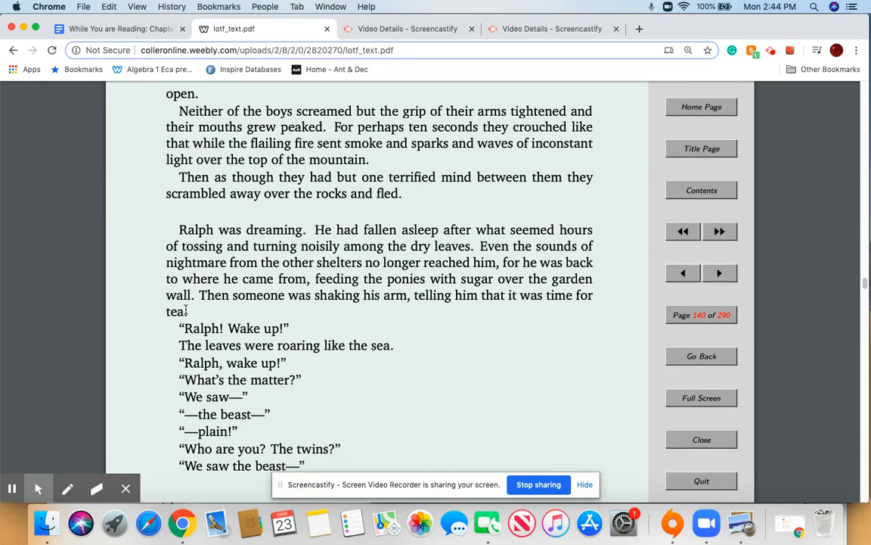
scroll("down", 3)
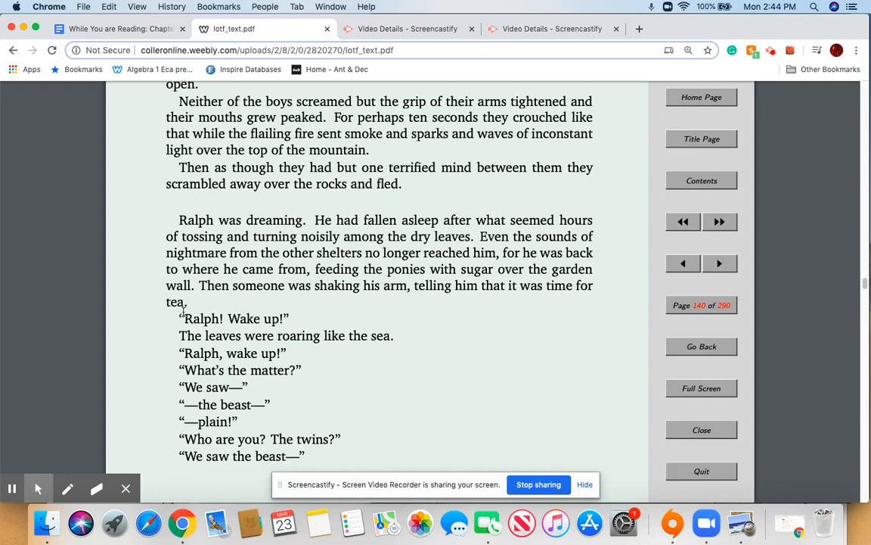
scroll("down", 3)
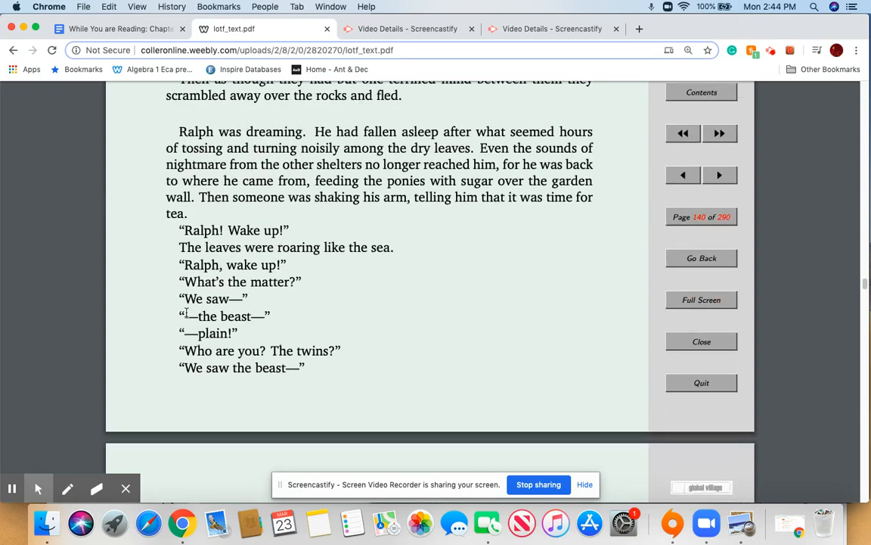
scroll("down", 3)
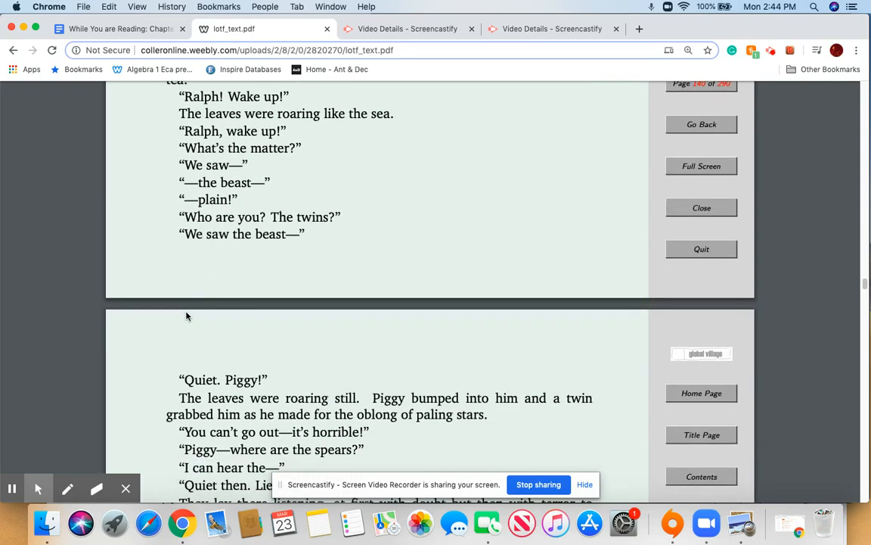
scroll("down", 3)
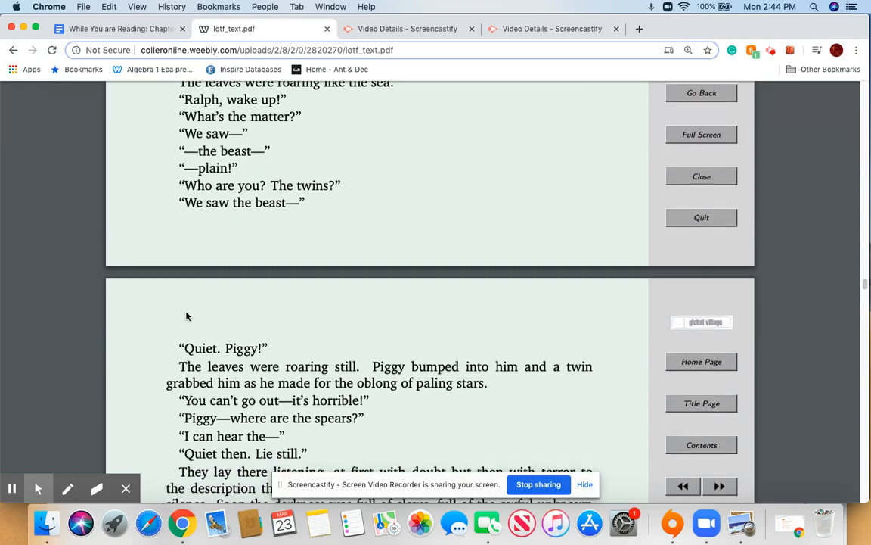
scroll("down", 3)
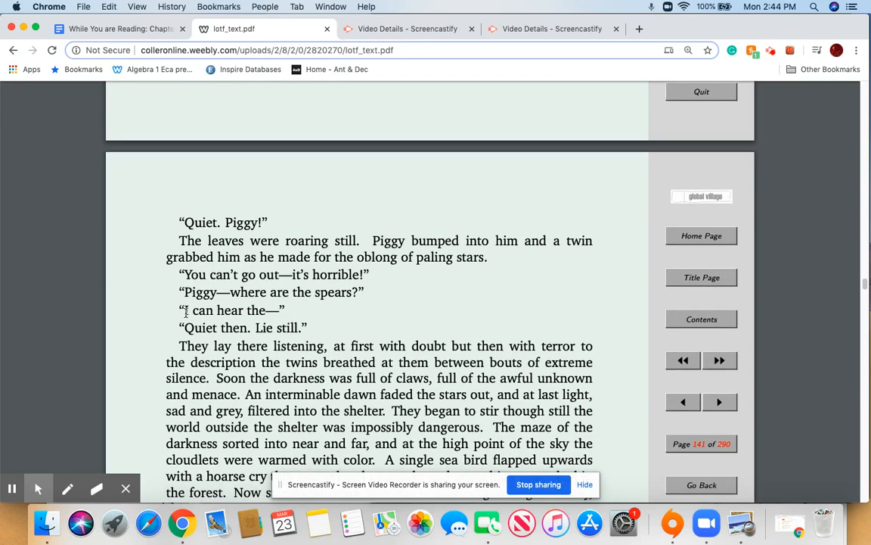
scroll("down", 3)
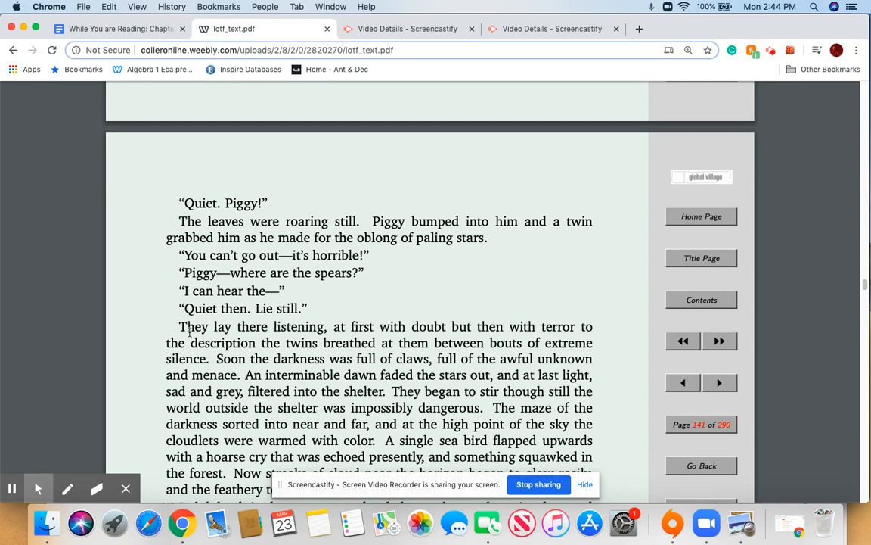
scroll("down", 3)
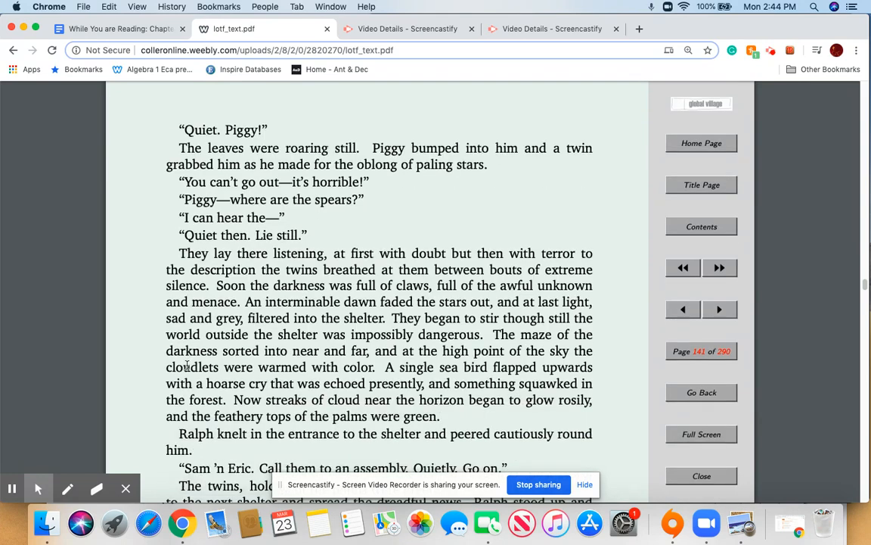
scroll("down", 3)
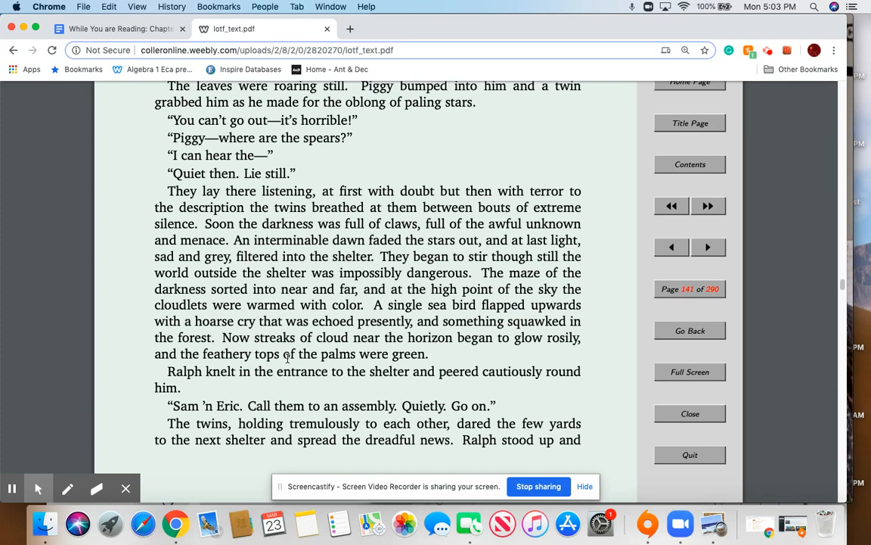
Scroll onto page 142 where the twins describe the furry beast with eyes and teeth.
scroll("down", 3)
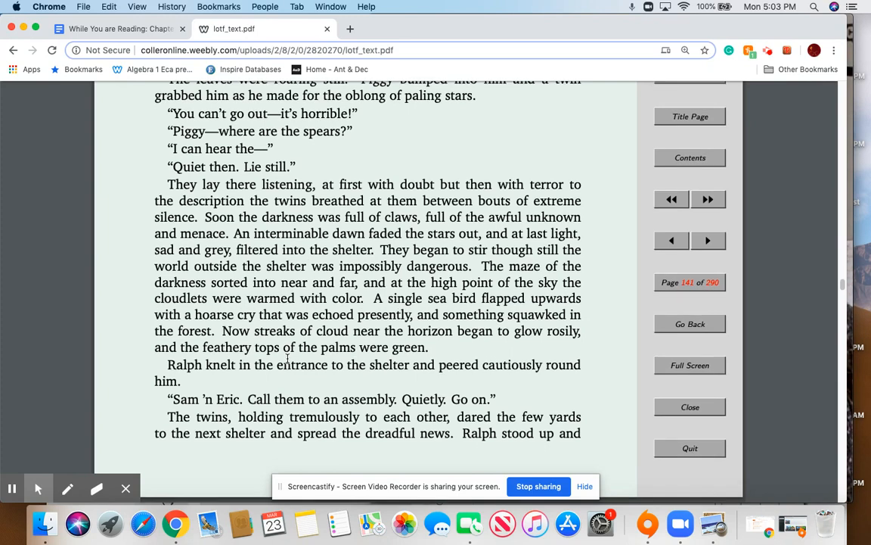
scroll("down", 3)
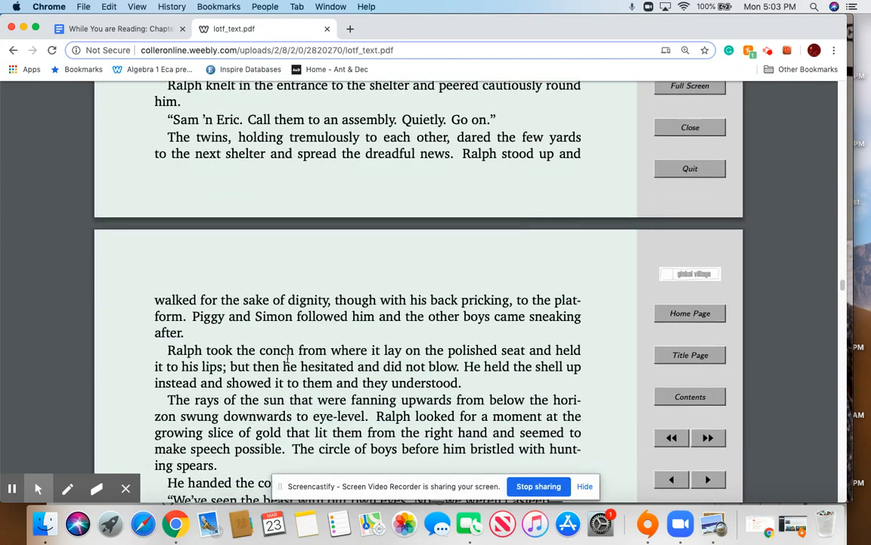
scroll("down", 3)
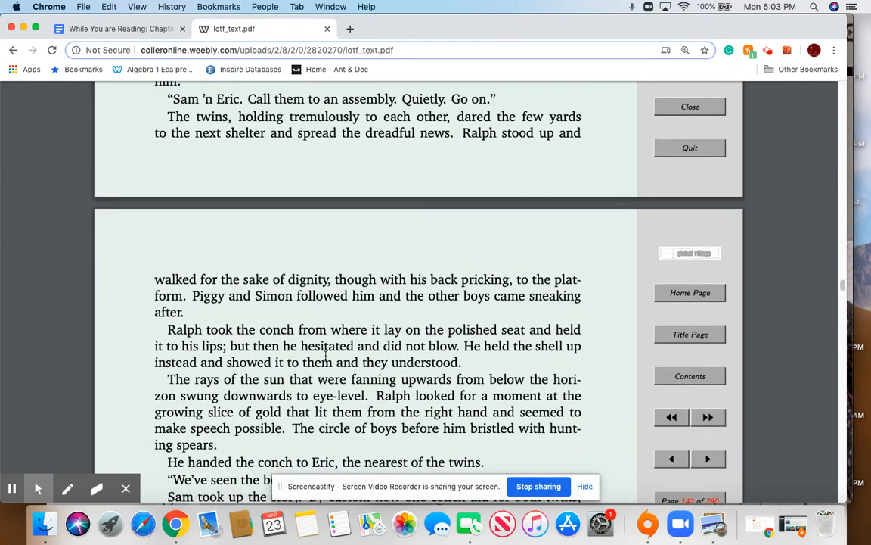
scroll("down", 3)
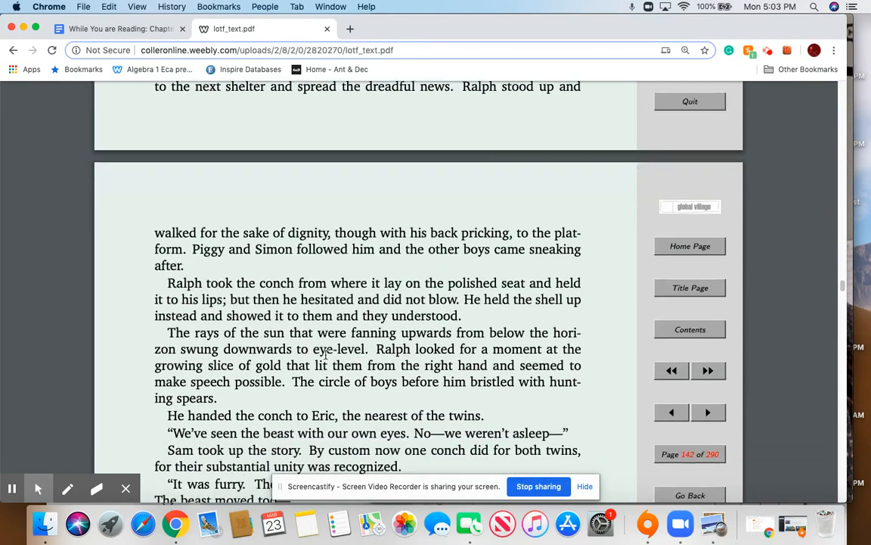
scroll("down", 3)
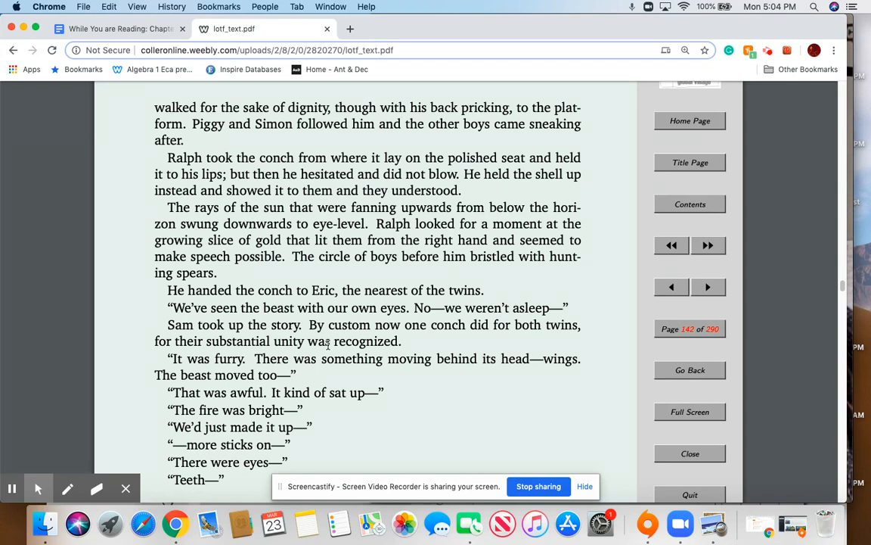
mouse_move(331, 348)
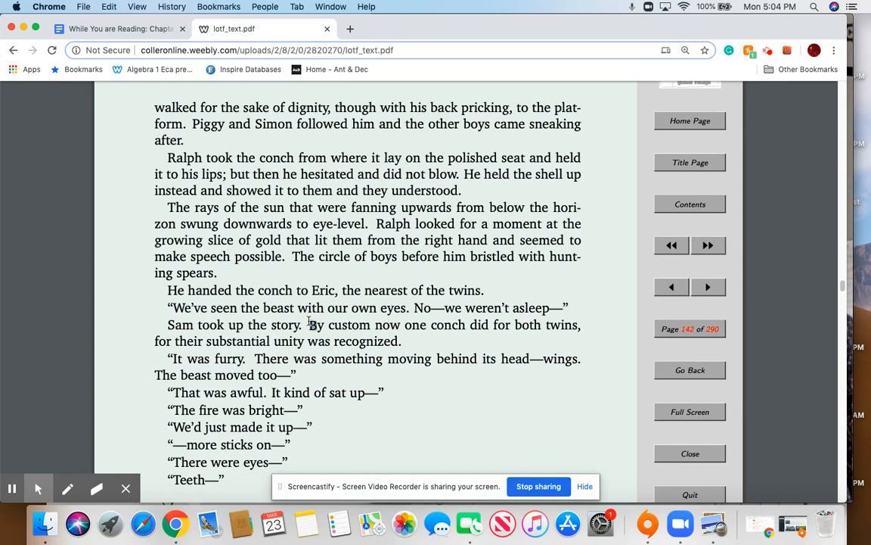
Highlight the sentence 'By custom now one conch did for both twins…' on page 142.
left_click_drag(310, 325, 401, 341)
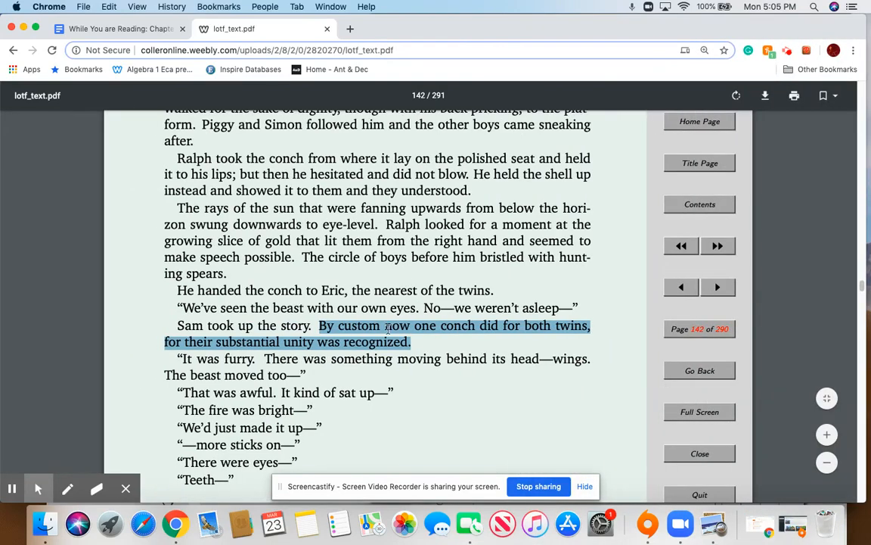
mouse_move(491, 345)
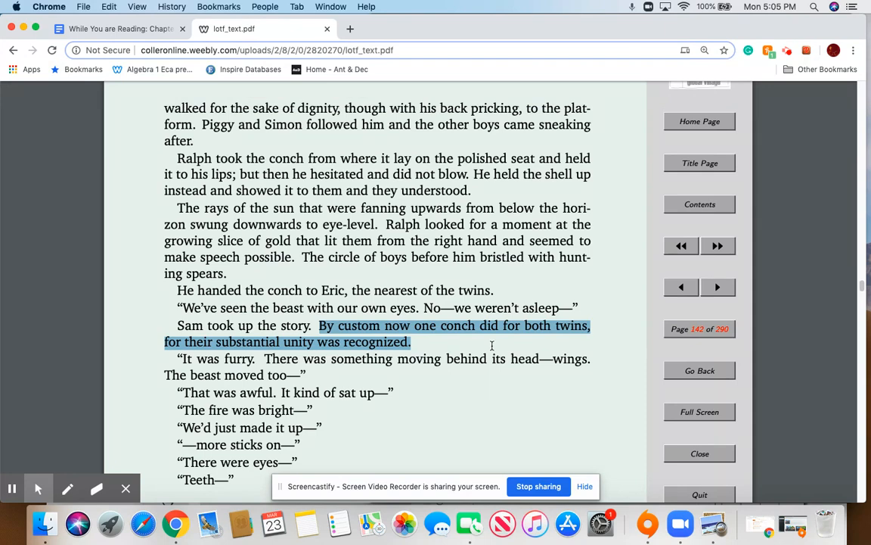
Scroll from page 142 onto page 143 to Eric's scarred face and Jack calling for a real hunt.
scroll("down", 3)
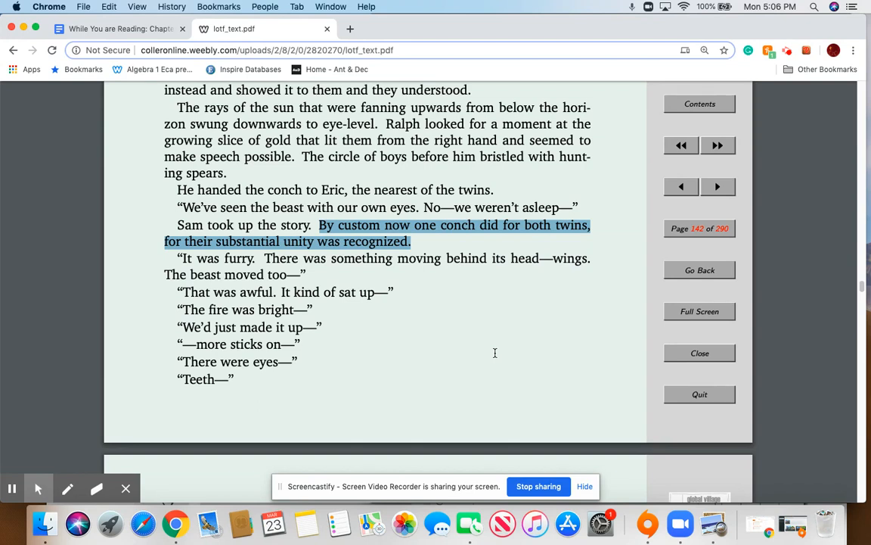
mouse_move(496, 357)
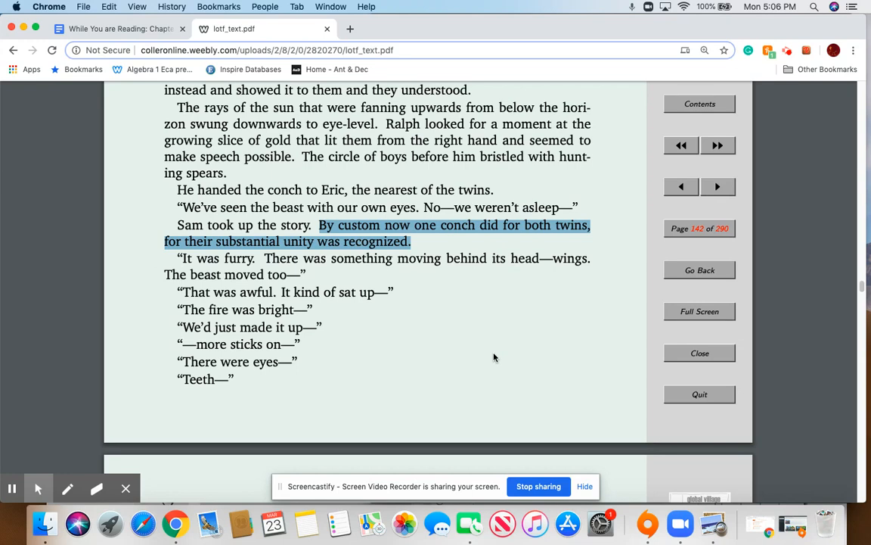
scroll("down", 3)
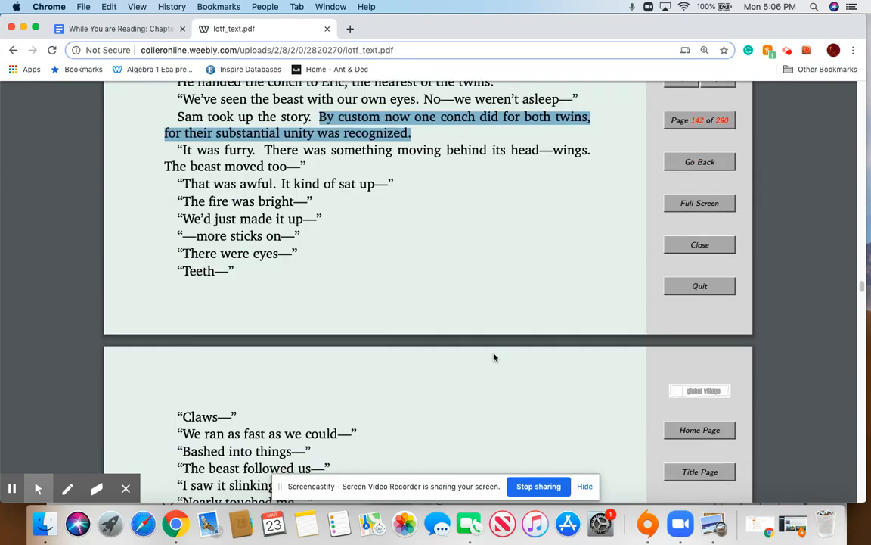
scroll("down", 3)
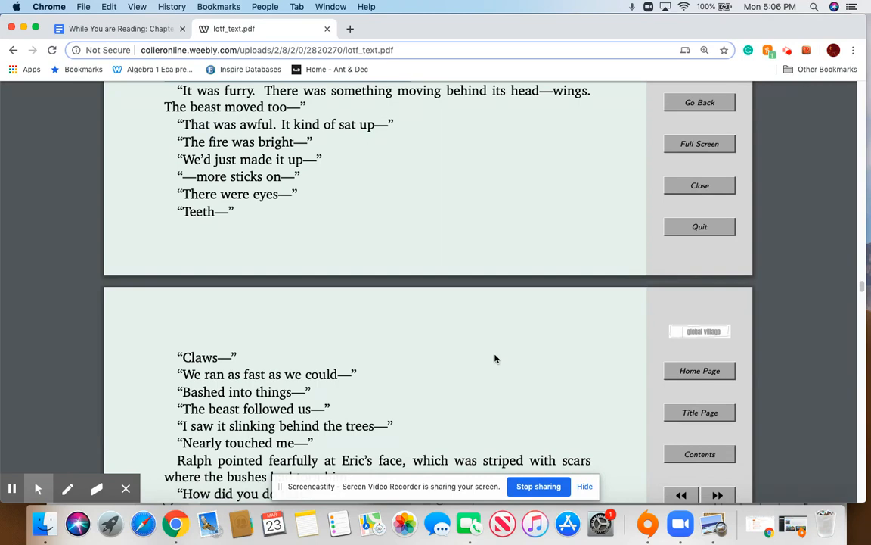
scroll("down", 3)
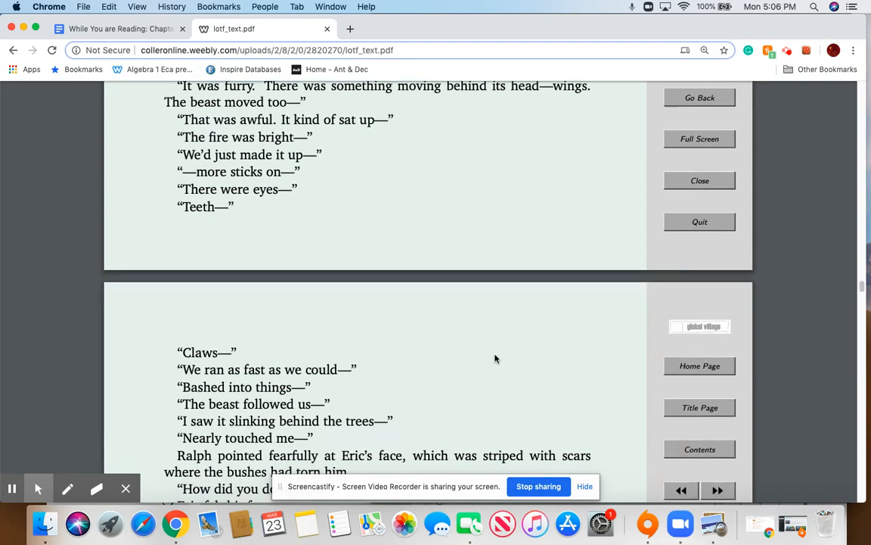
scroll("down", 3)
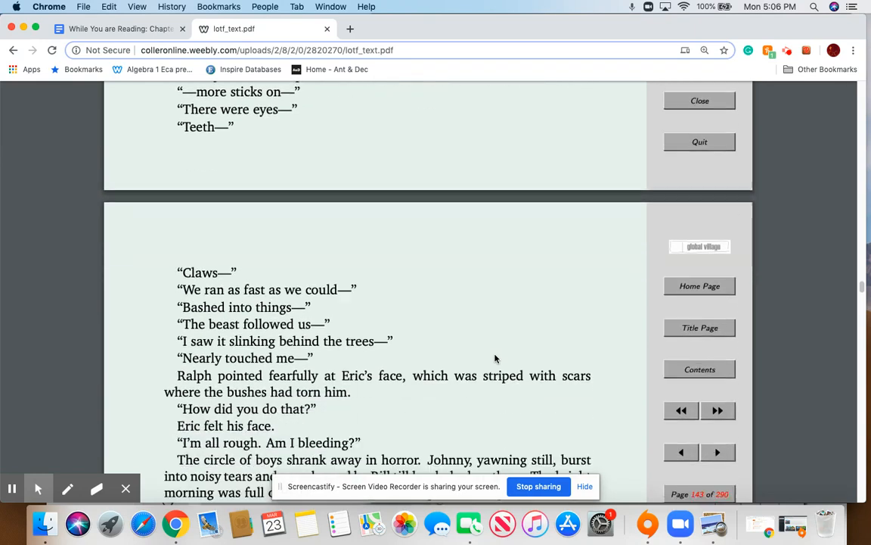
scroll("down", 3)
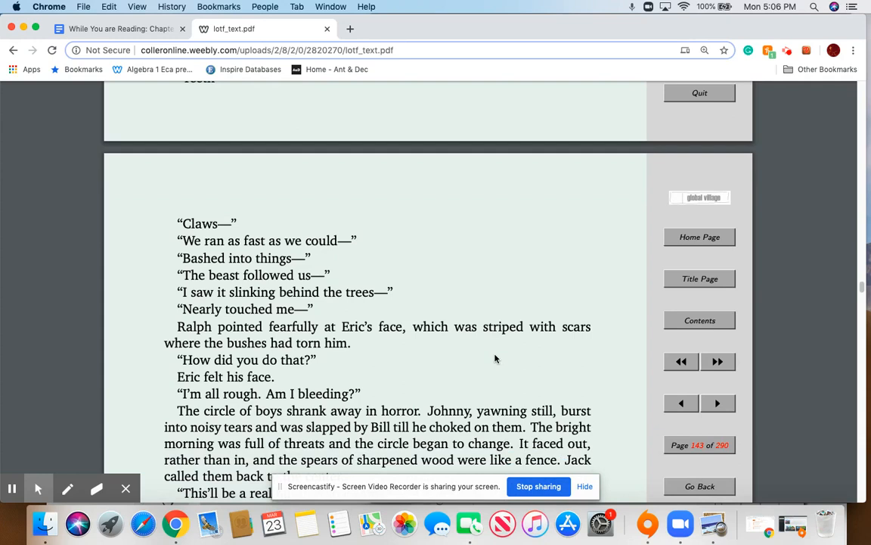
scroll("down", 3)
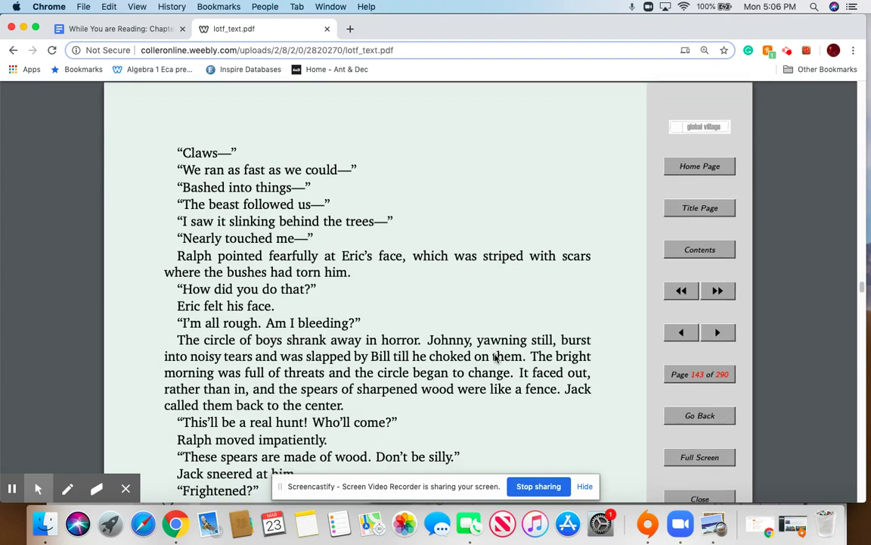
scroll("down", 3)
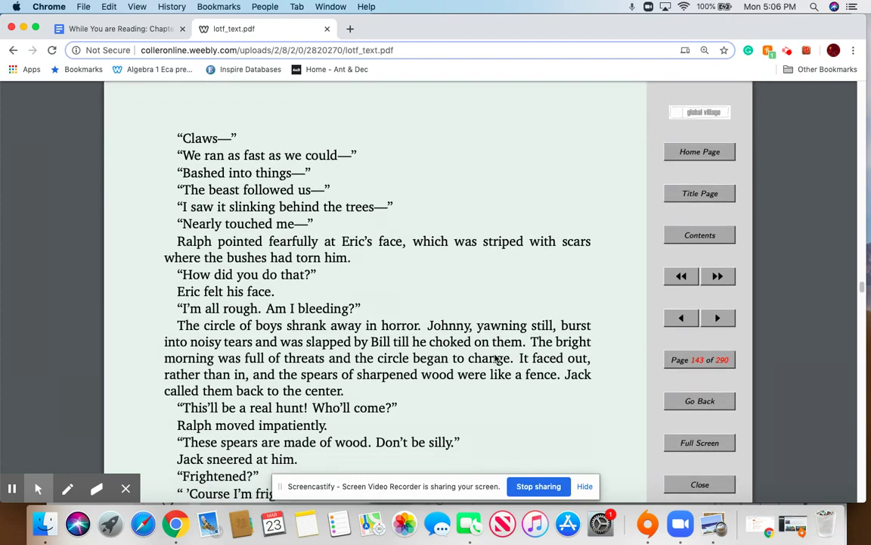
scroll("down", 3)
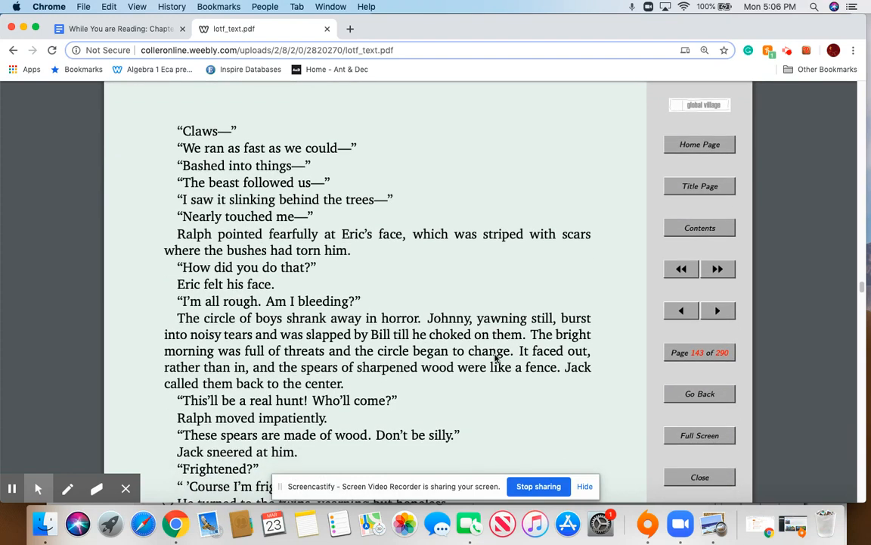
scroll("down", 3)
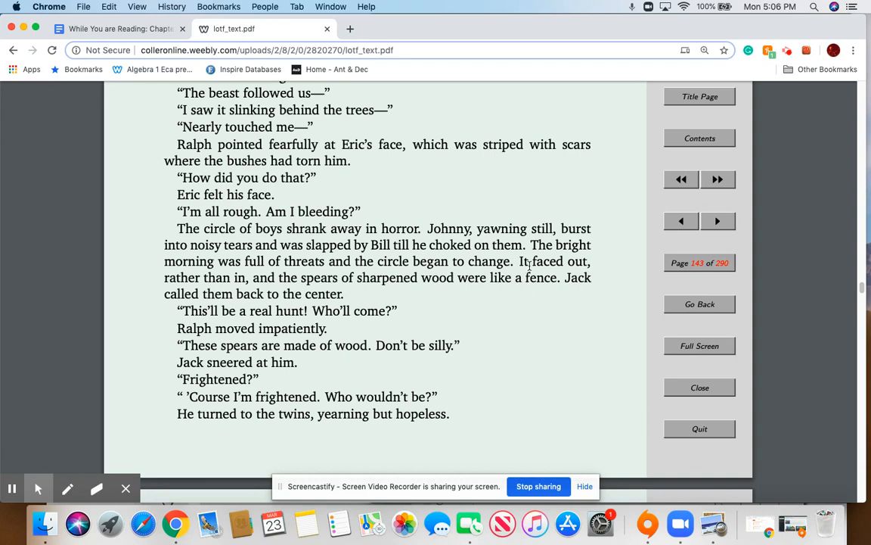
Highlight the passage from 'The bright morning was full of threats' to 'called them back to the center.'.
left_click_drag(531, 245, 384, 278)
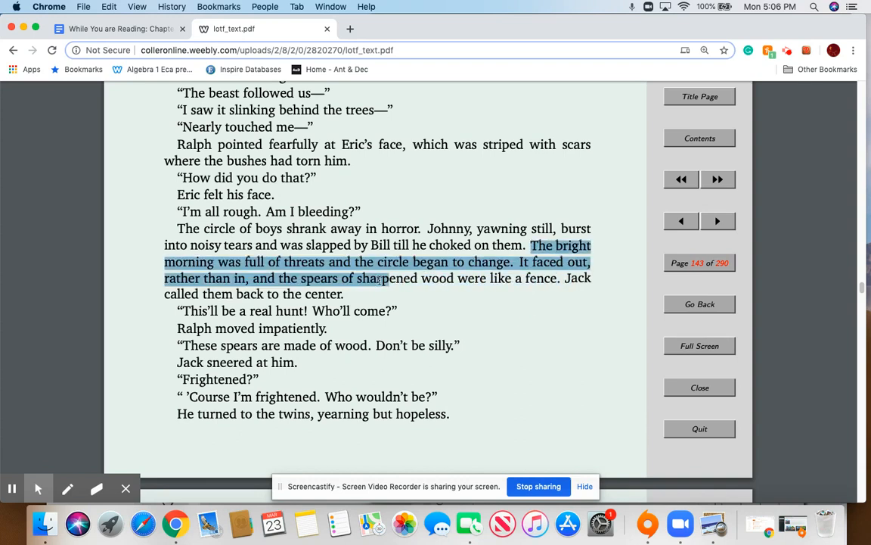
left_click_drag(379, 278, 343, 294)
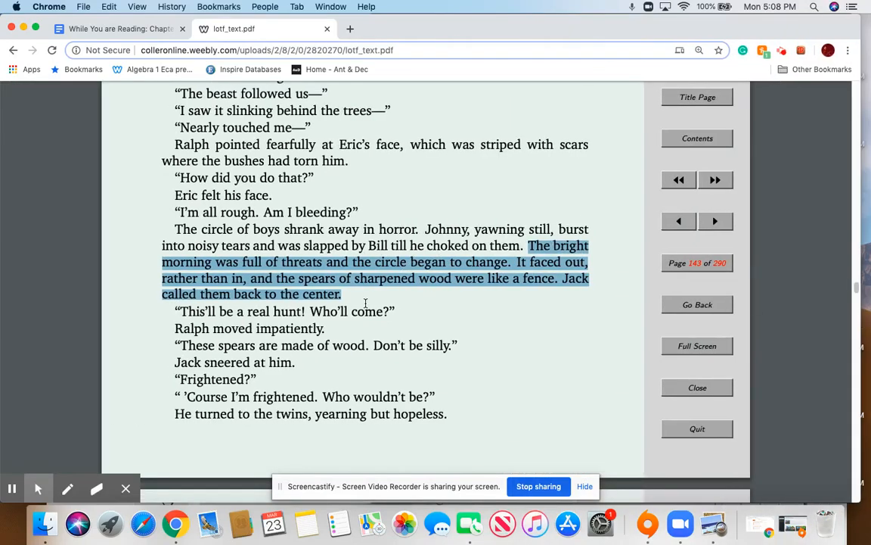
Read down page 144 from Piggy taking the conch to Jack's "So we've got to think.".
scroll("down", 3)
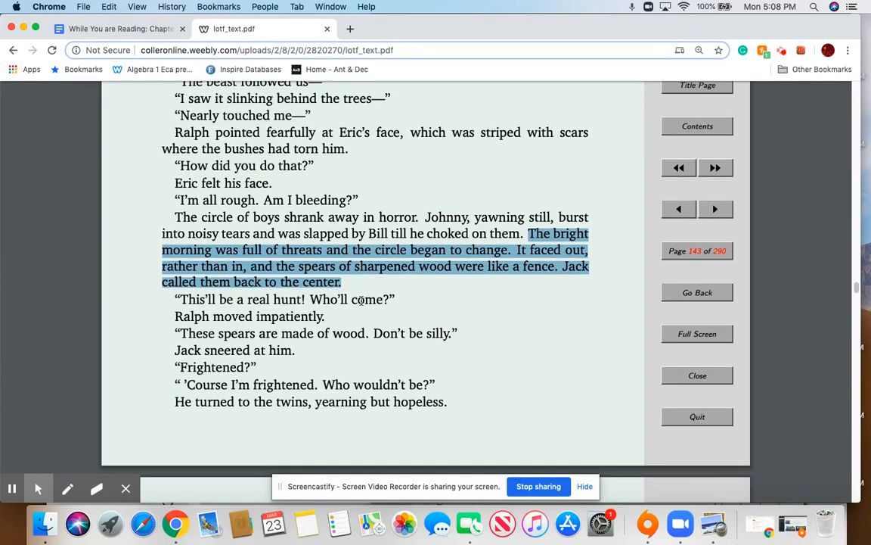
scroll("down", 3)
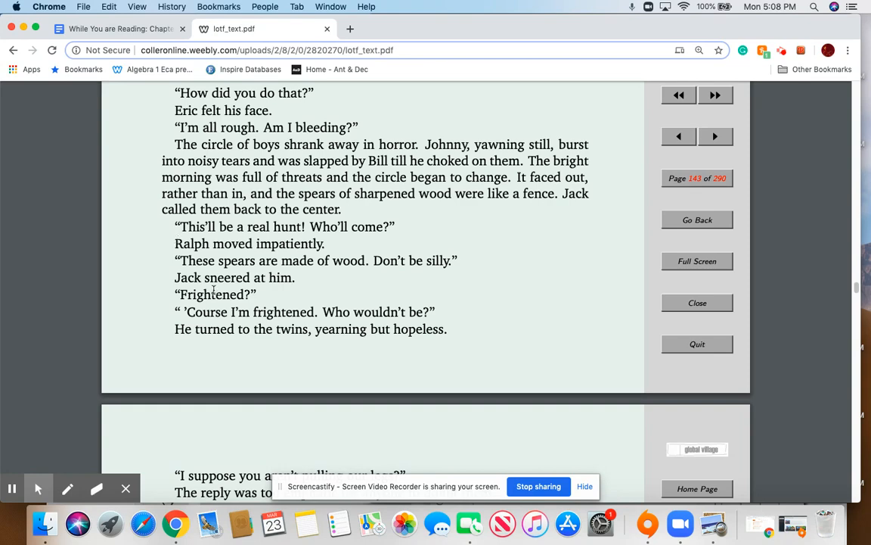
scroll("down", 3)
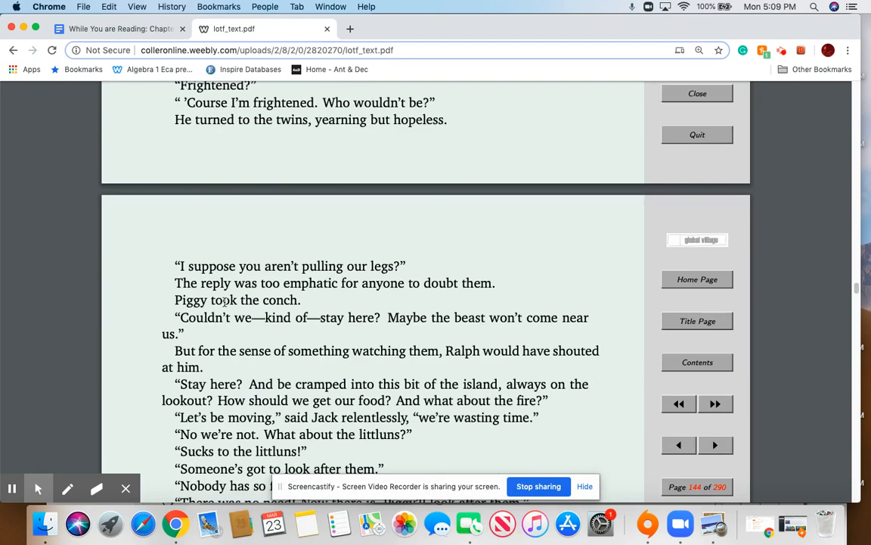
scroll("down", 3)
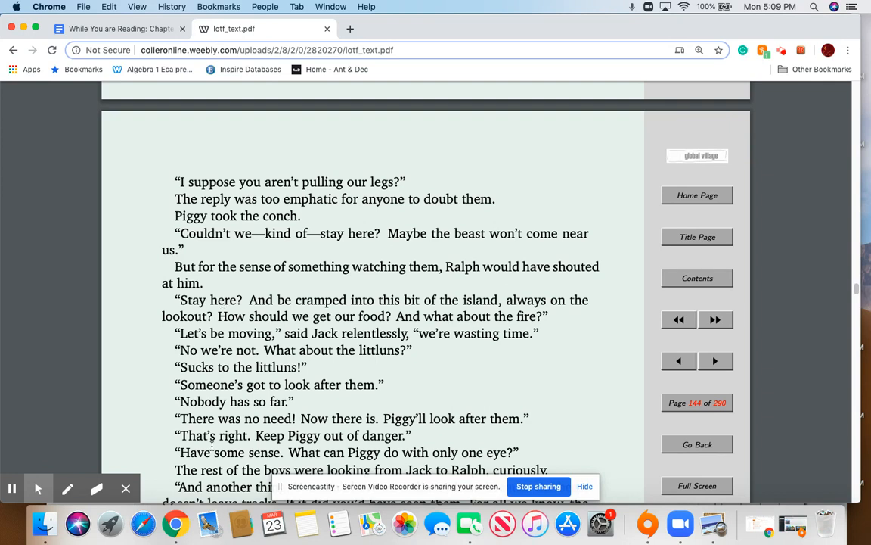
scroll("down", 3)
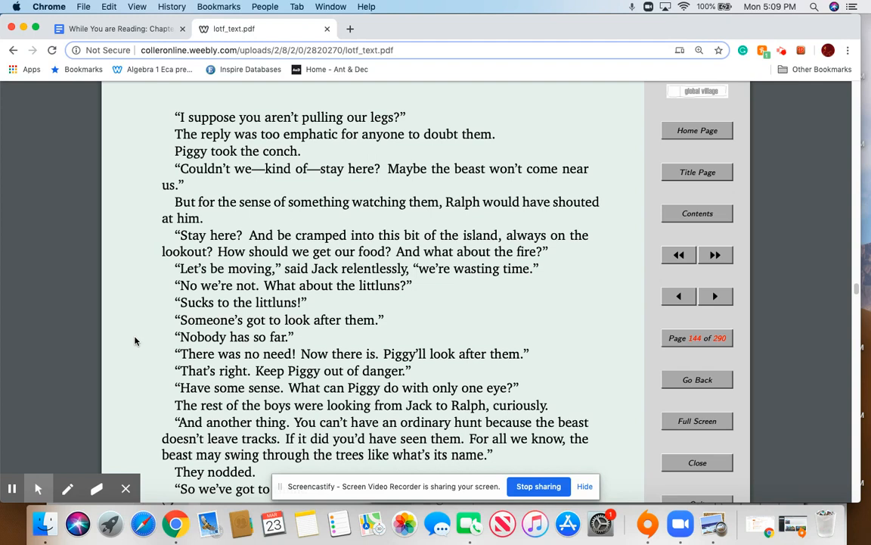
mouse_move(142, 337)
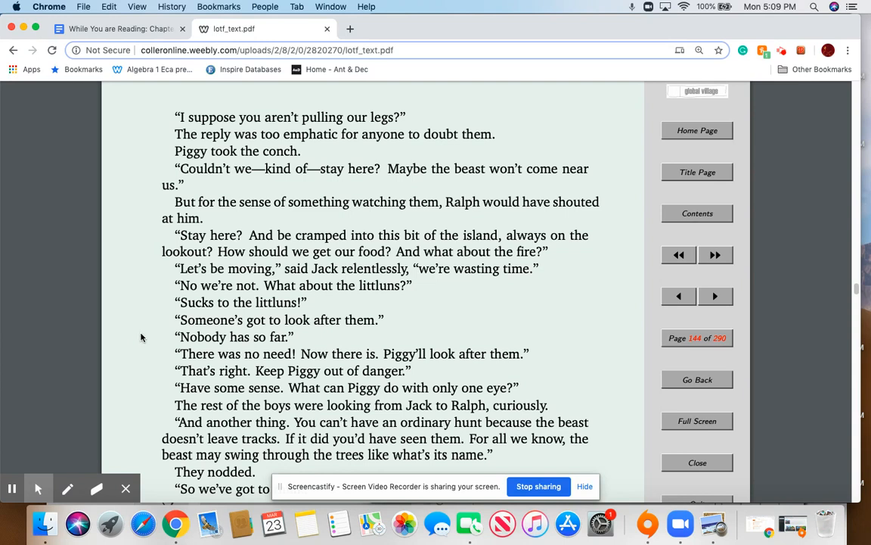
mouse_move(136, 343)
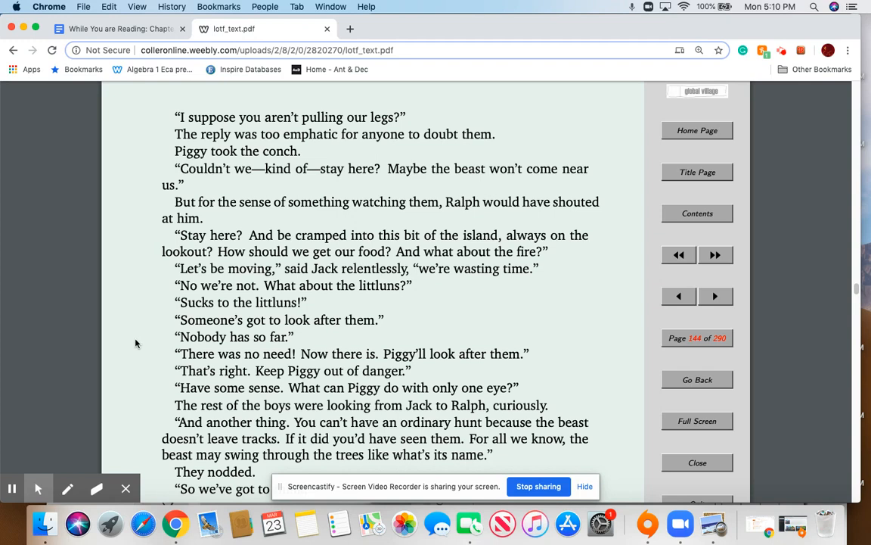
mouse_move(157, 362)
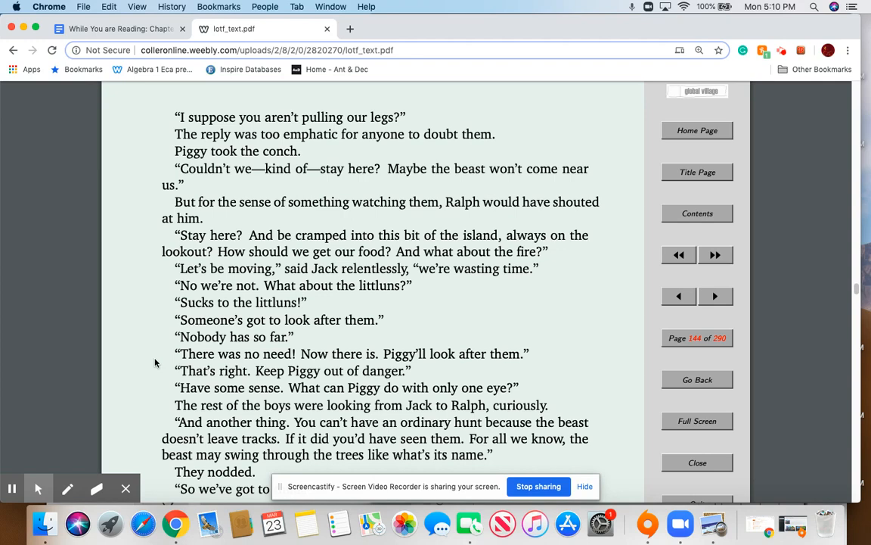
scroll("down", 3)
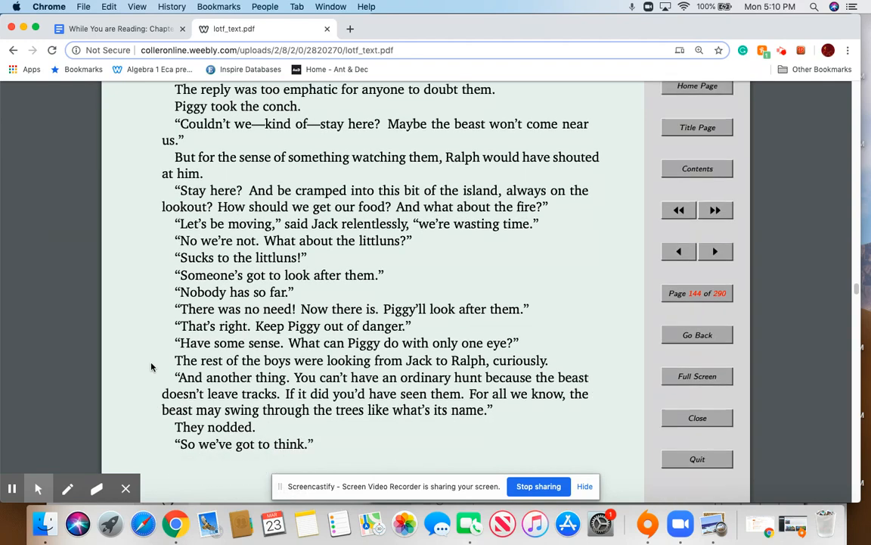
scroll("down", 3)
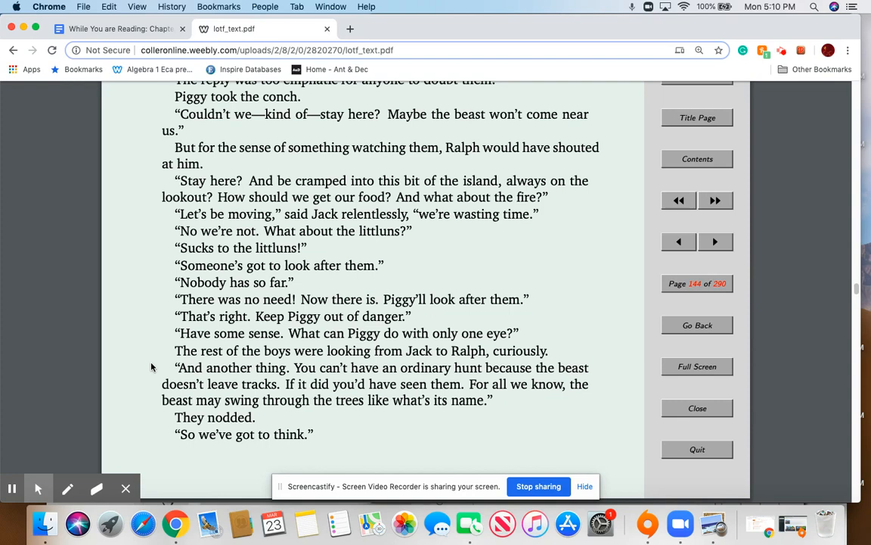
scroll("down", 3)
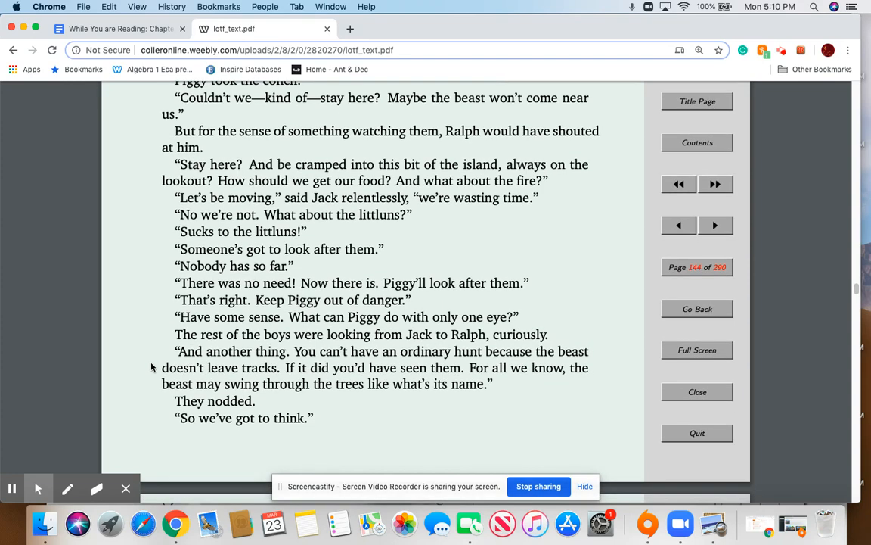
Read down page 145 to Ralph asking "And don't you want to be rescued?".
scroll("down", 3)
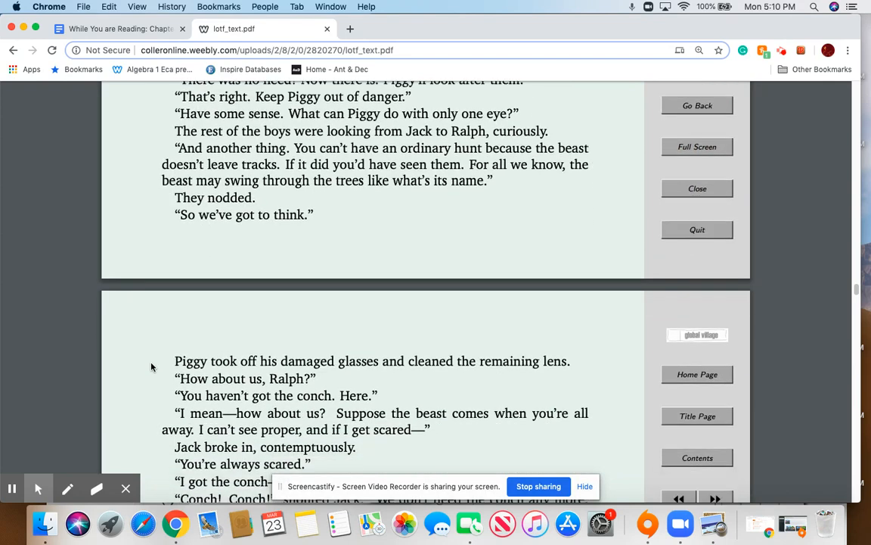
scroll("down", 3)
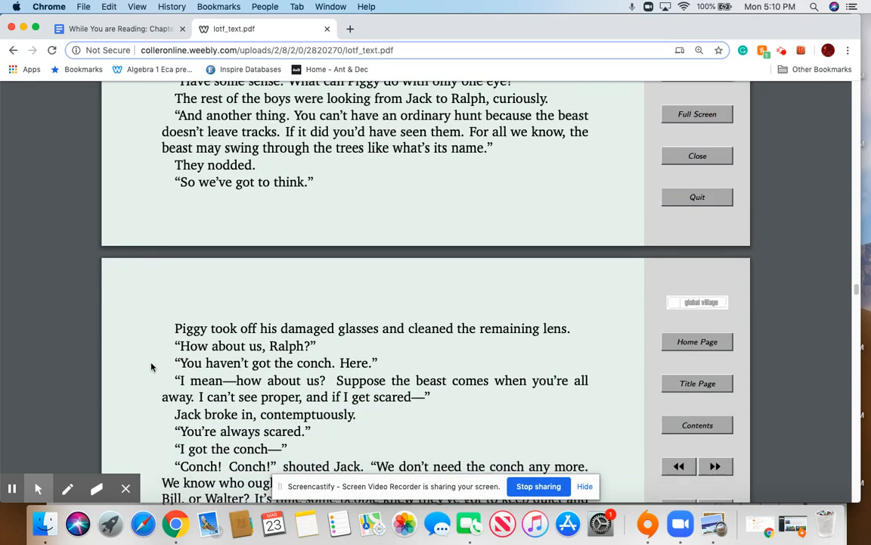
scroll("down", 3)
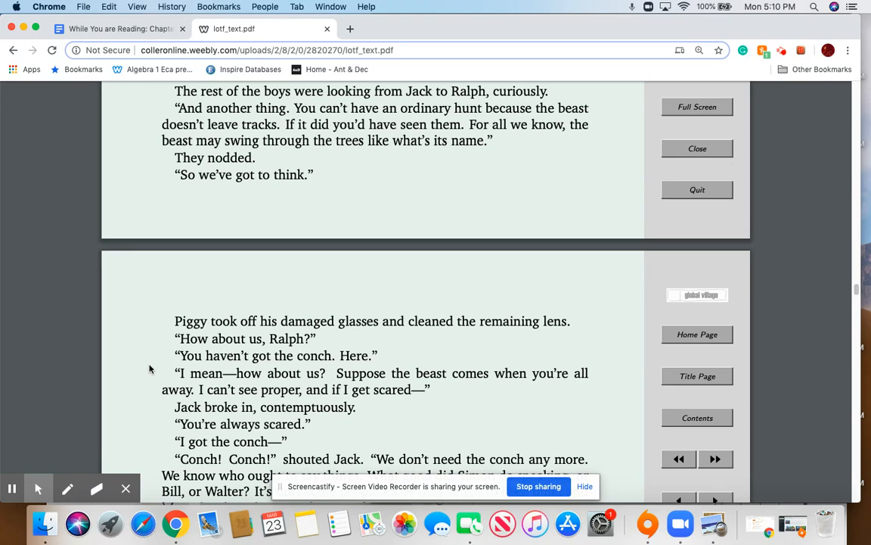
scroll("down", 3)
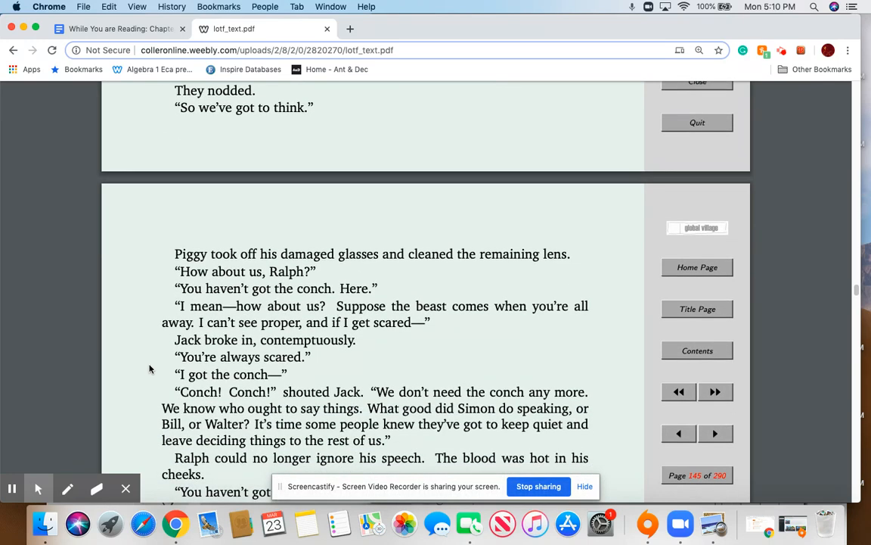
scroll("down", 3)
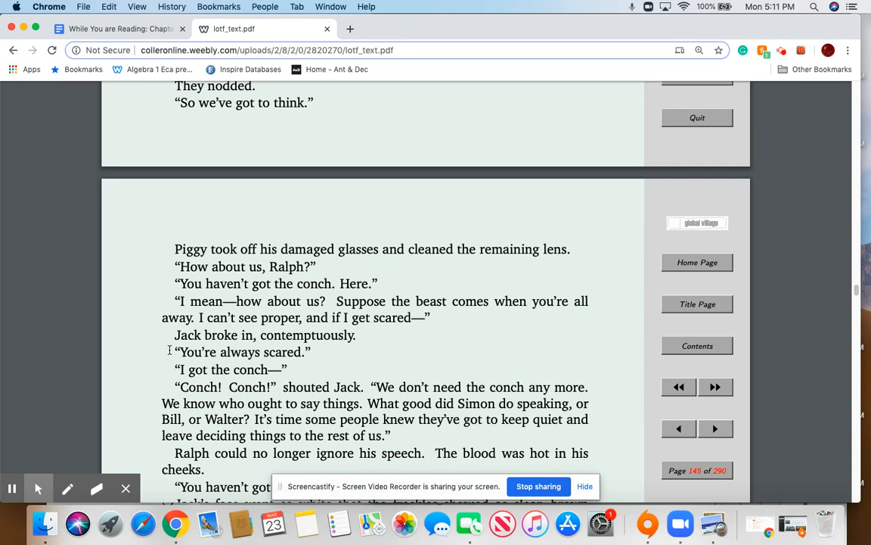
scroll("down", 3)
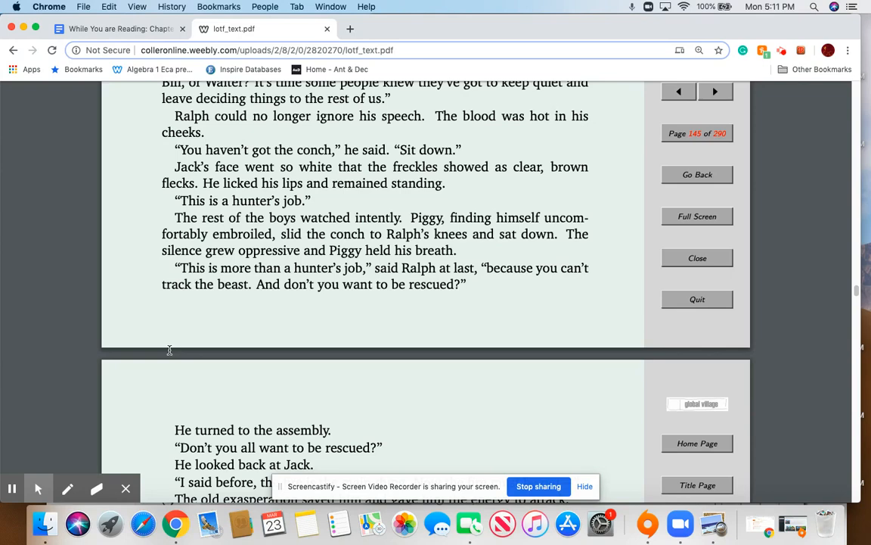
mouse_move(168, 345)
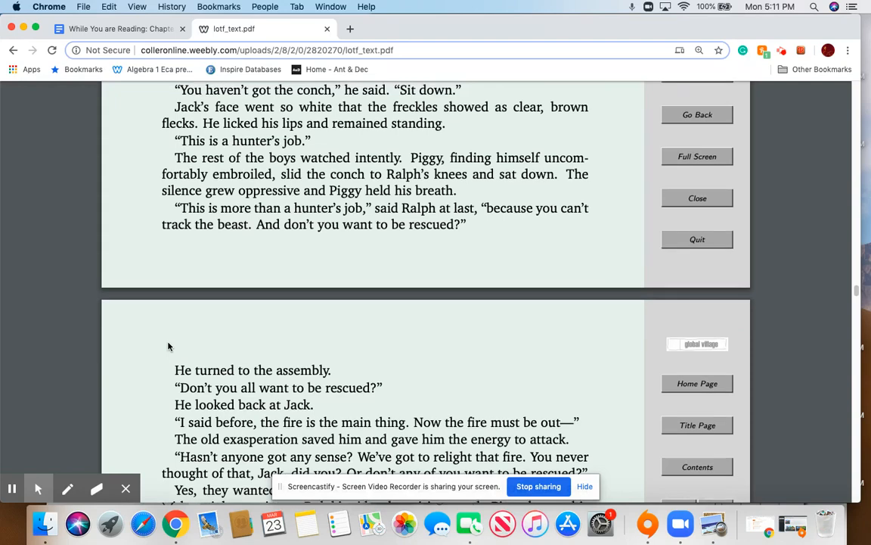
Read down page 146 to Ralph's line "We'd better take spears.".
scroll("down", 3)
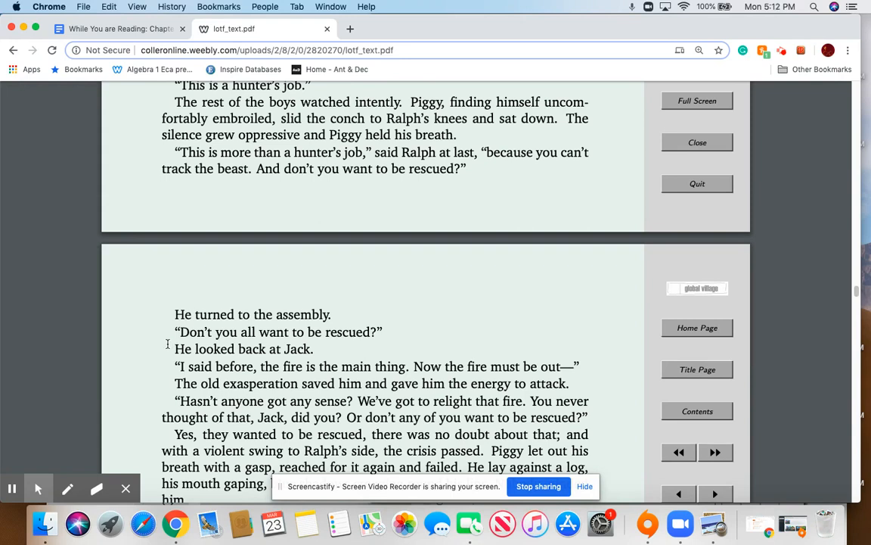
scroll("down", 3)
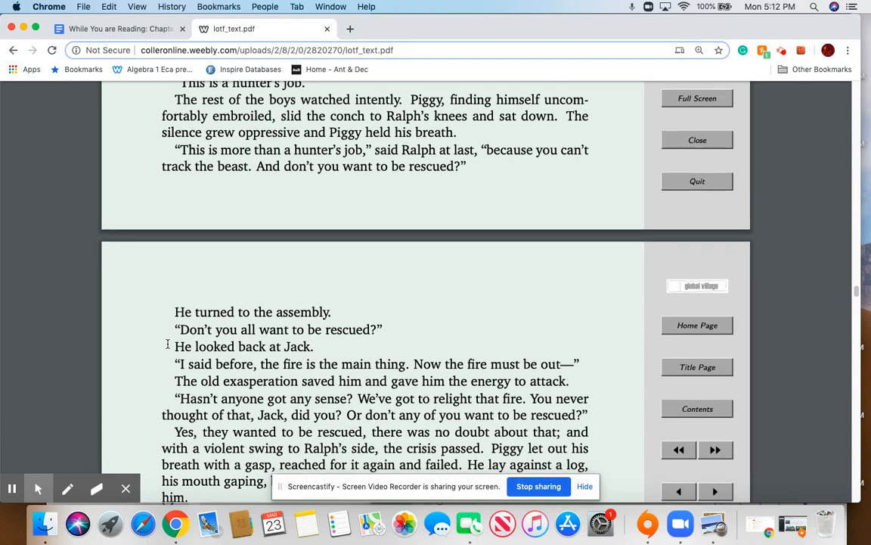
scroll("down", 3)
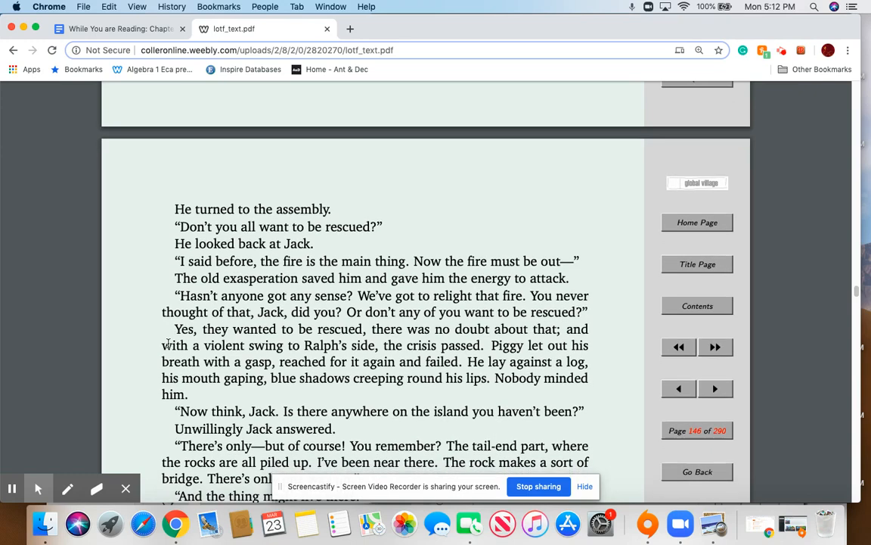
scroll("down", 3)
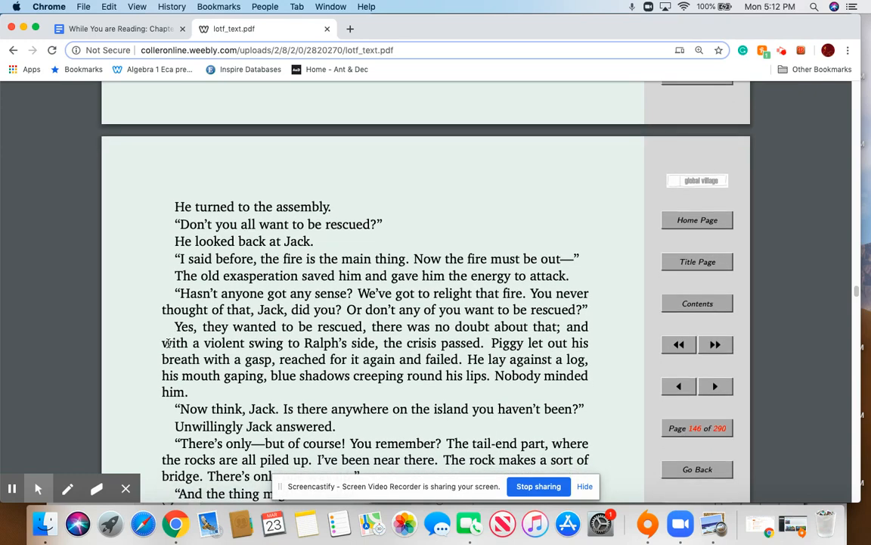
scroll("down", 3)
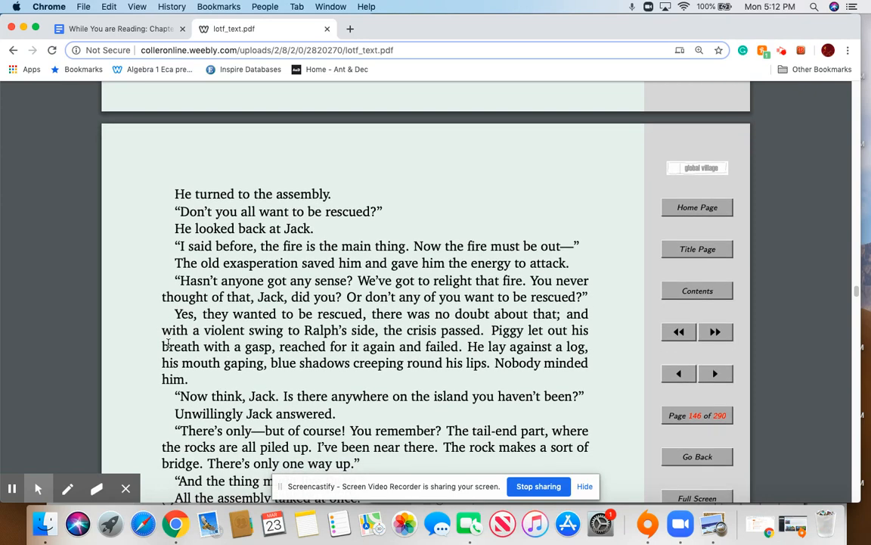
scroll("down", 3)
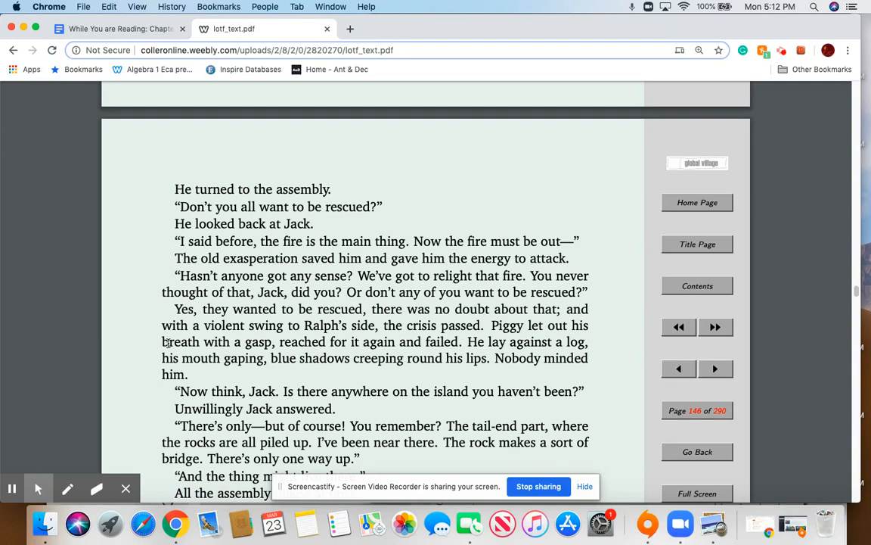
scroll("down", 3)
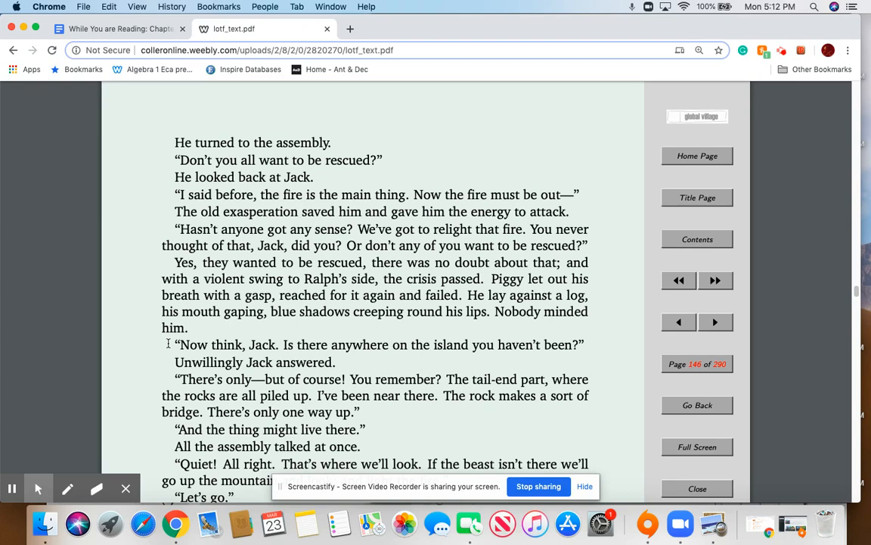
scroll("down", 3)
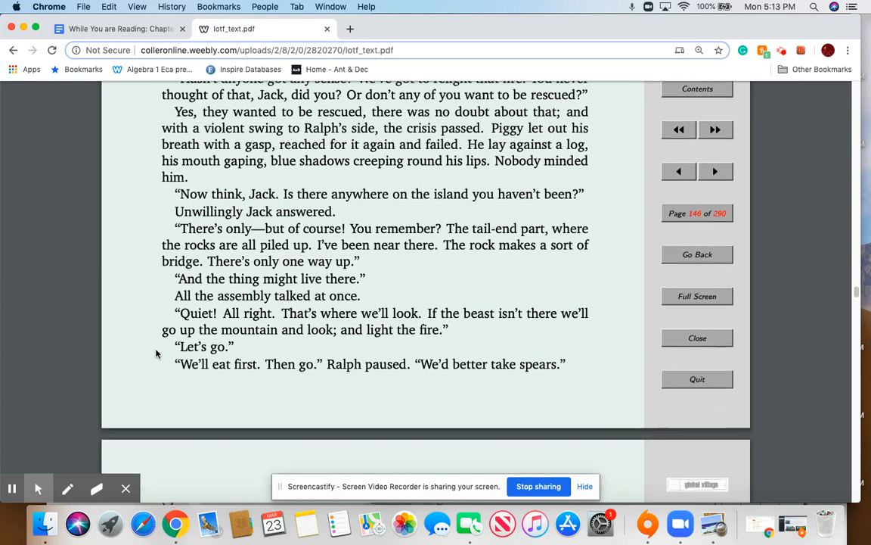
Move on to the top of page 147 where Ralph and the biguns set out along the beach.
left_click(715, 171)
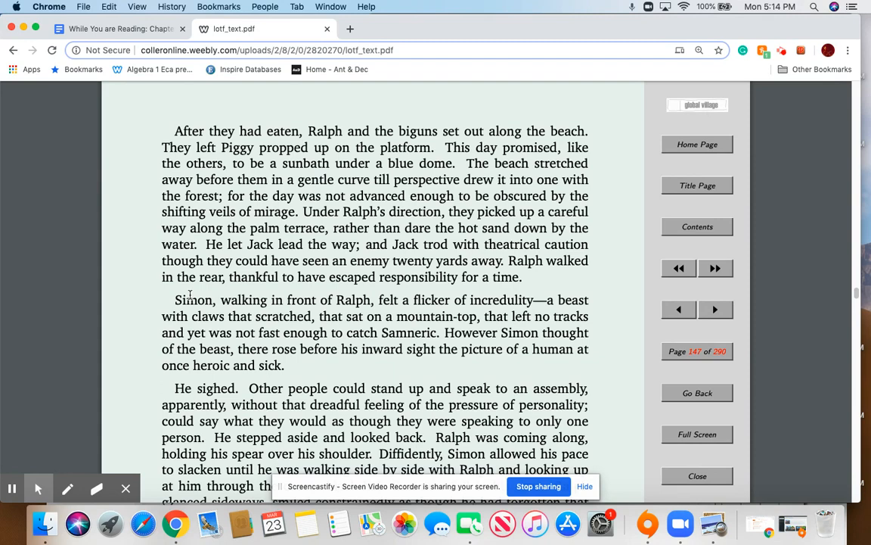
mouse_move(239, 283)
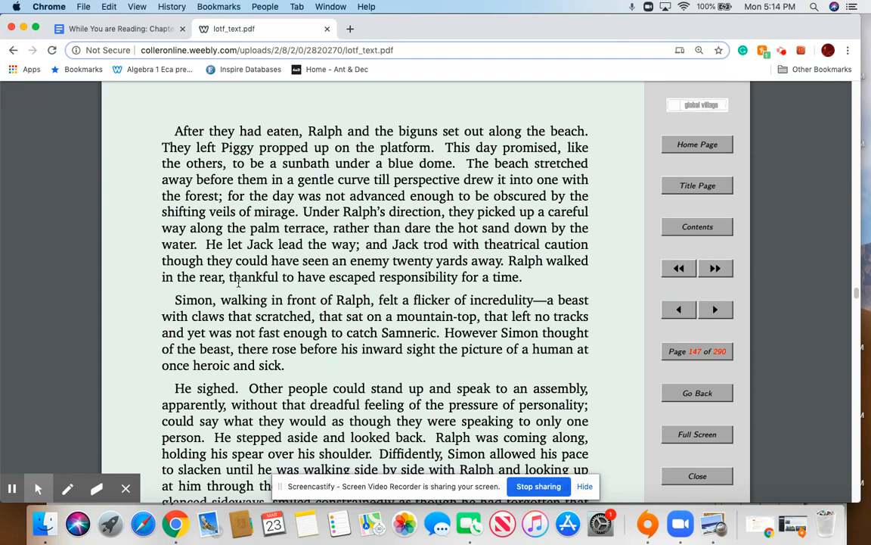
Mark "thankful to have escaped responsibility for a time" on page 147.
double_click(503, 277)
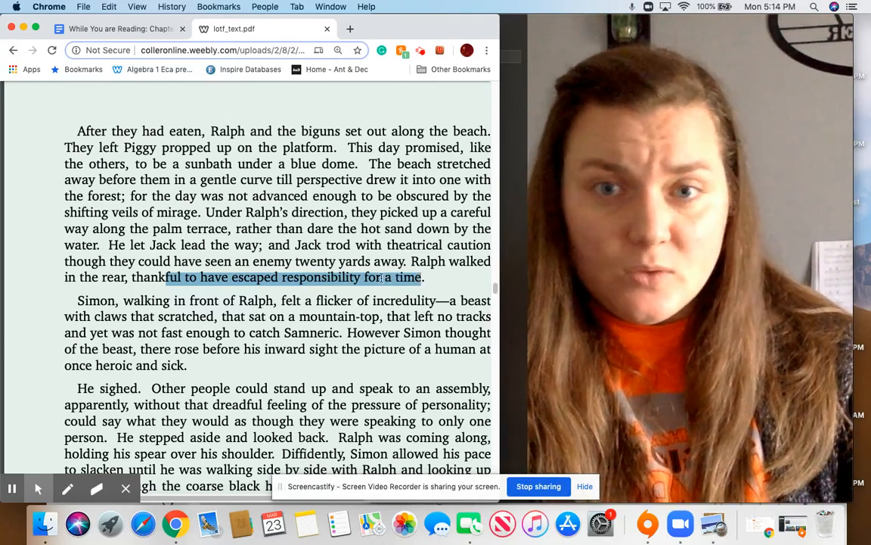
mouse_move(291, 248)
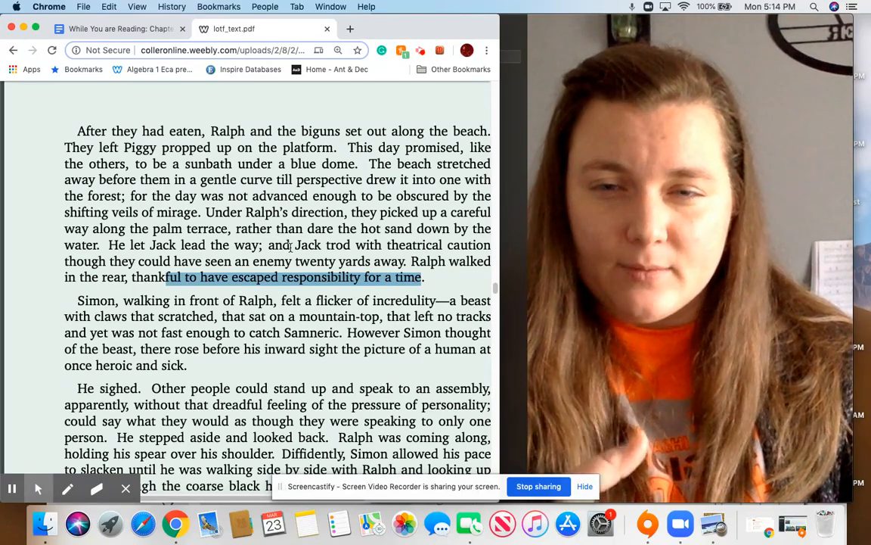
scroll("down", 3)
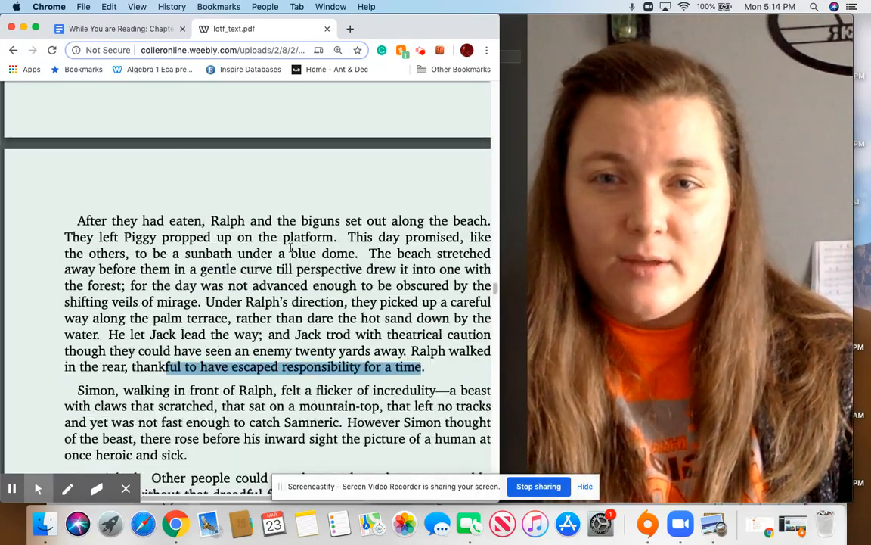
scroll("up", 3)
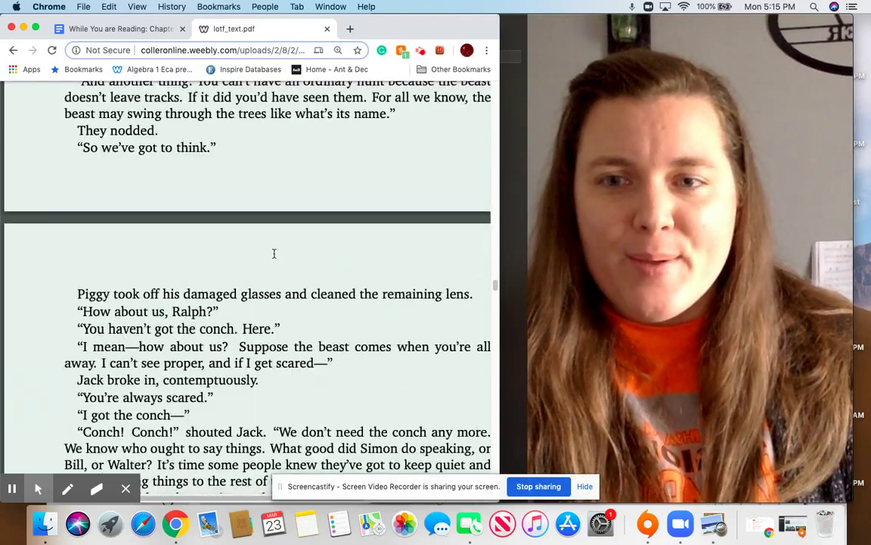
scroll("down", 3)
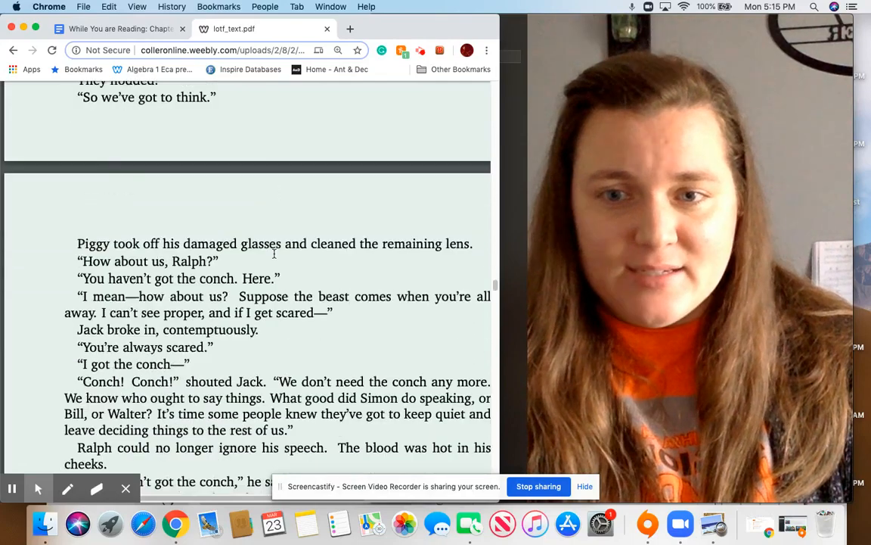
scroll("down", 3)
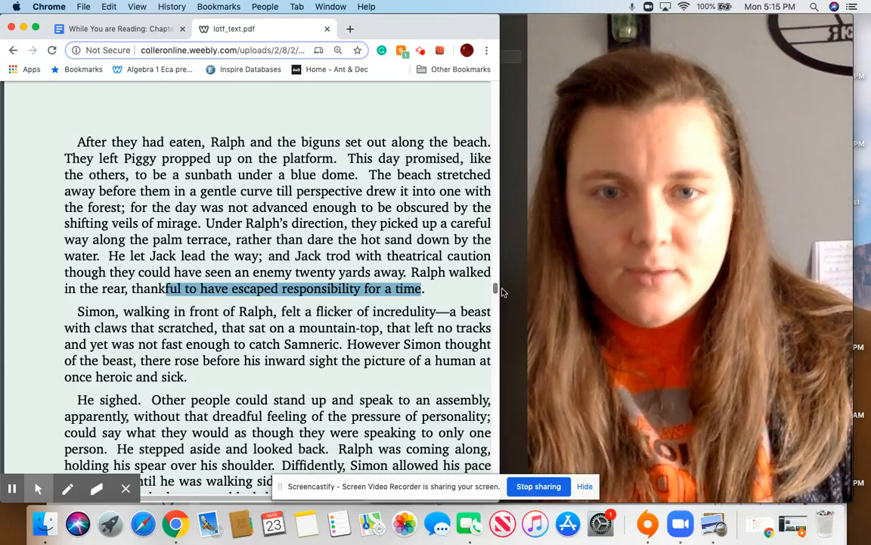
scroll("down", 3)
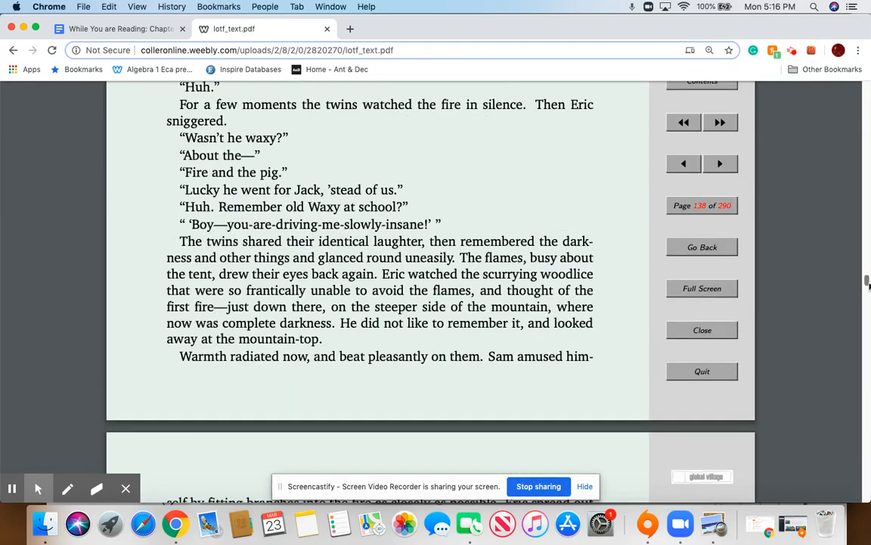
Pass back over pages 141–142 where the twins describe the beast, returning toward page 147.
scroll("down", 3)
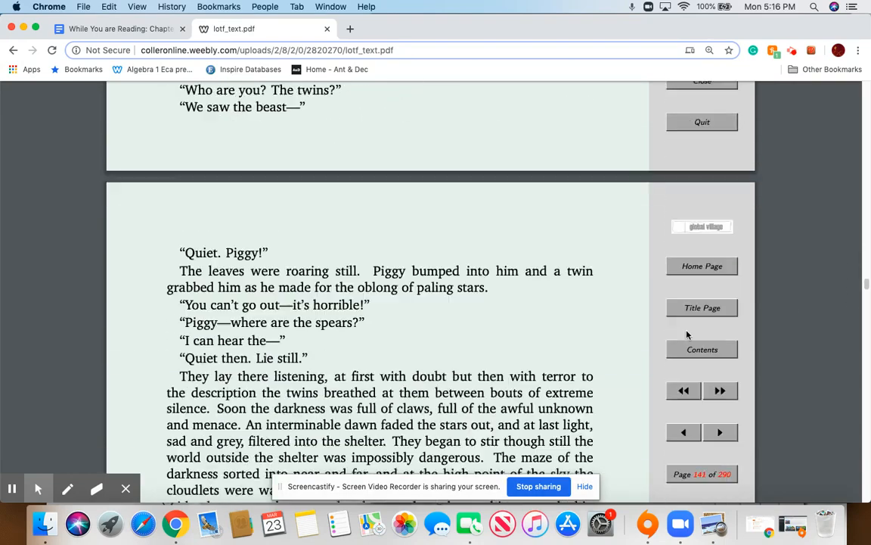
left_click(720, 432)
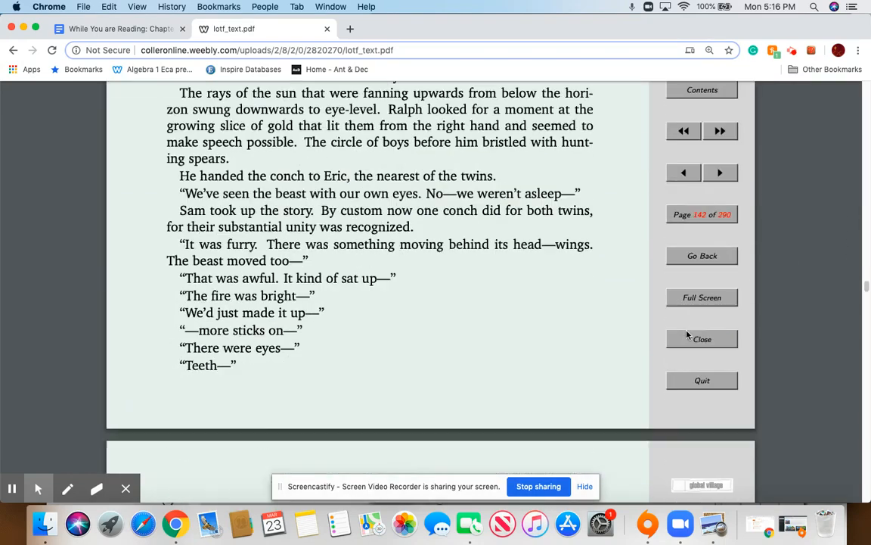
scroll("down", 3)
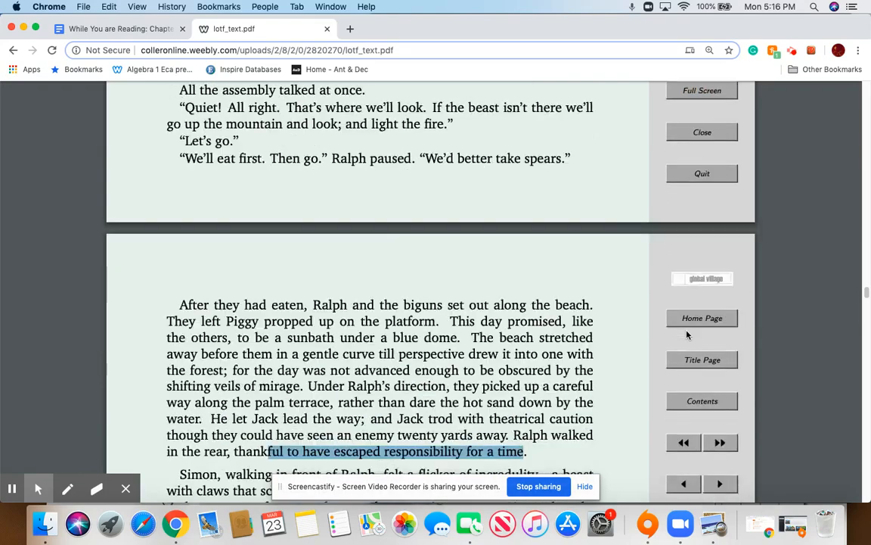
Finish page 147 and reach page 148 where Simon bashes into a tree.
scroll("down", 3)
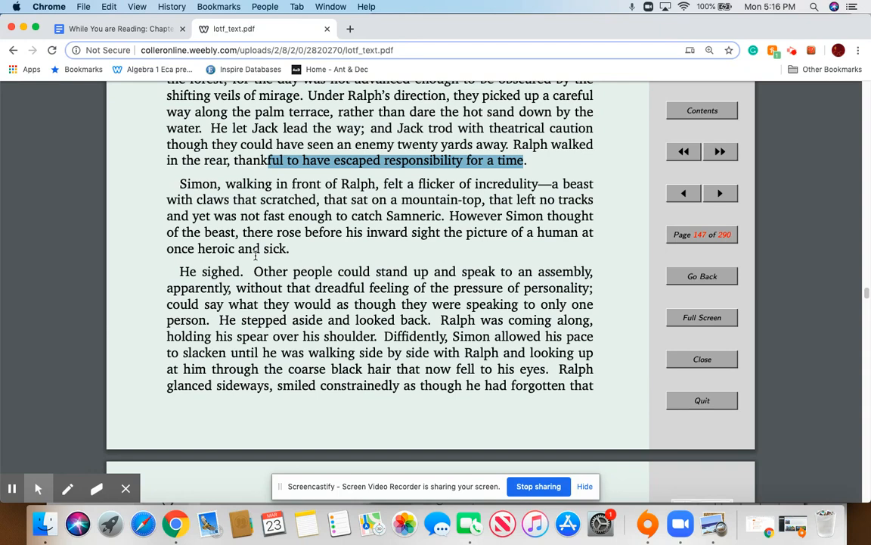
mouse_move(257, 272)
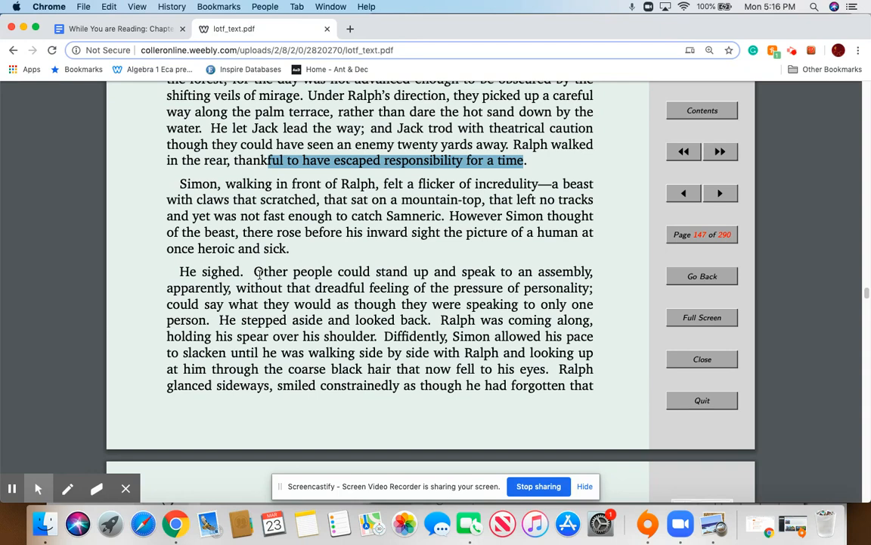
mouse_move(282, 232)
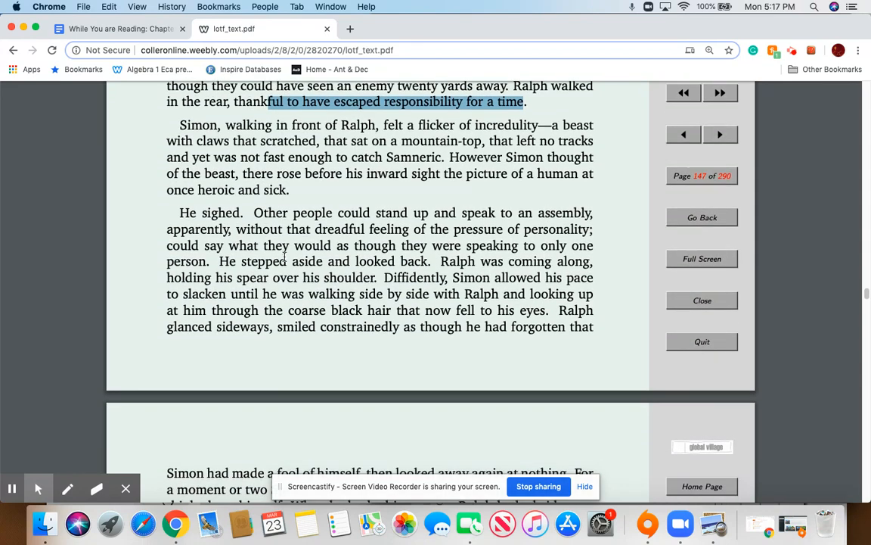
scroll("down", 3)
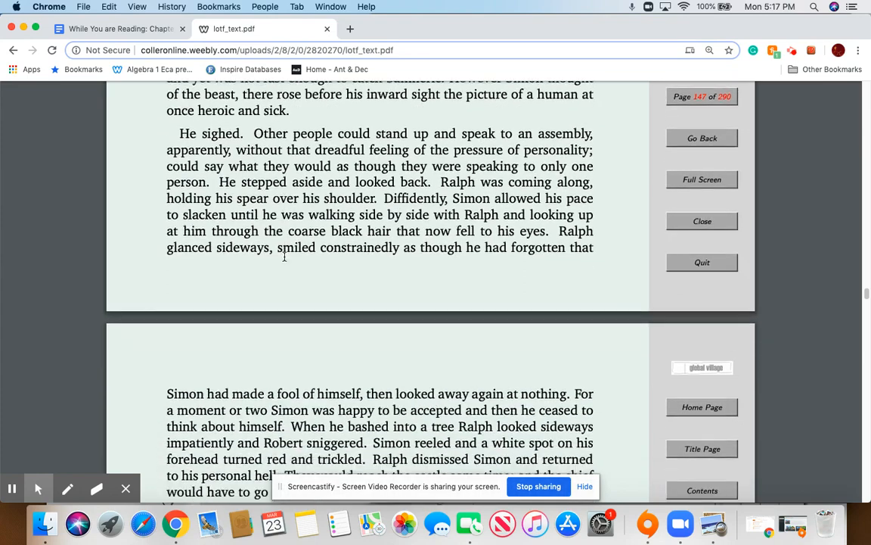
scroll("down", 3)
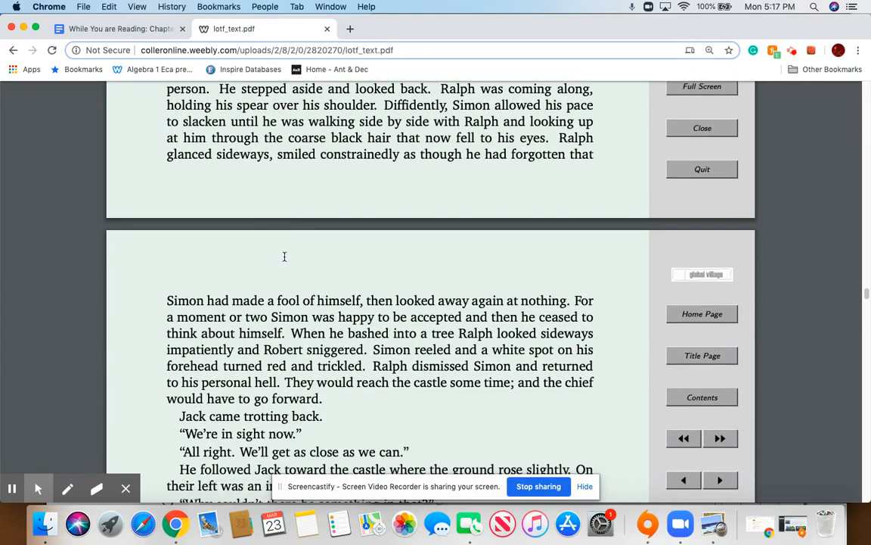
scroll("down", 3)
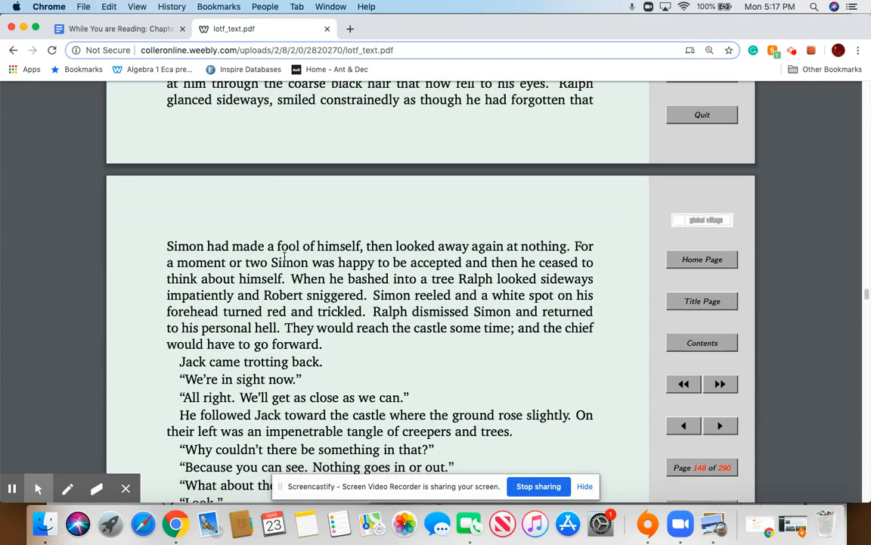
Read down page 148 through Jack reporting the castle in sight.
scroll("down", 3)
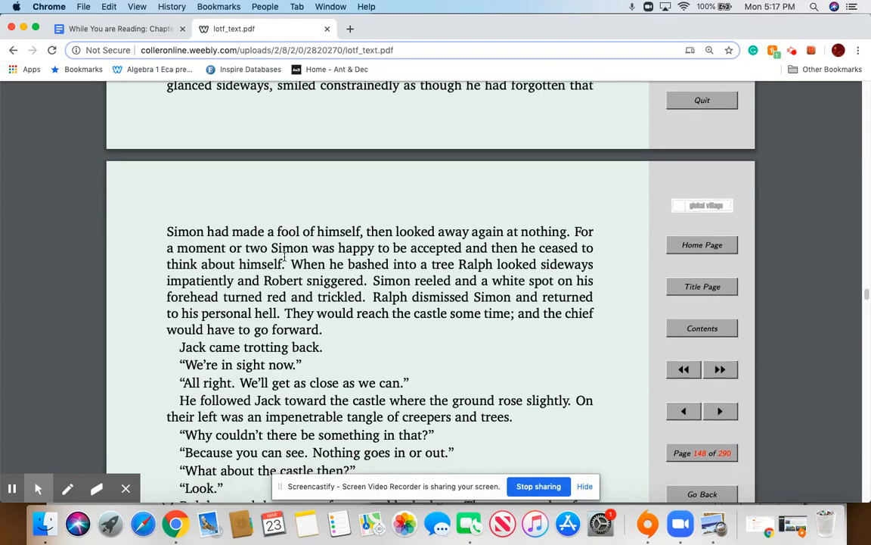
scroll("down", 3)
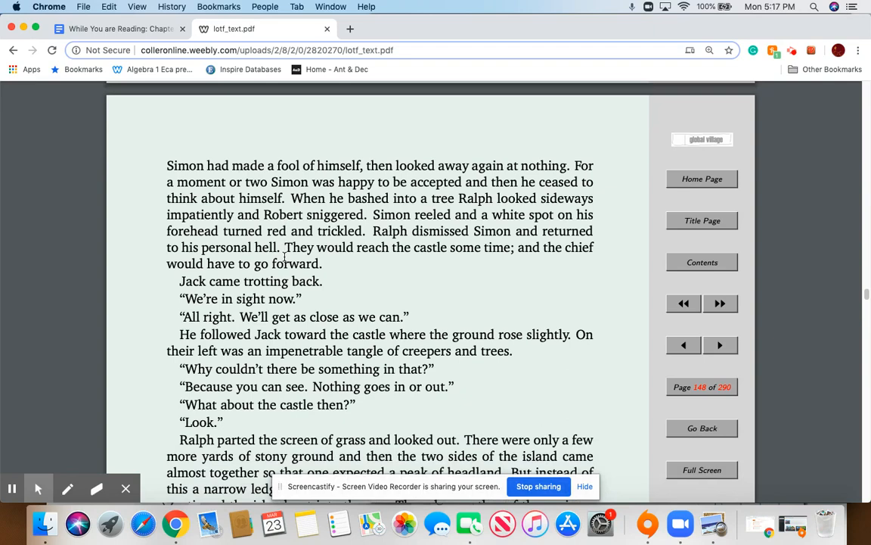
scroll("down", 3)
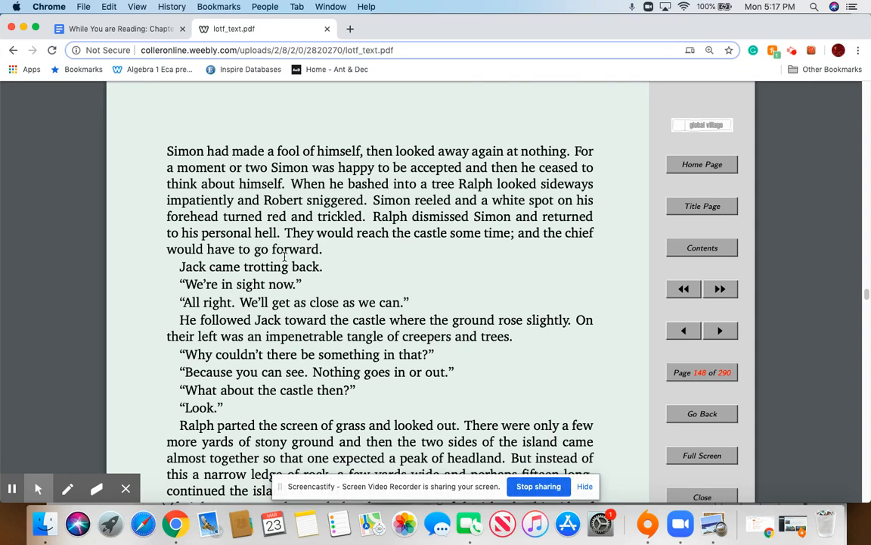
scroll("down", 3)
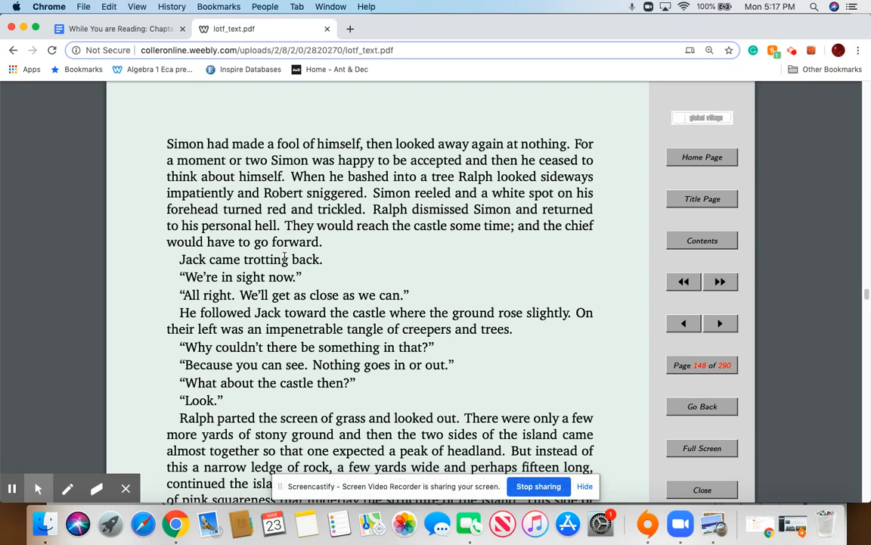
mouse_move(289, 276)
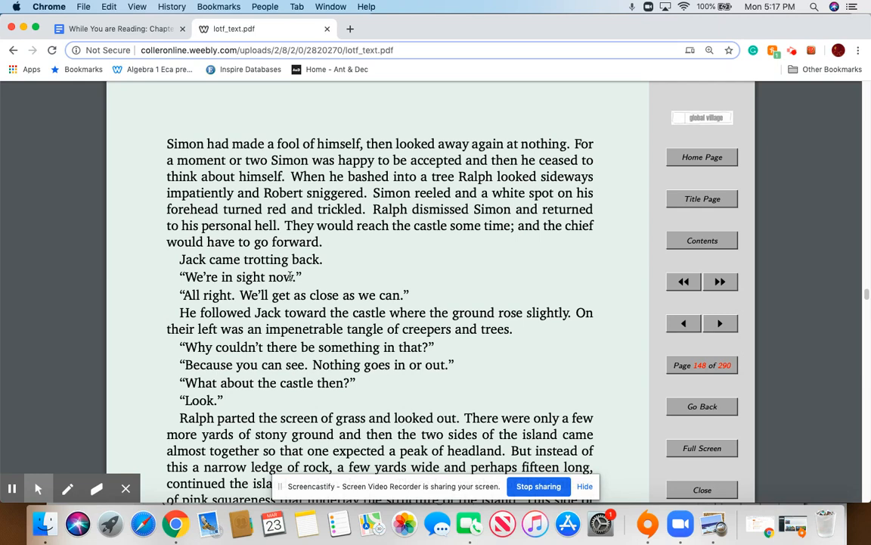
scroll("down", 3)
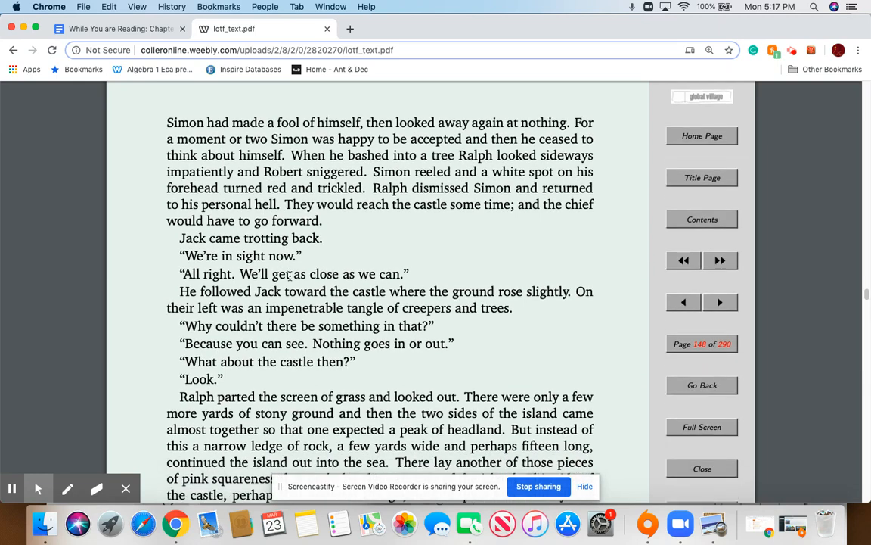
scroll("down", 3)
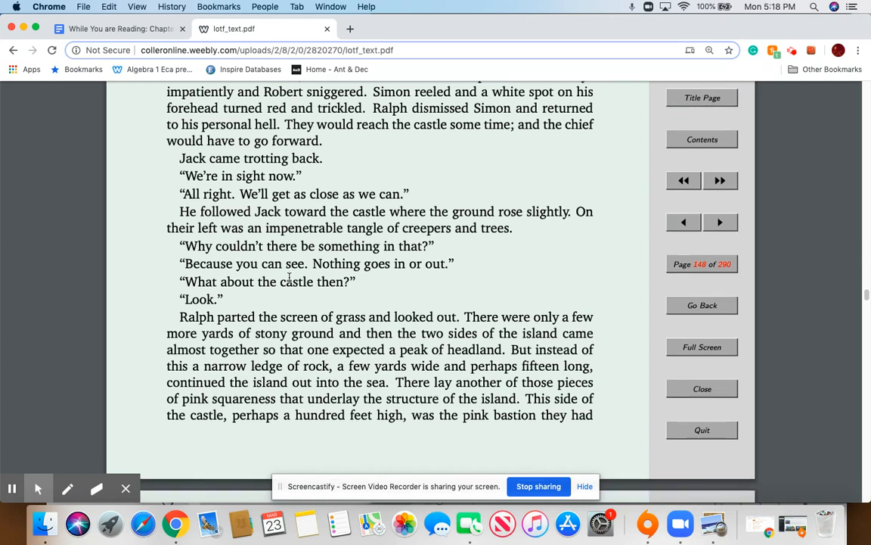
scroll("down", 3)
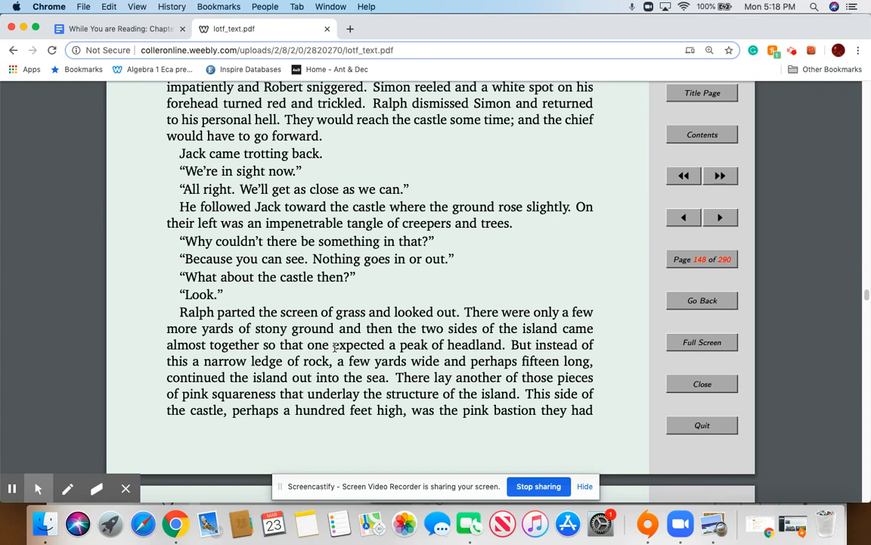
mouse_move(352, 377)
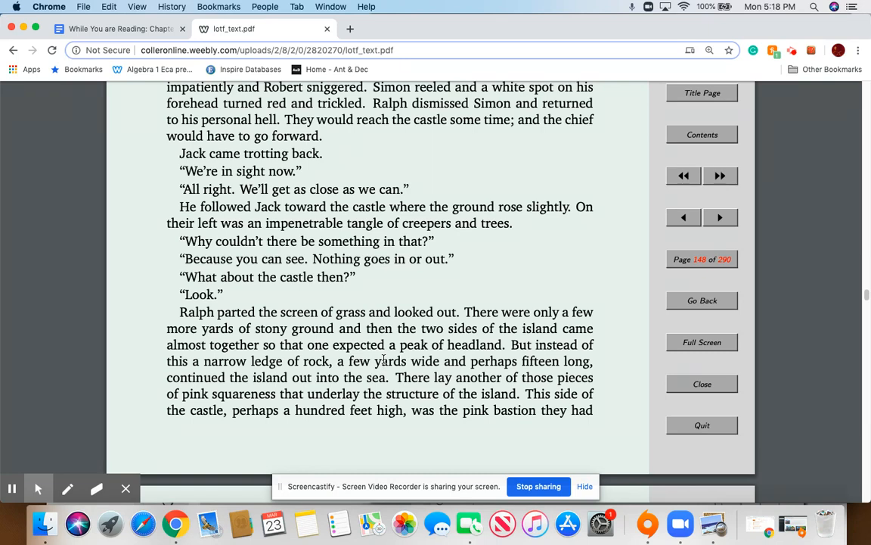
Finish page 148's pink castle description and reach page 149 beginning "seen from the mountain-top".
scroll("down", 3)
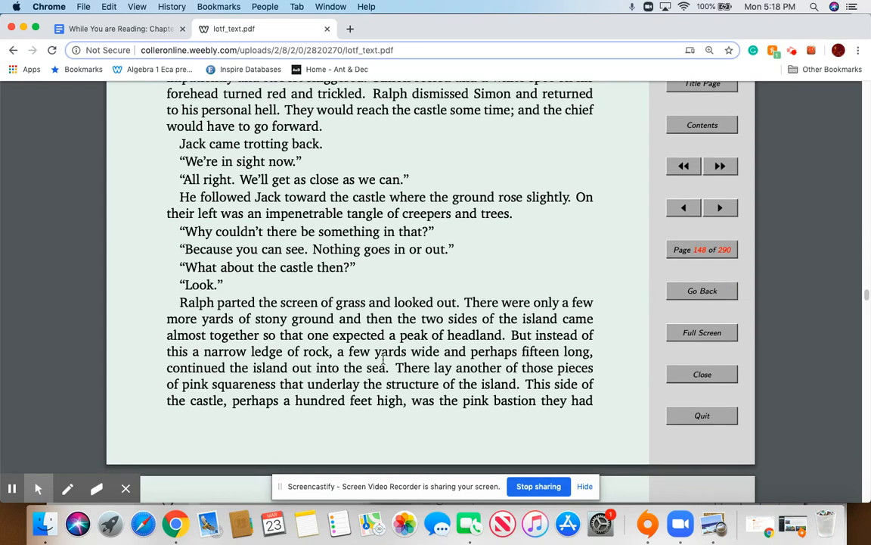
scroll("down", 3)
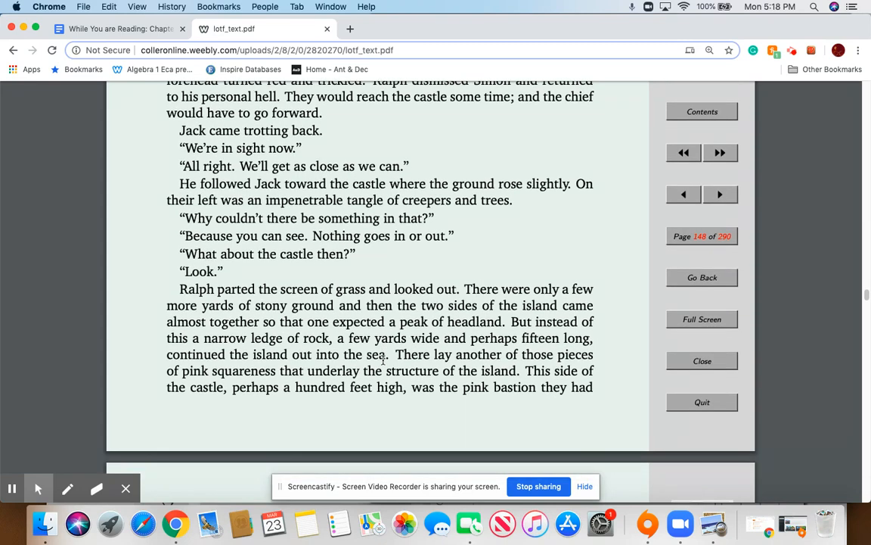
scroll("down", 3)
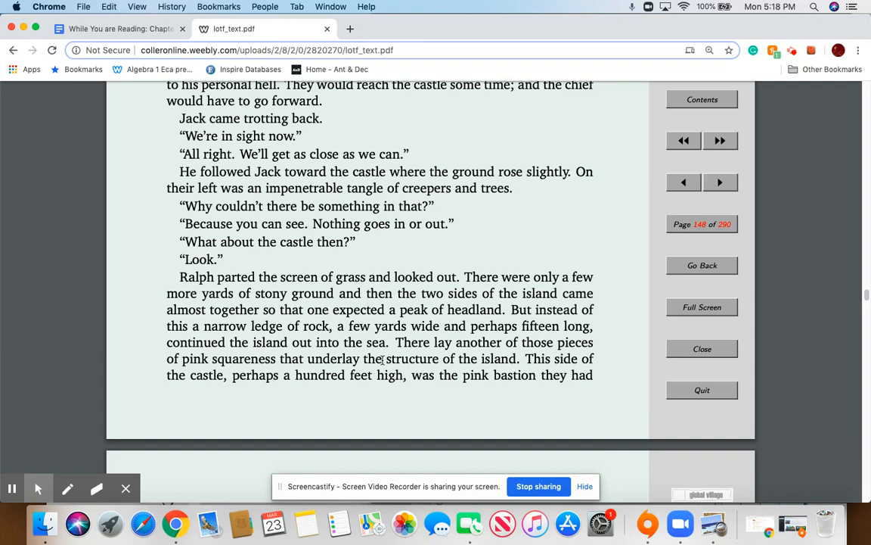
scroll("down", 3)
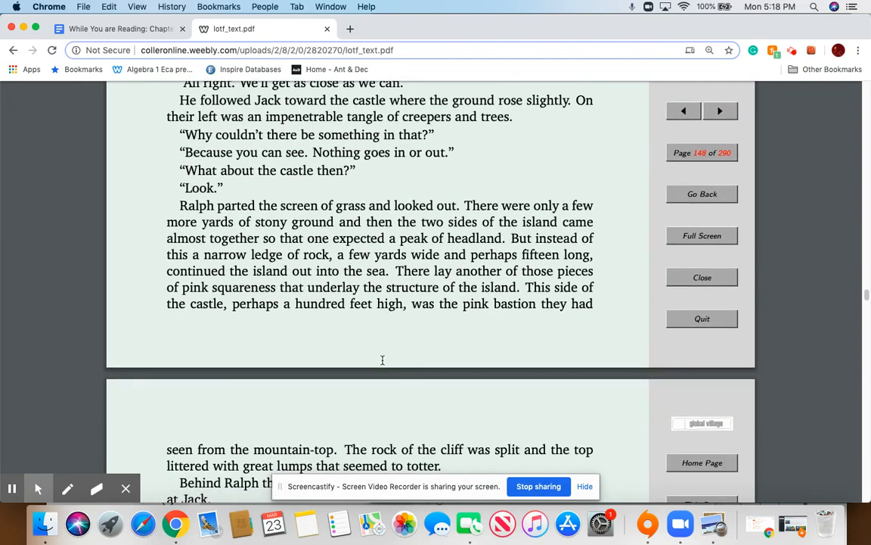
scroll("down", 3)
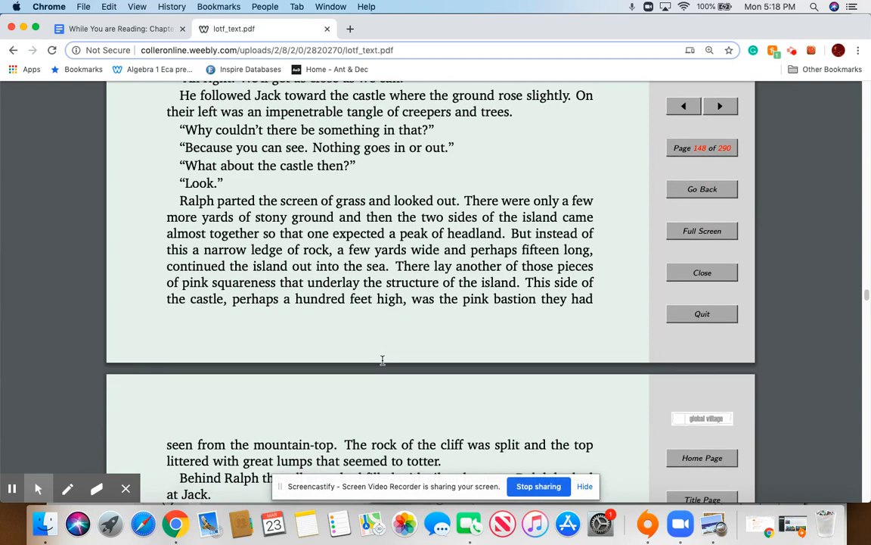
mouse_move(386, 363)
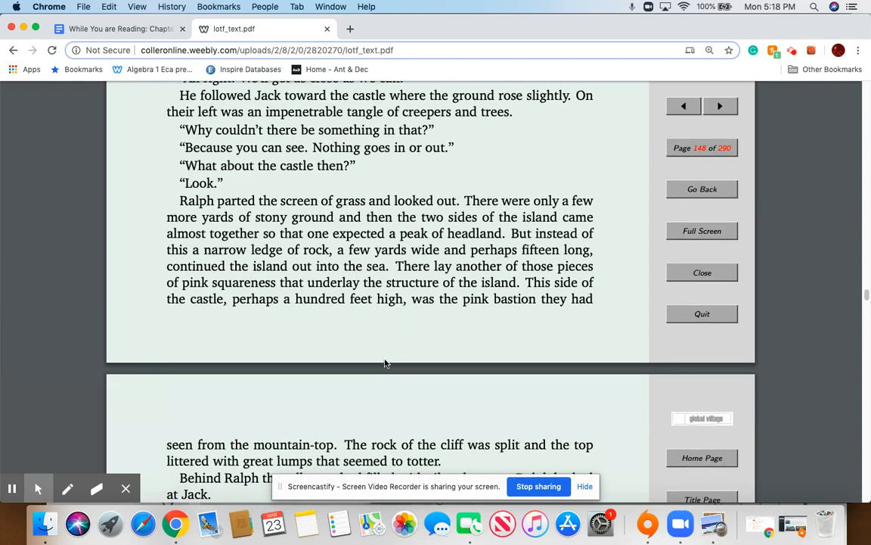
scroll("down", 3)
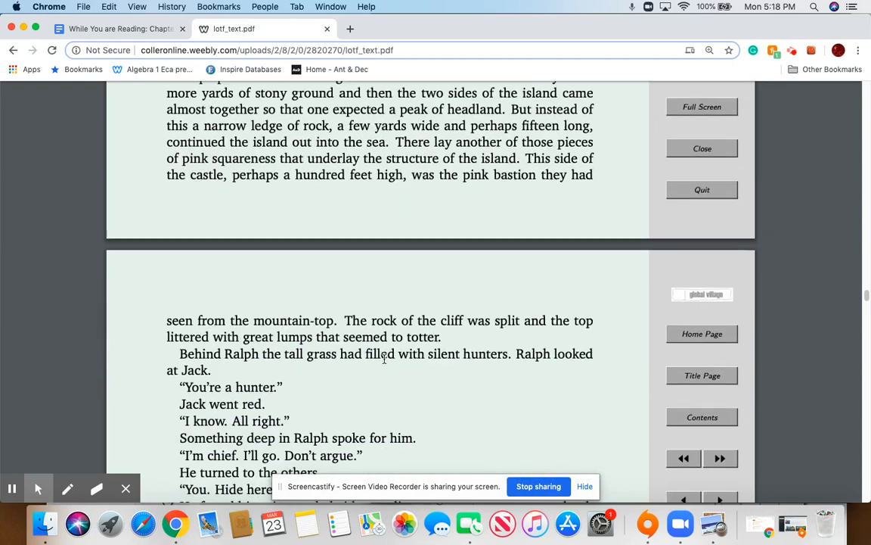
Read down page 149 through the hidden hunters scene.
scroll("down", 3)
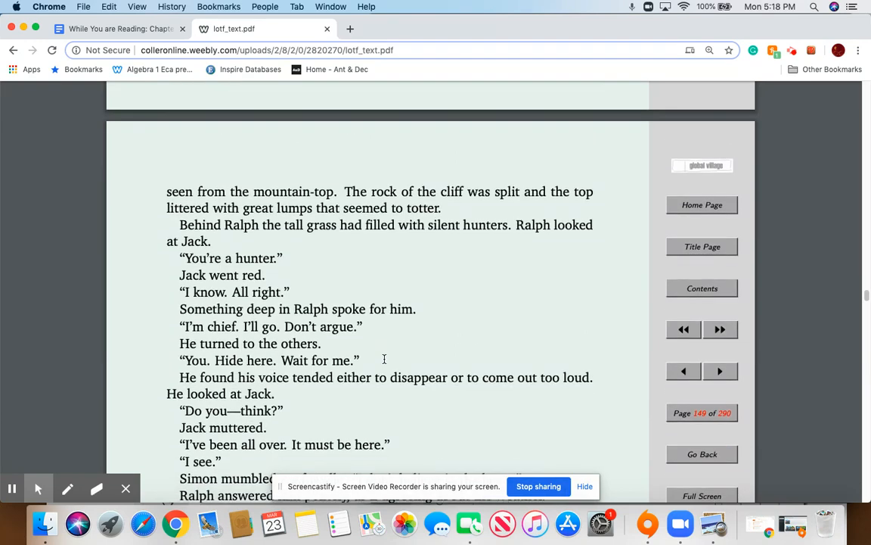
mouse_move(386, 362)
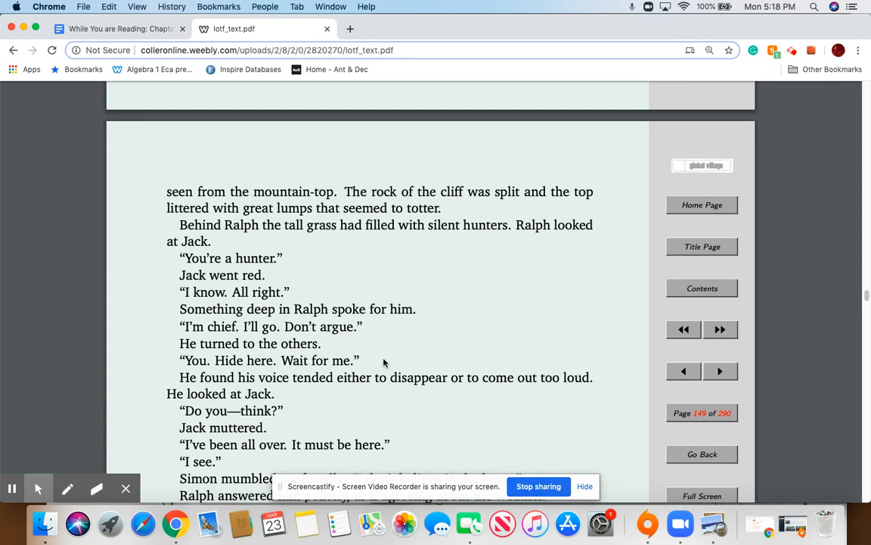
scroll("down", 3)
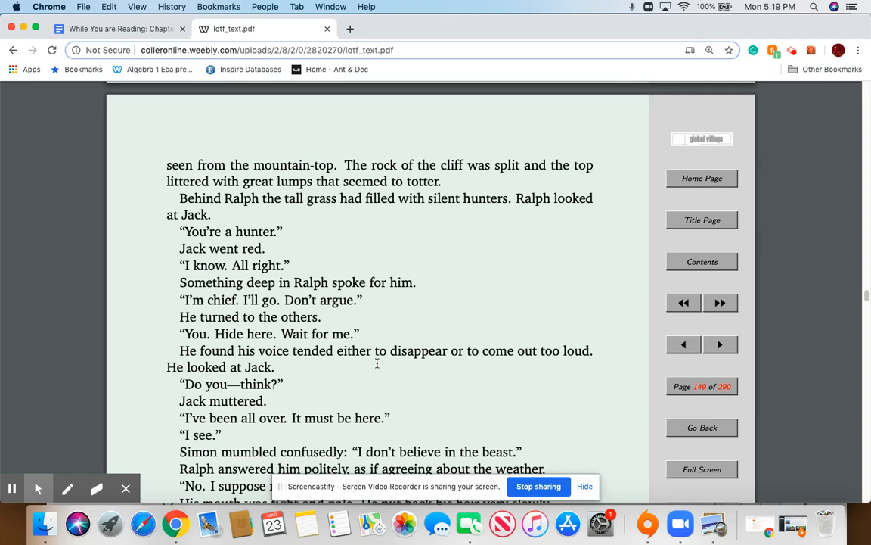
mouse_move(383, 364)
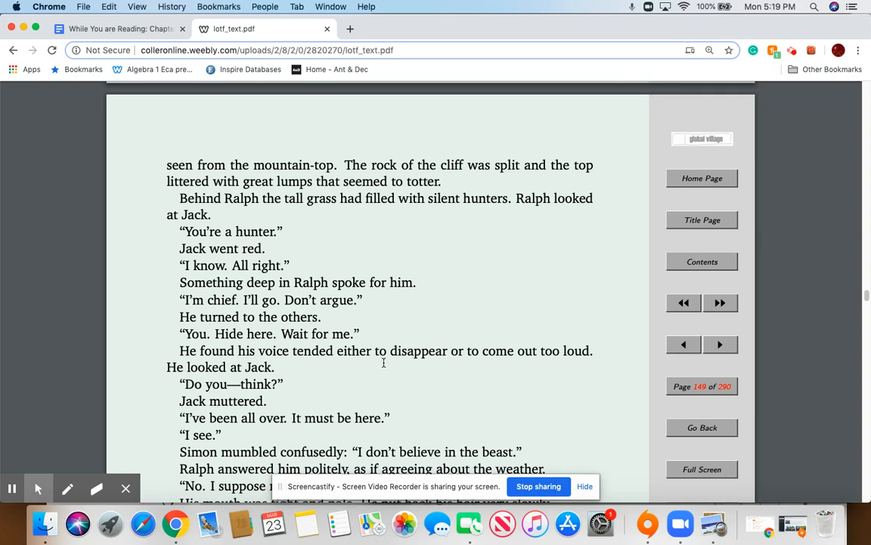
mouse_move(379, 363)
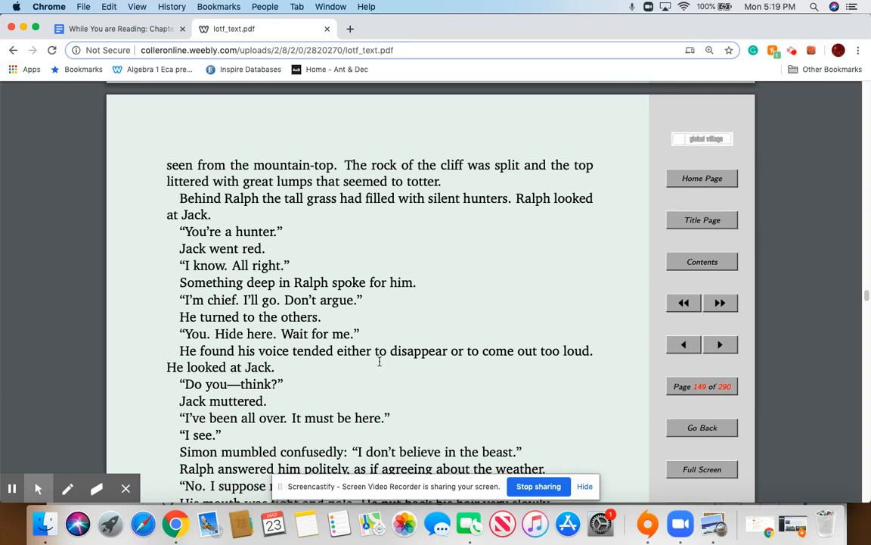
mouse_move(381, 361)
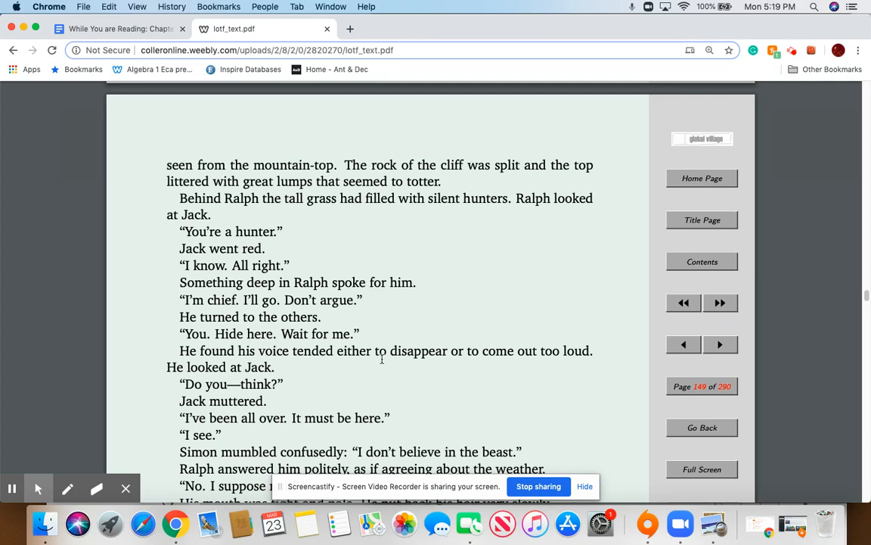
scroll("down", 3)
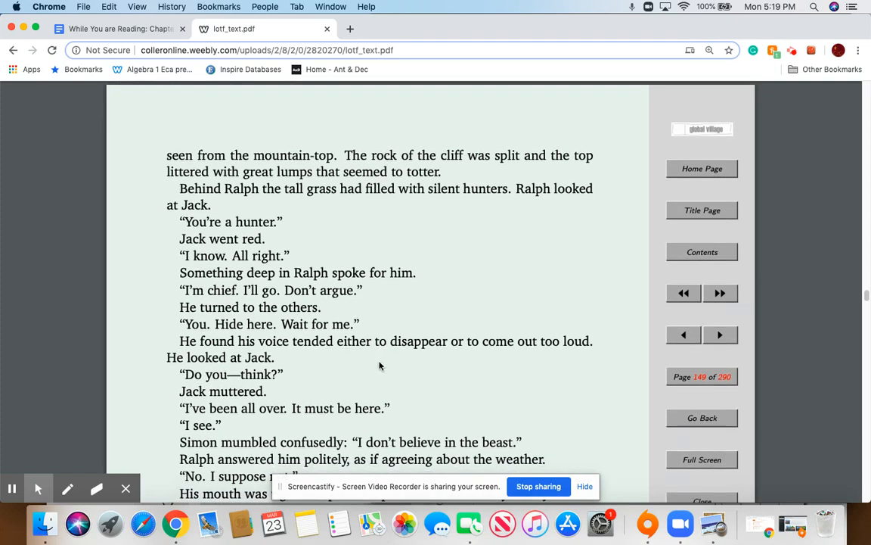
scroll("down", 3)
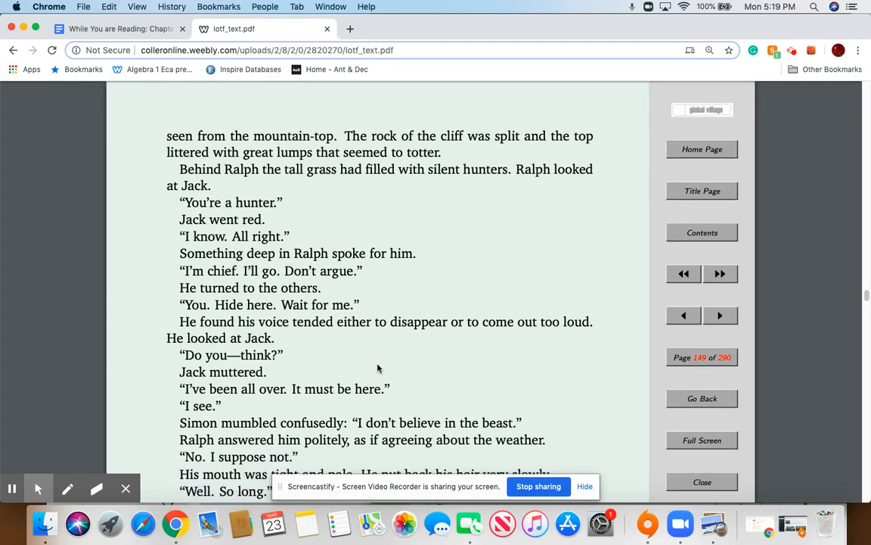
scroll("down", 3)
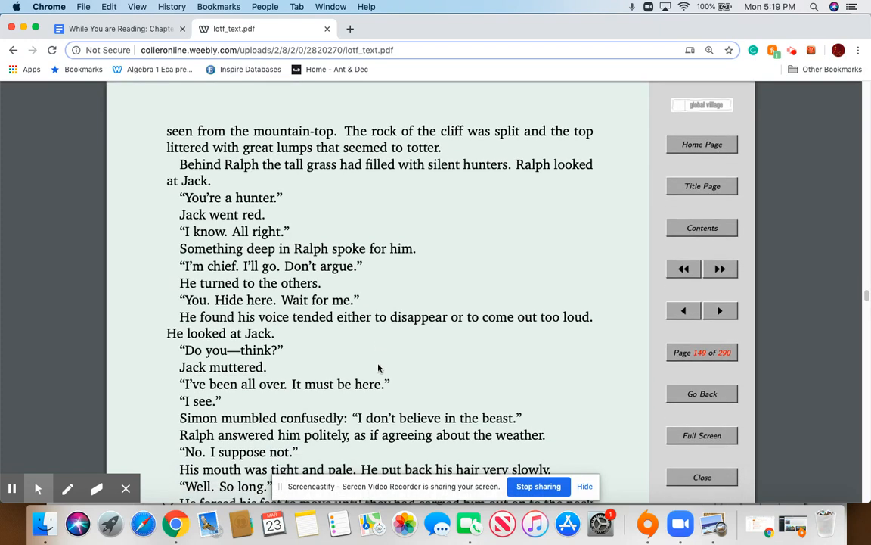
scroll("down", 3)
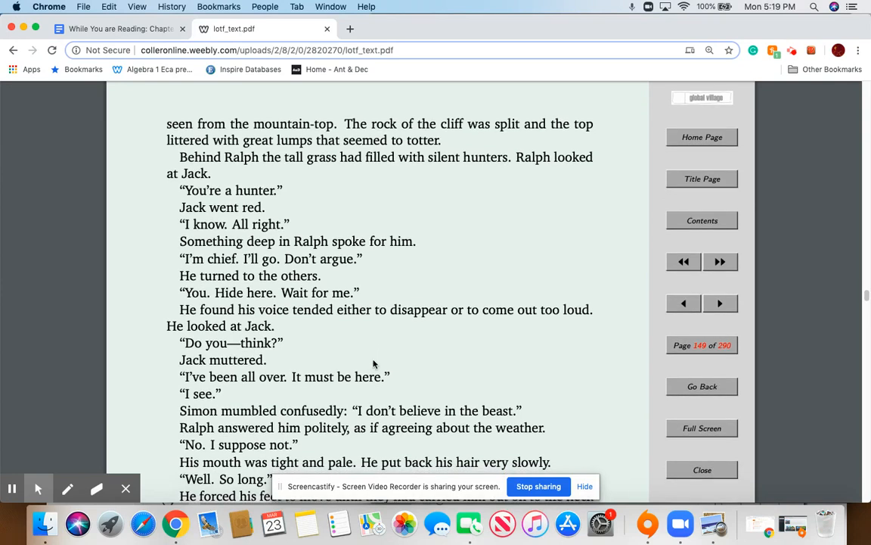
Finish page 149 and reach page 150 beginning "of land.".
scroll("down", 3)
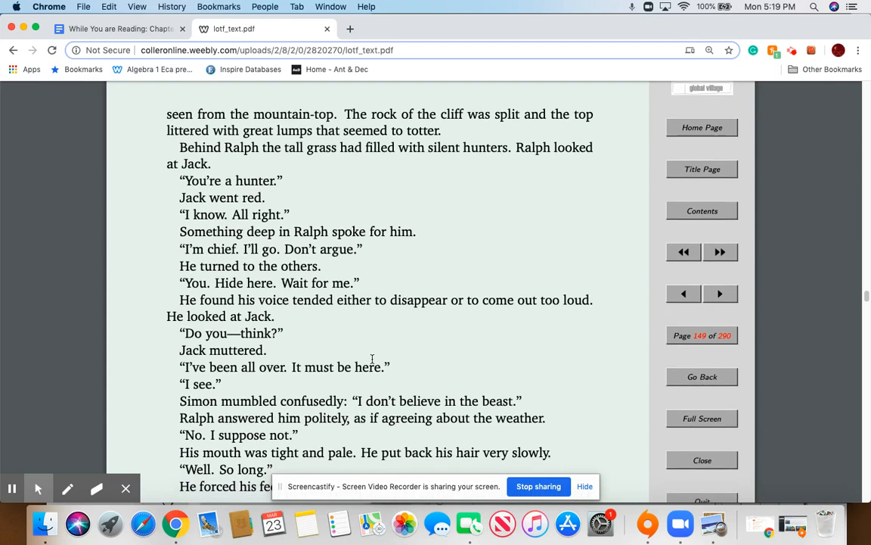
scroll("down", 3)
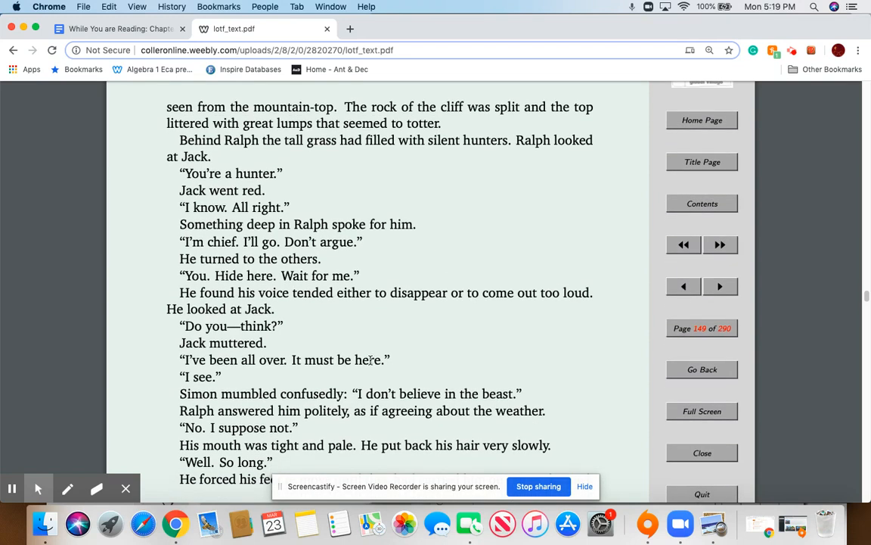
scroll("down", 3)
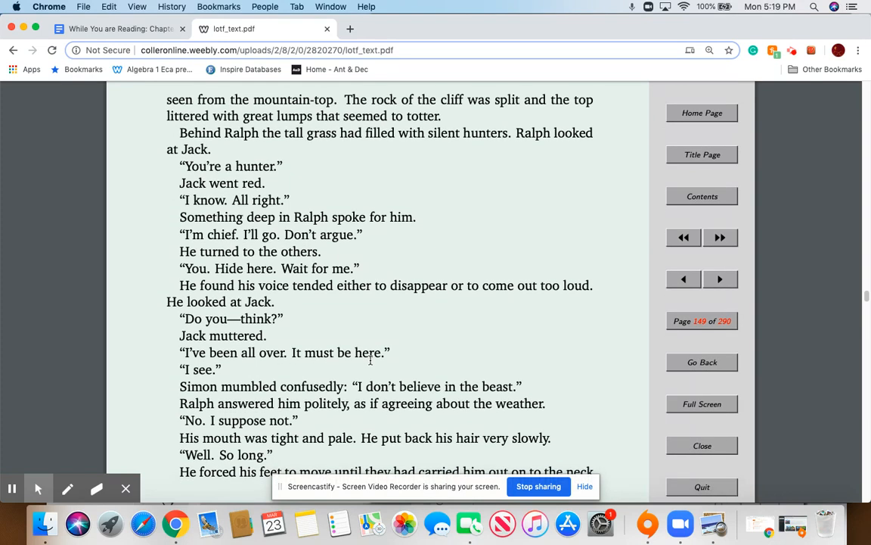
scroll("down", 3)
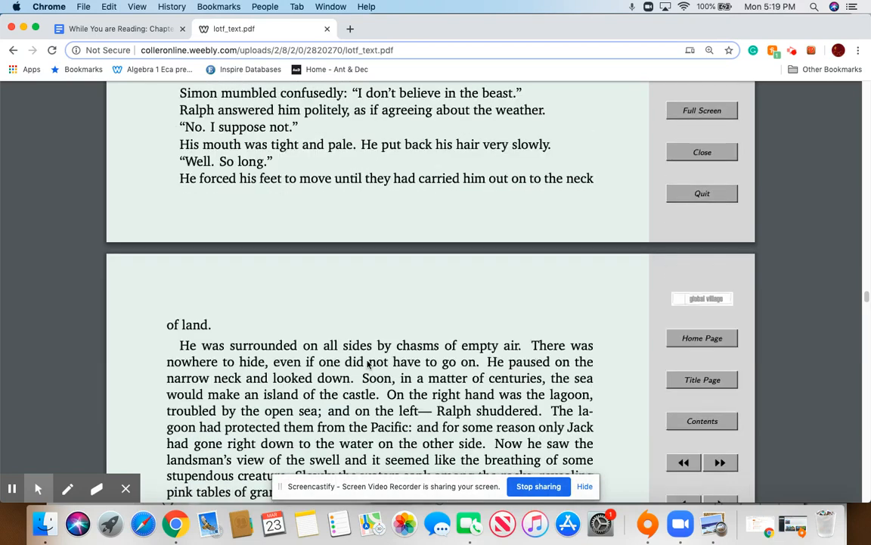
scroll("down", 3)
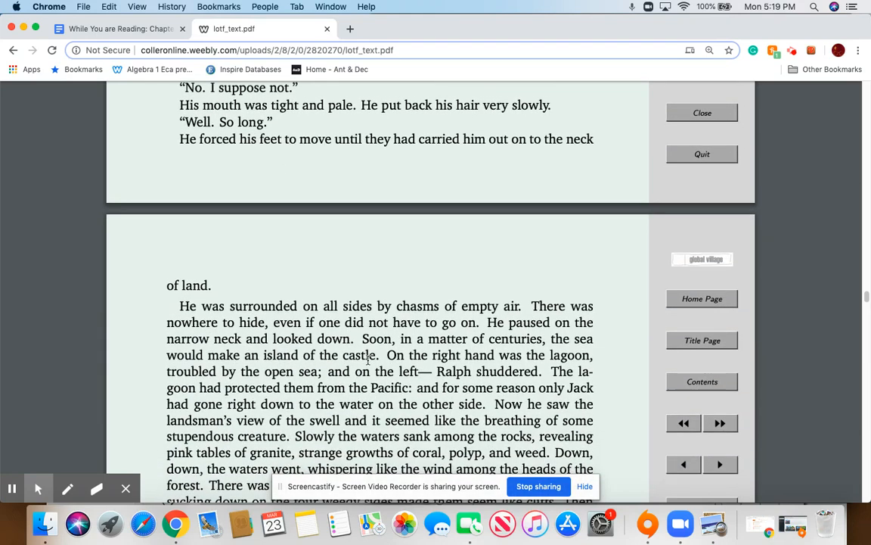
Read page 150 from the chasms passage to Ralph turning toward the red cliff.
scroll("down", 3)
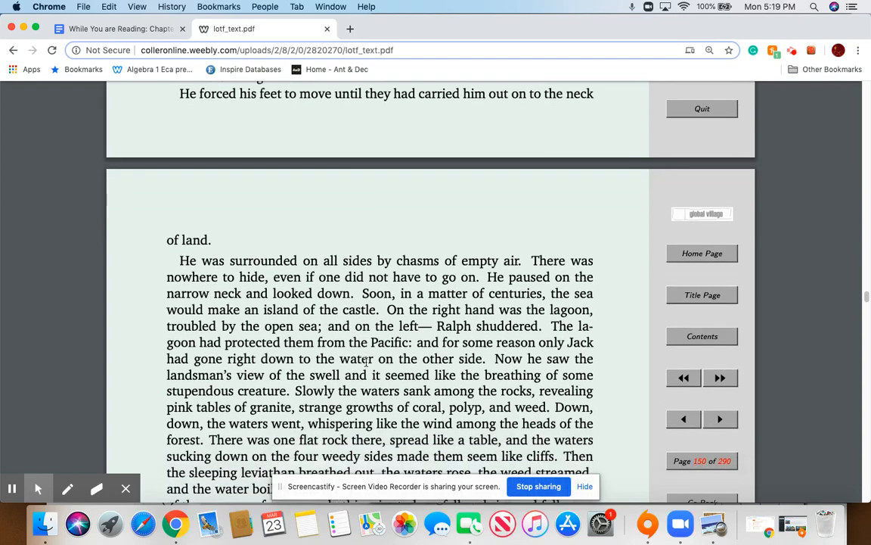
scroll("down", 3)
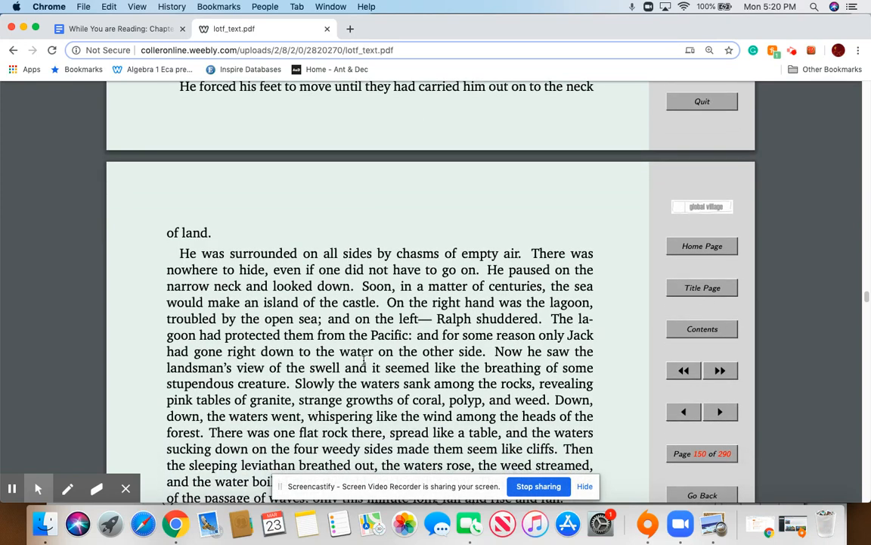
scroll("down", 3)
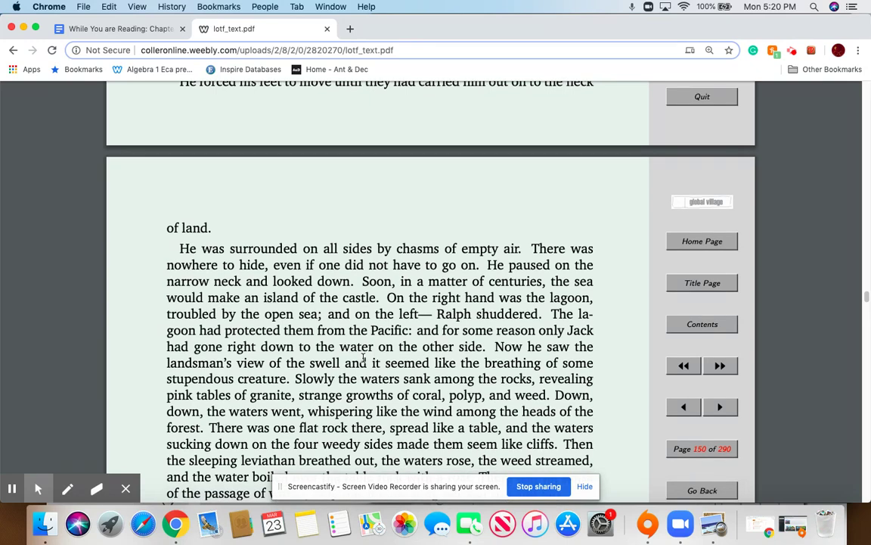
mouse_move(353, 346)
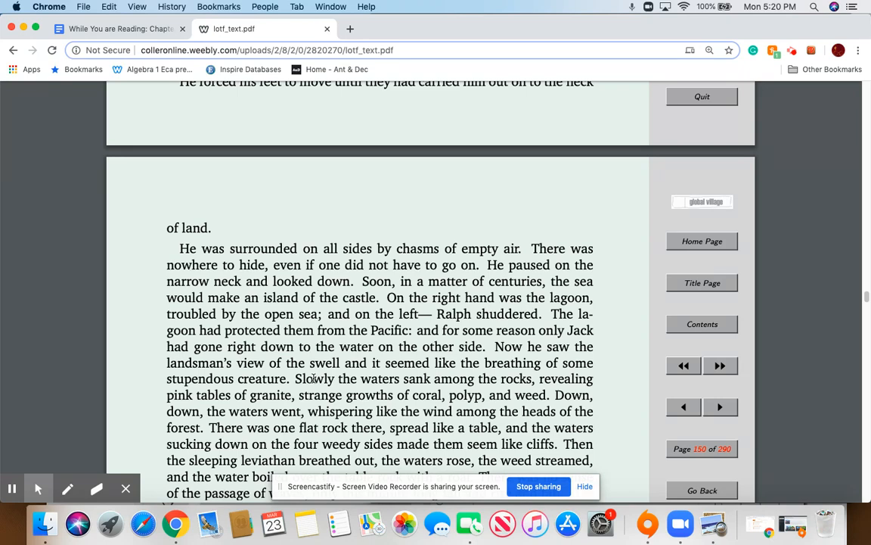
scroll("down", 3)
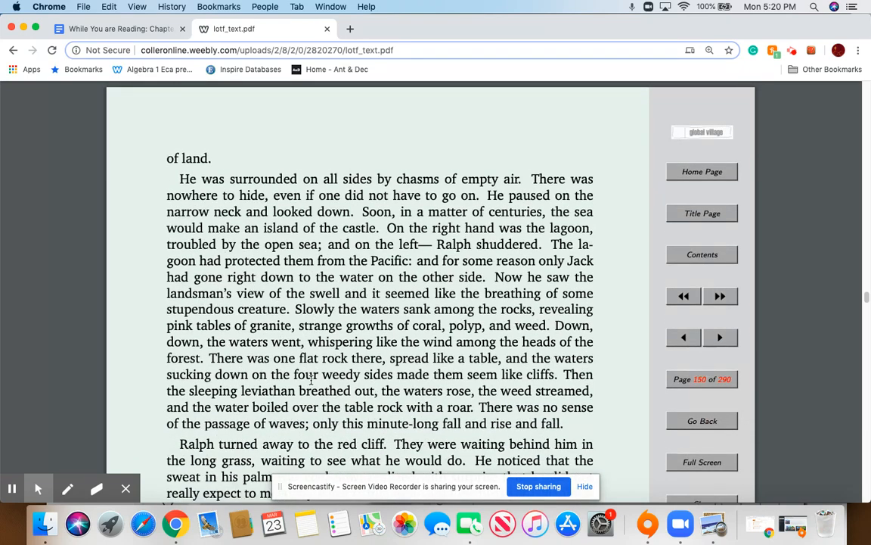
scroll("down", 3)
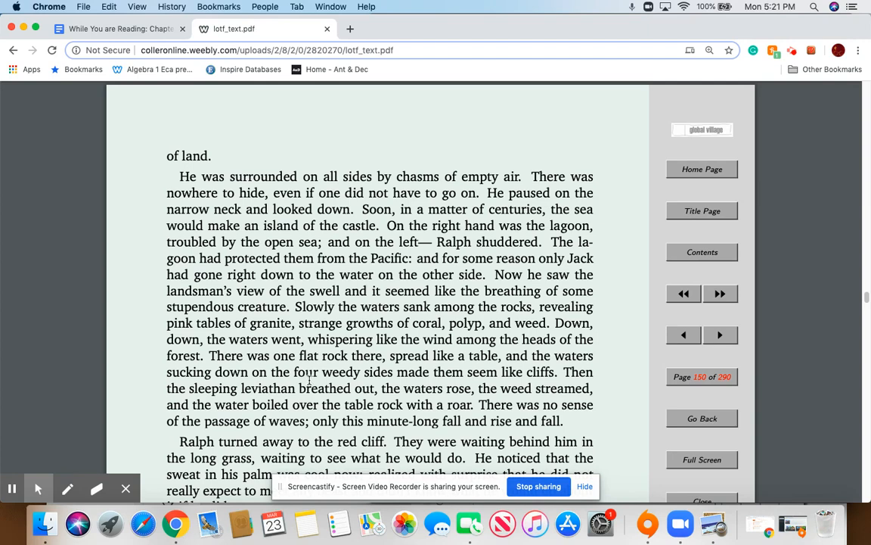
mouse_move(325, 372)
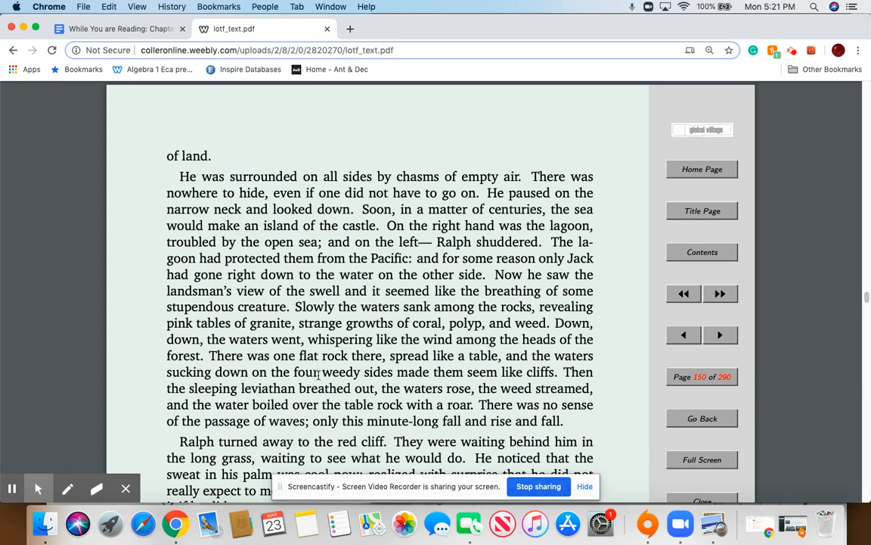
Scroll through the end of page 150 to the plinth passage opening page 151.
scroll("down", 3)
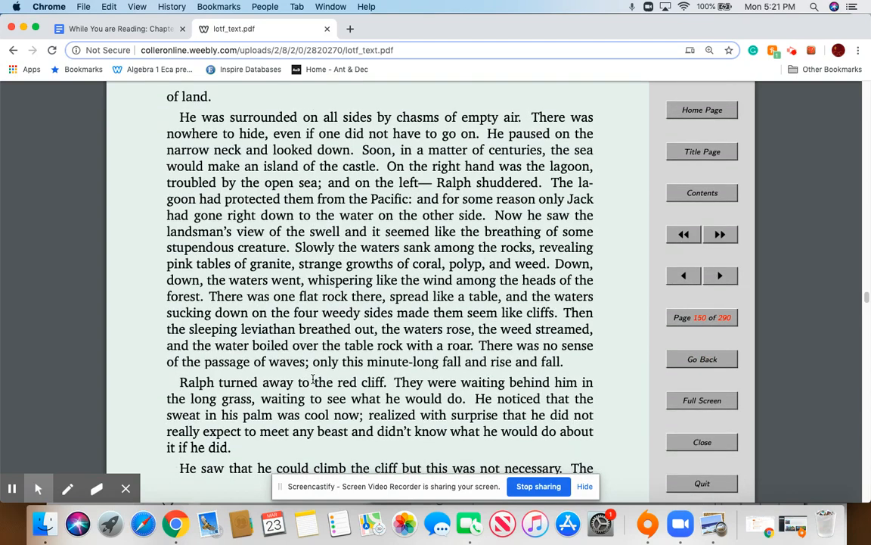
scroll("down", 3)
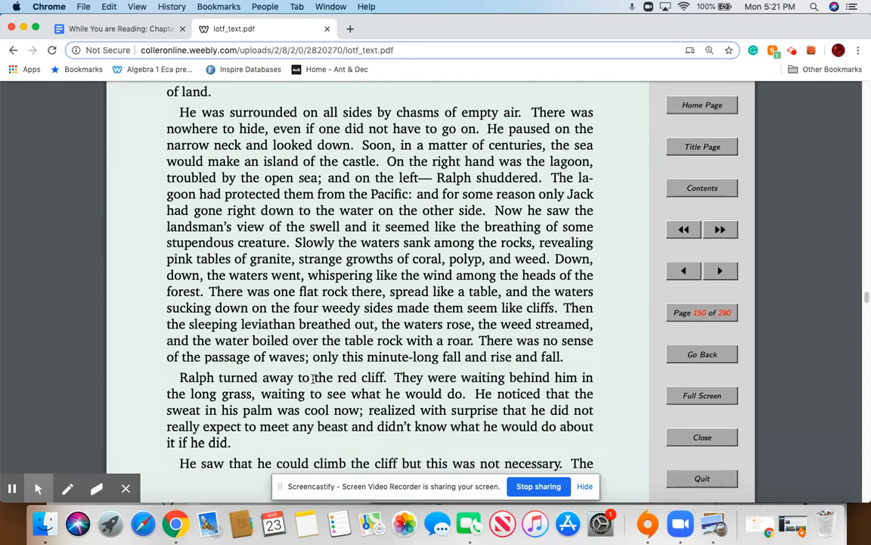
scroll("down", 3)
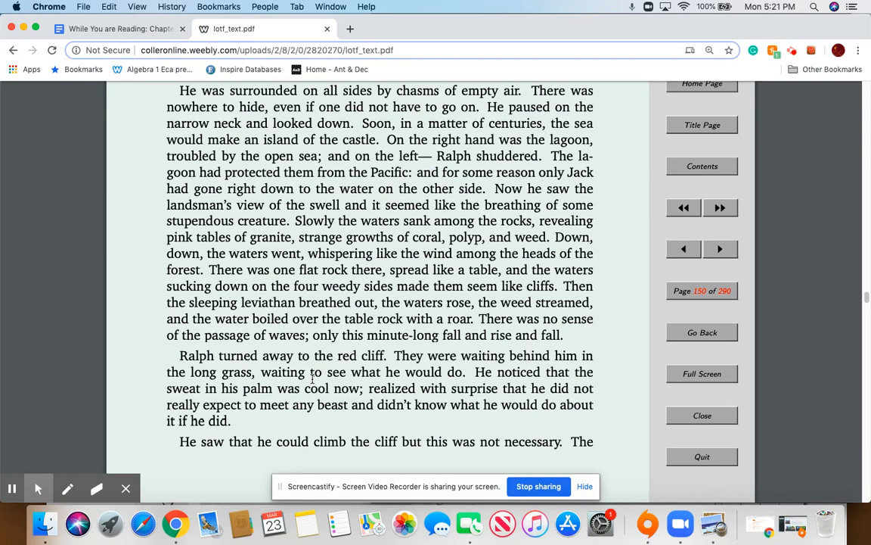
scroll("down", 3)
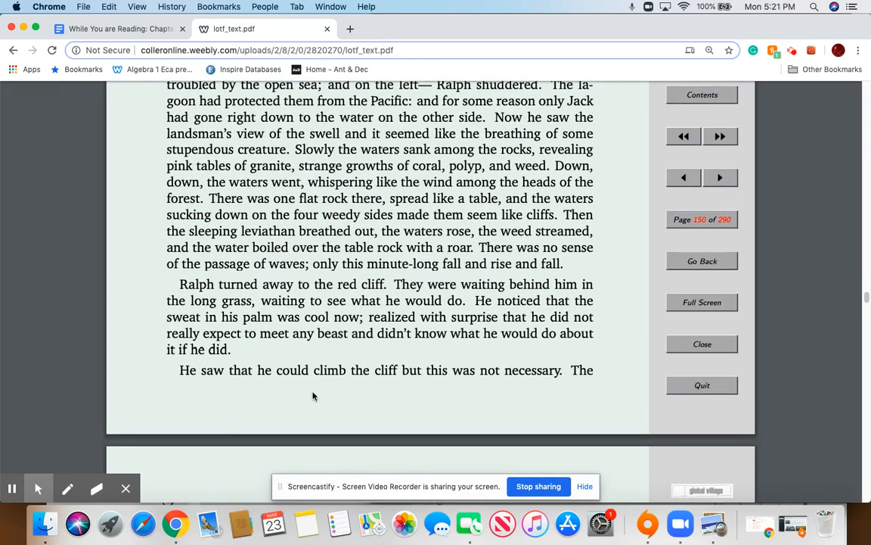
scroll("down", 3)
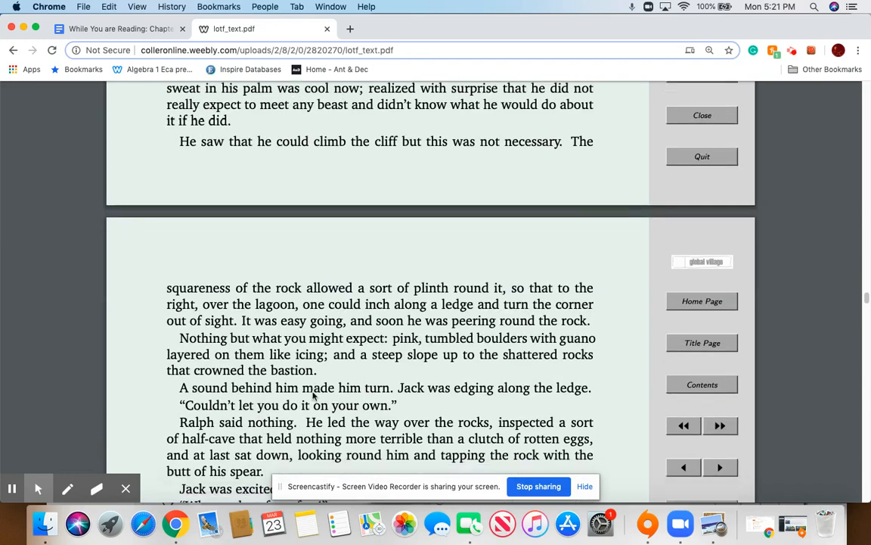
scroll("down", 3)
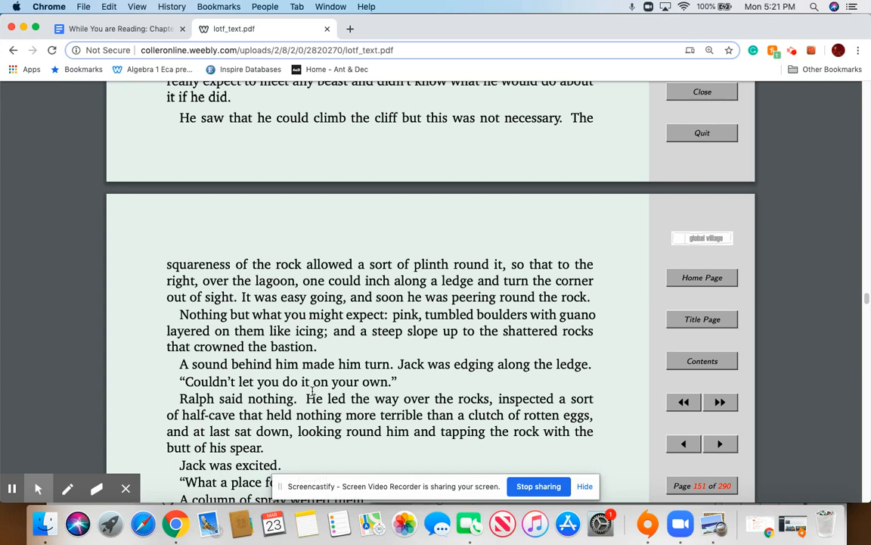
Scroll down page 151 while reading Jack edging along the ledge to Ralph.
scroll("down", 3)
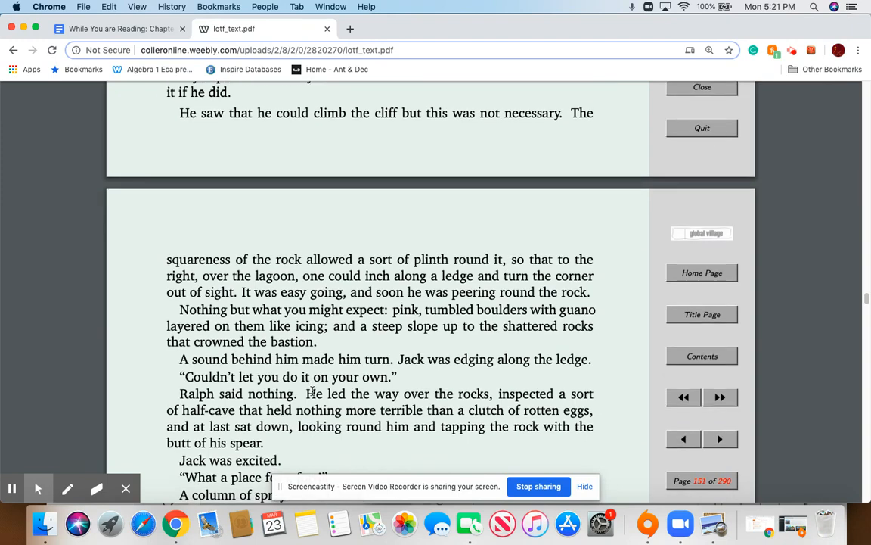
scroll("down", 3)
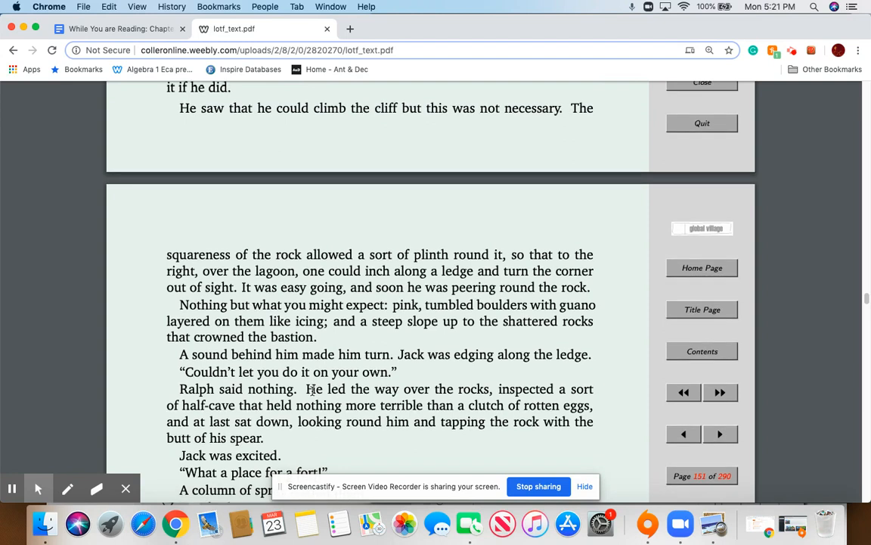
scroll("down", 3)
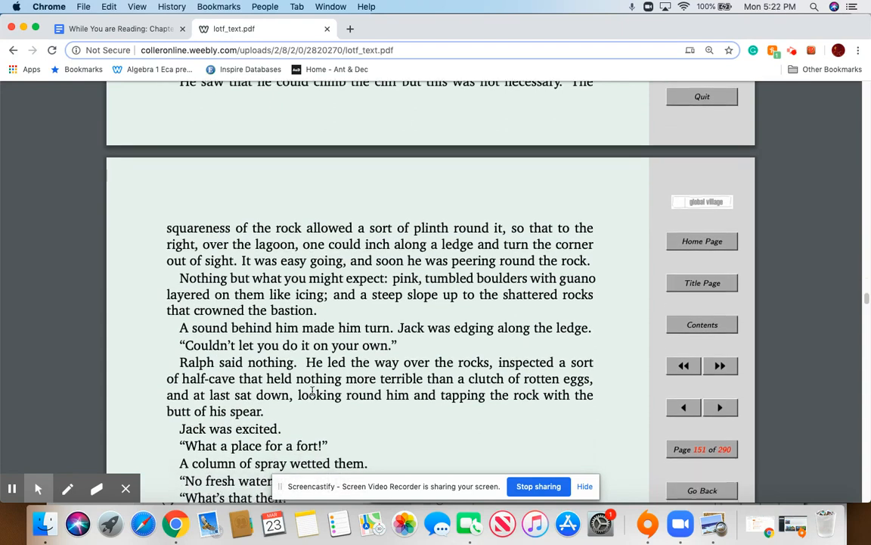
scroll("down", 3)
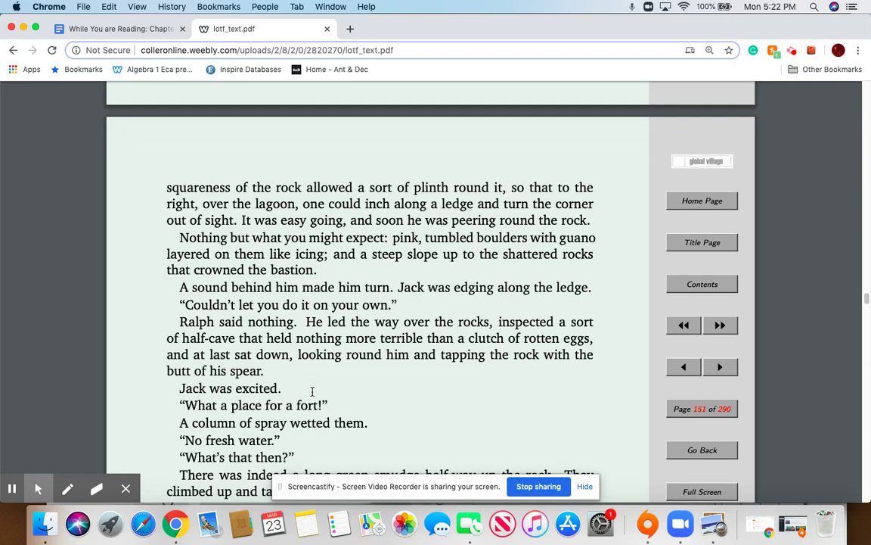
scroll("down", 3)
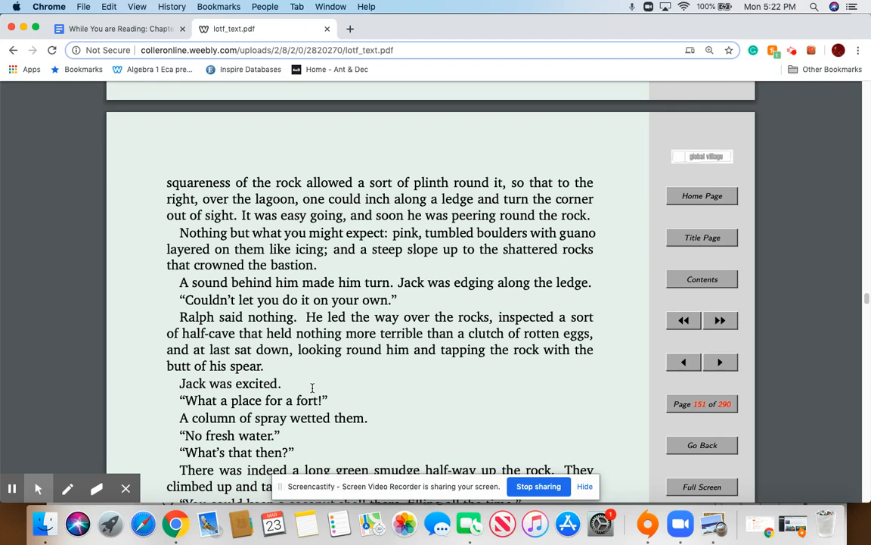
scroll("down", 3)
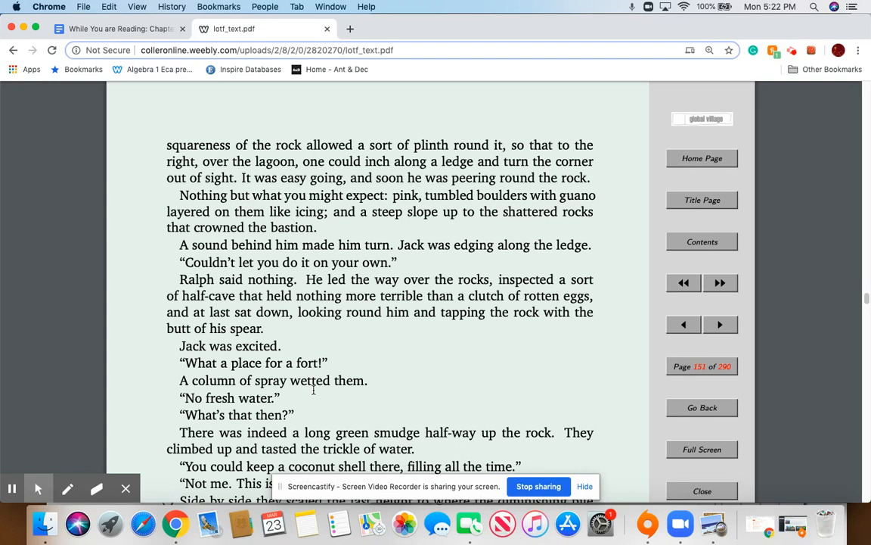
scroll("down", 3)
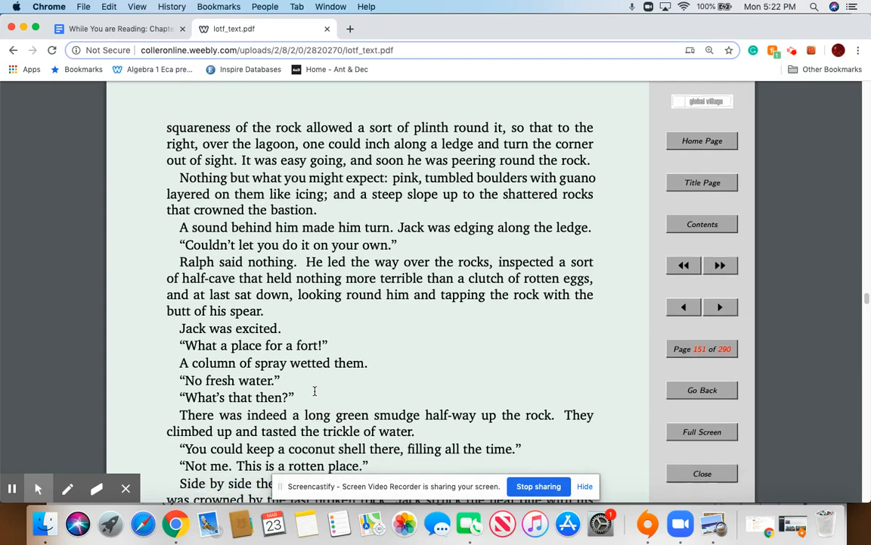
mouse_move(315, 394)
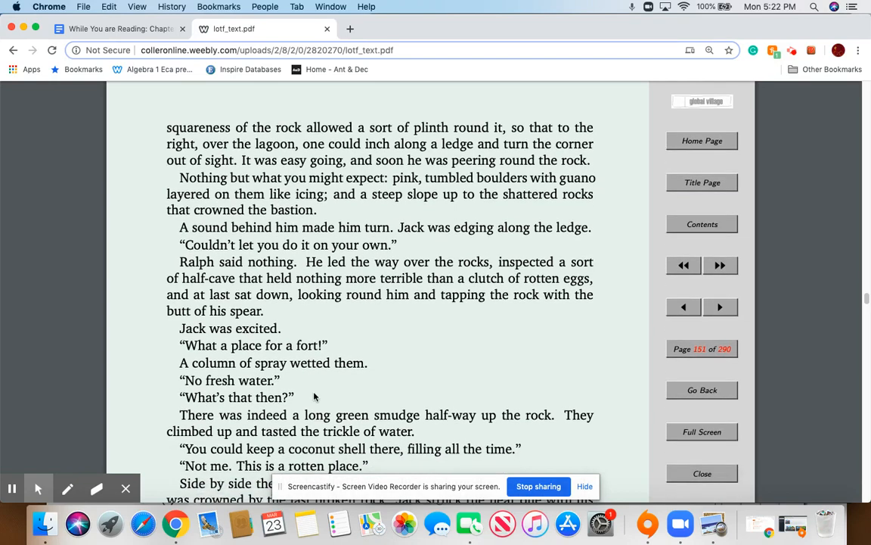
scroll("down", 3)
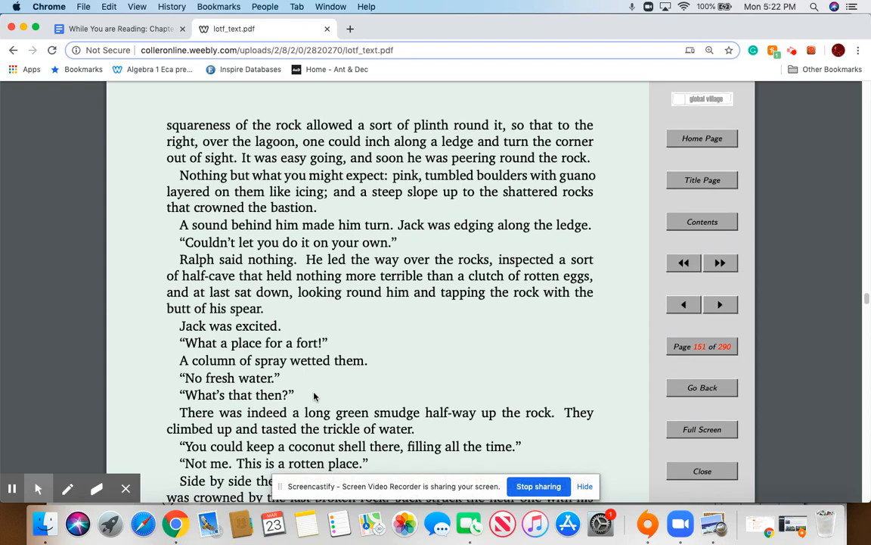
Continue to the end of page 151 until page 152's grating-fist line appears.
scroll("down", 3)
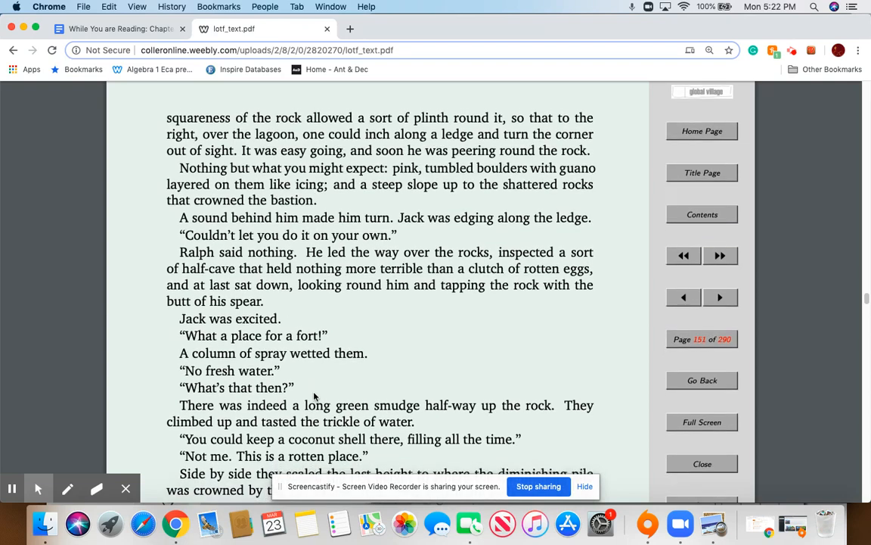
scroll("down", 3)
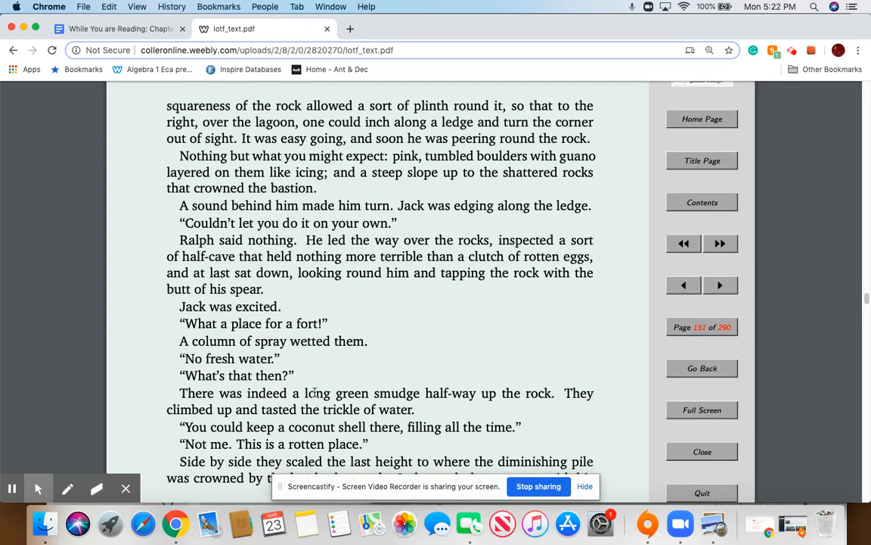
scroll("down", 3)
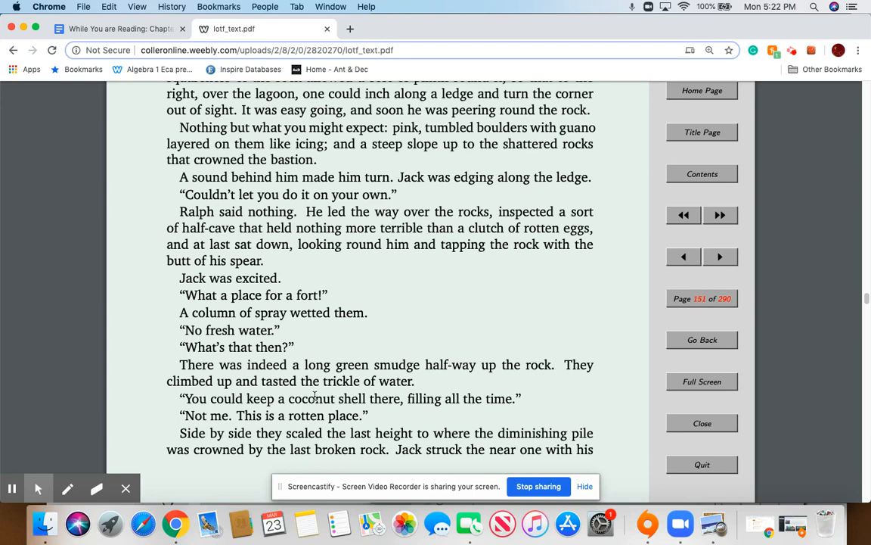
scroll("down", 3)
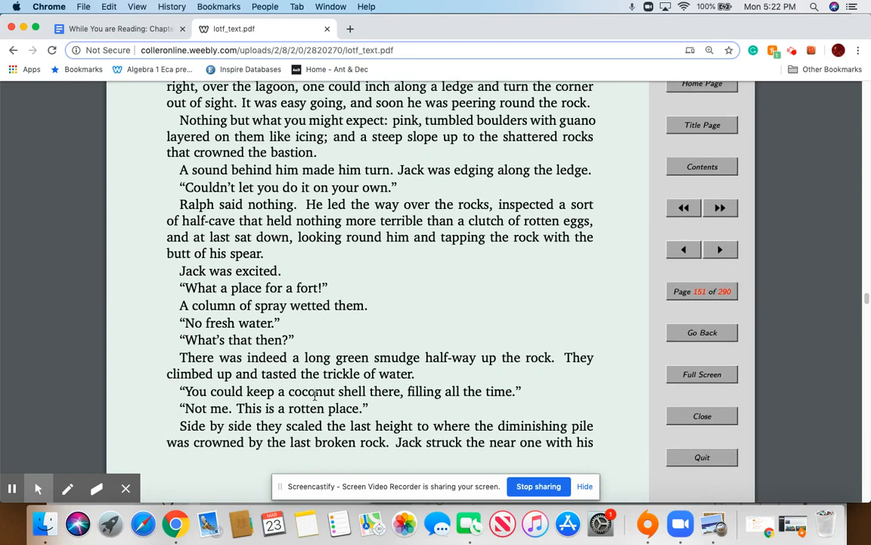
scroll("down", 3)
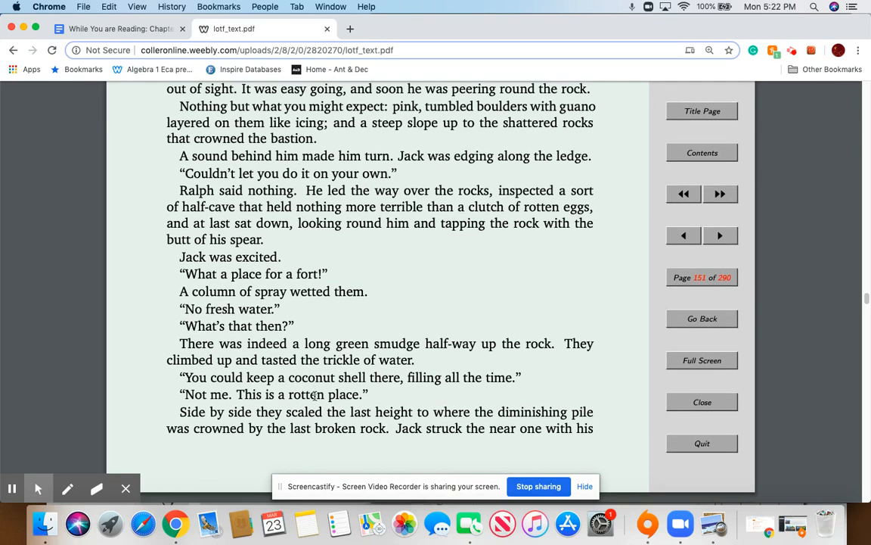
scroll("down", 3)
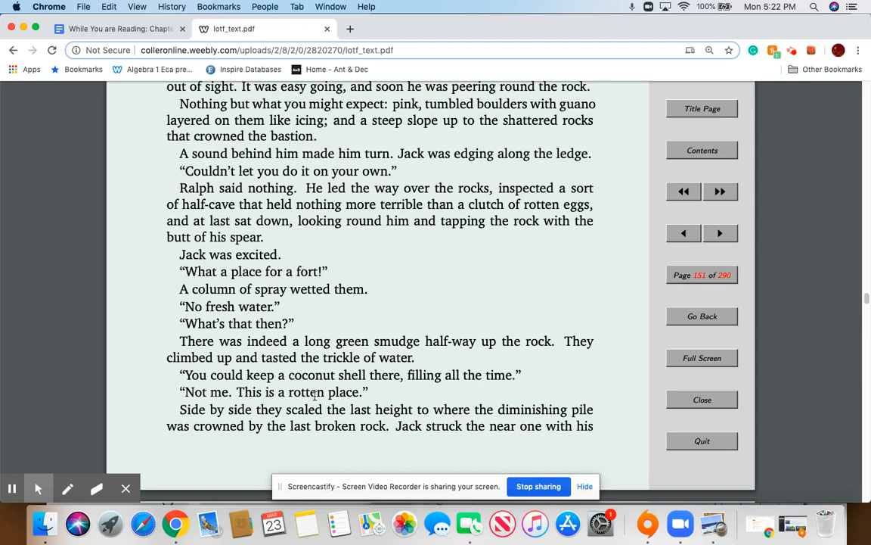
scroll("down", 3)
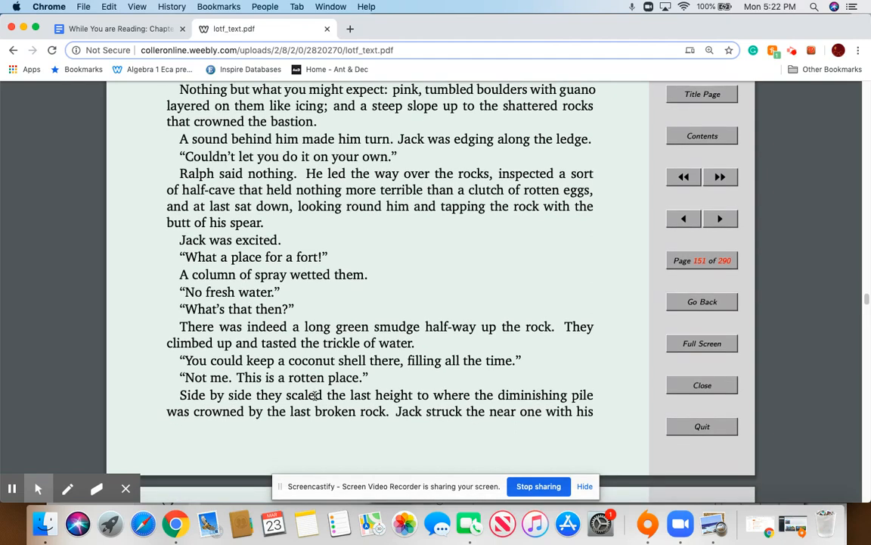
scroll("down", 3)
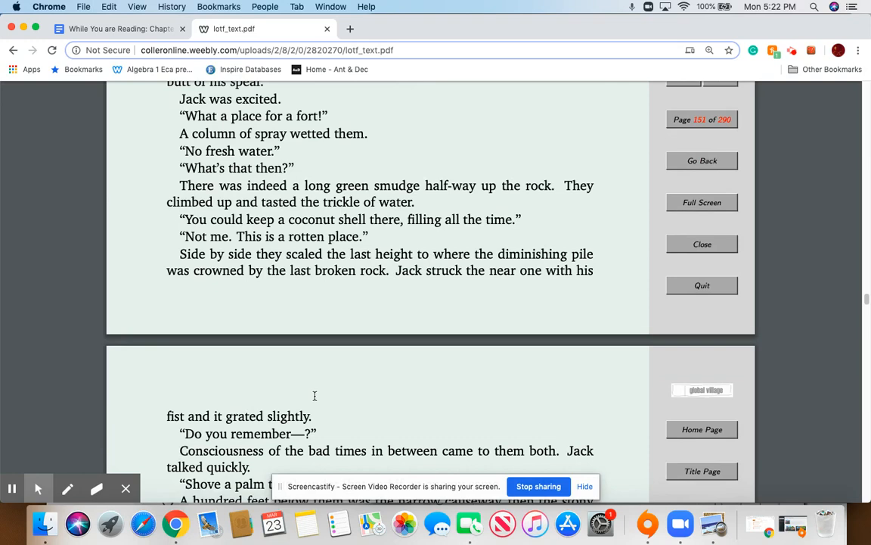
Scroll through the upper half of page 152 as it is read aloud.
scroll("down", 3)
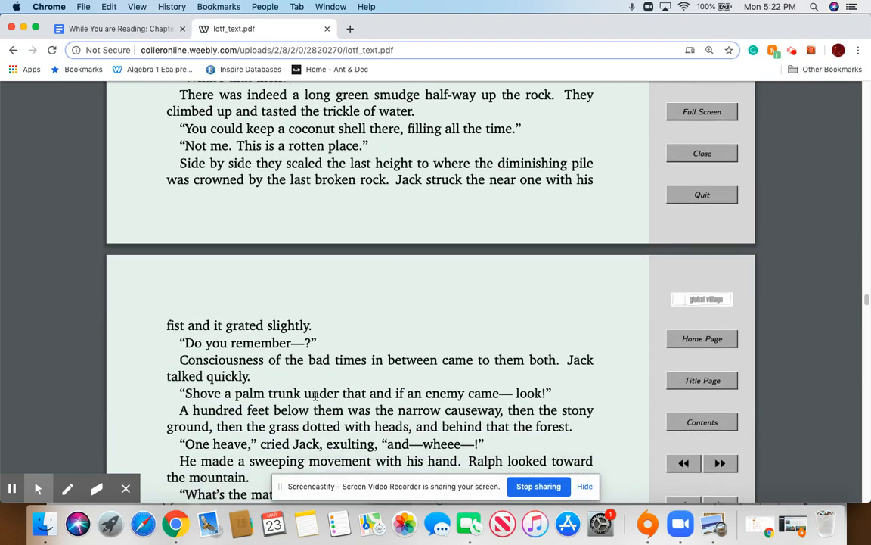
mouse_move(289, 403)
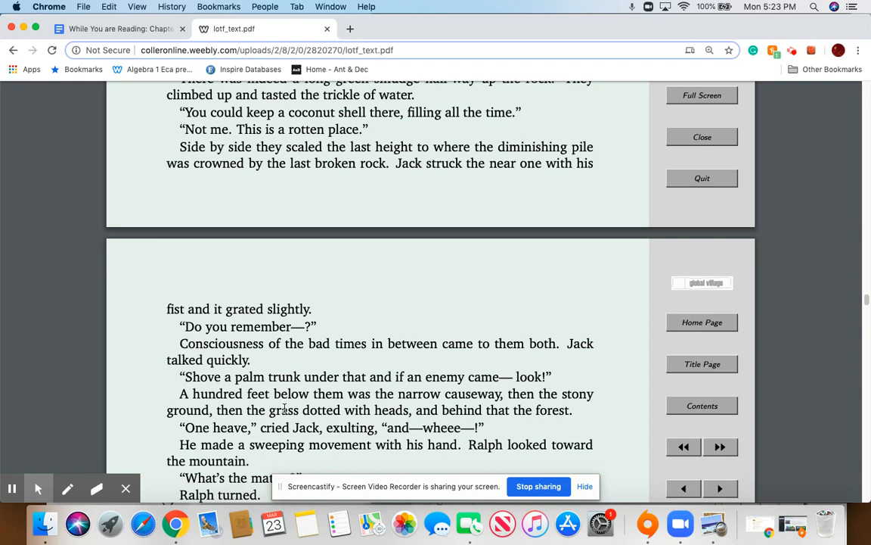
mouse_move(299, 410)
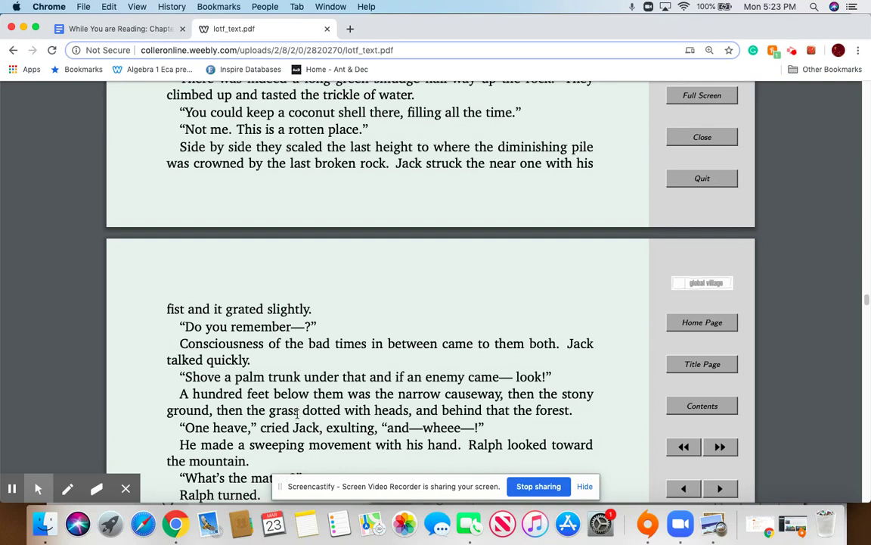
scroll("down", 3)
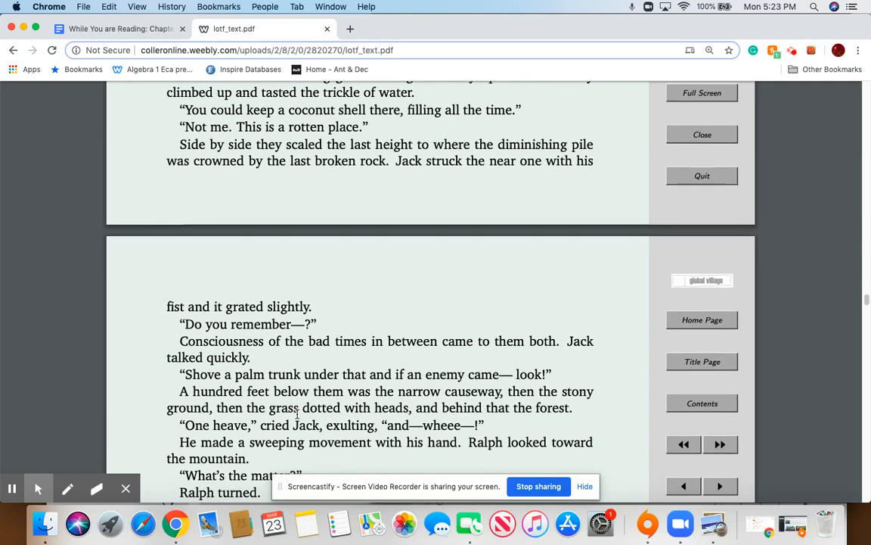
scroll("down", 3)
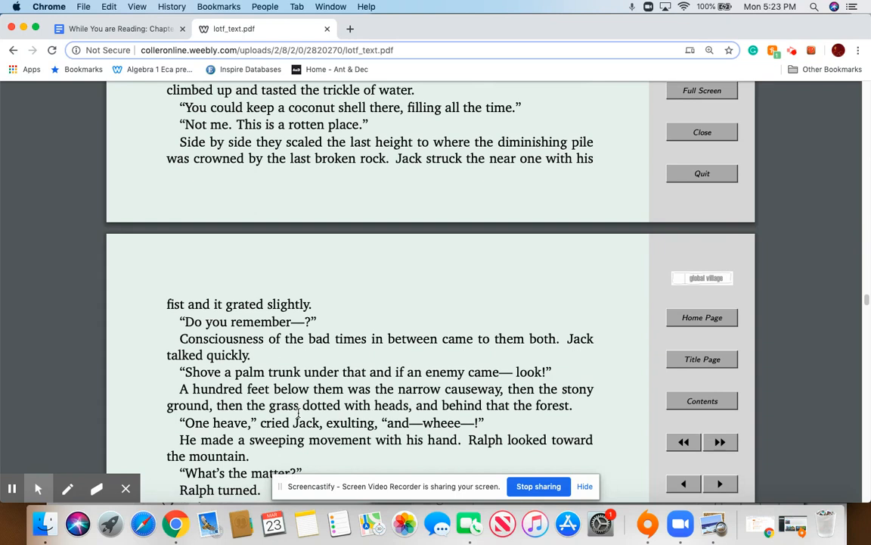
mouse_move(339, 460)
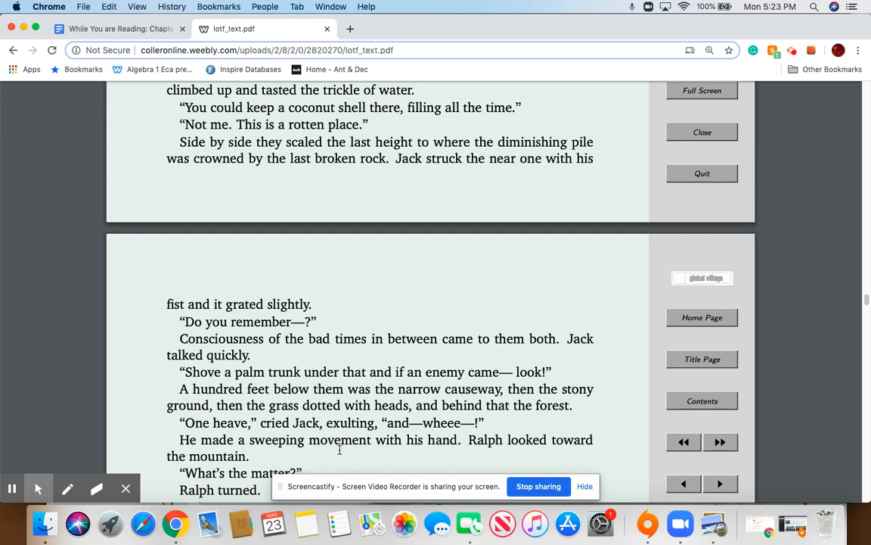
scroll("down", 3)
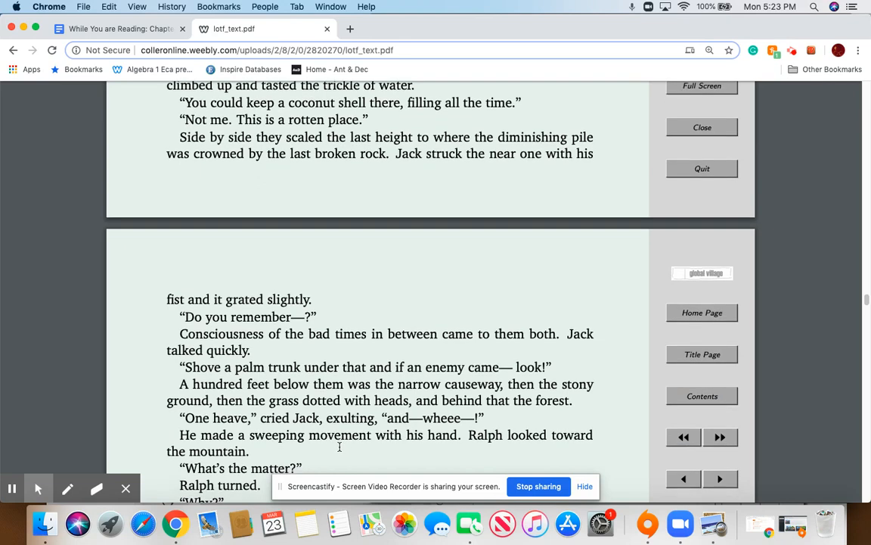
scroll("down", 3)
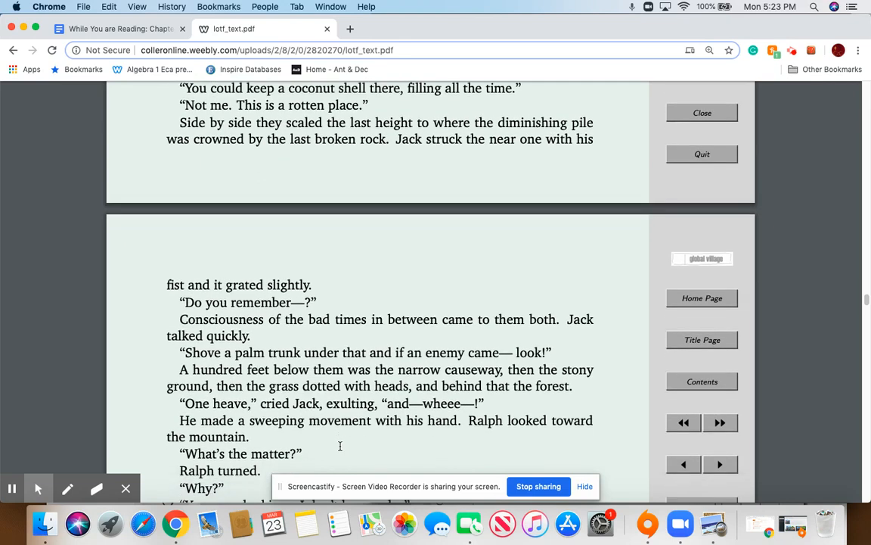
scroll("down", 3)
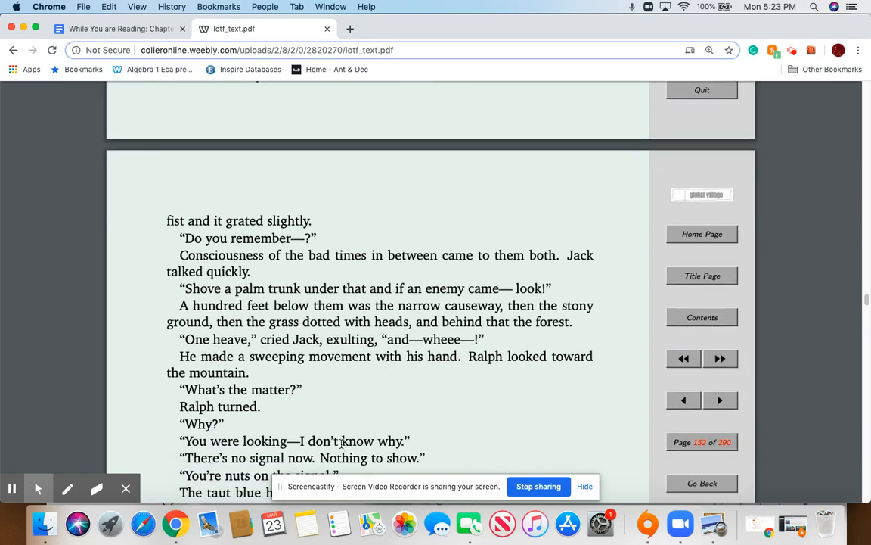
scroll("down", 3)
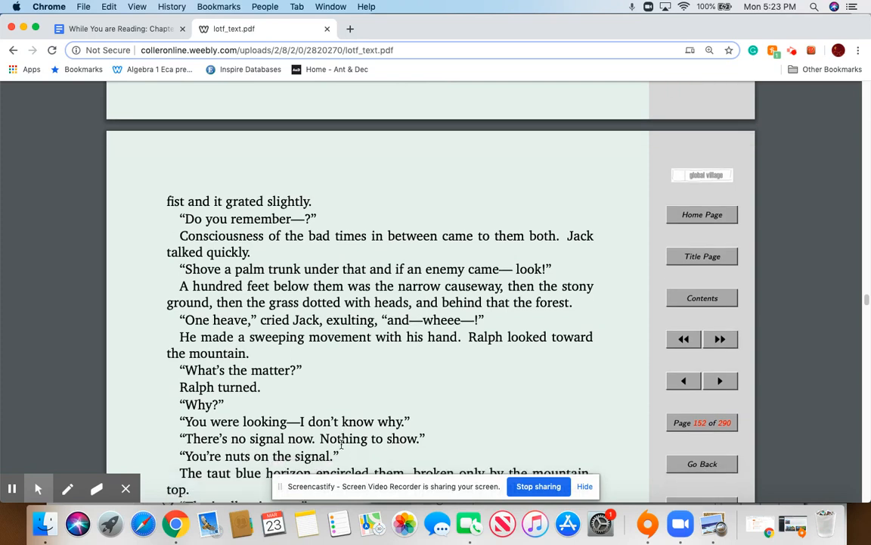
mouse_move(342, 449)
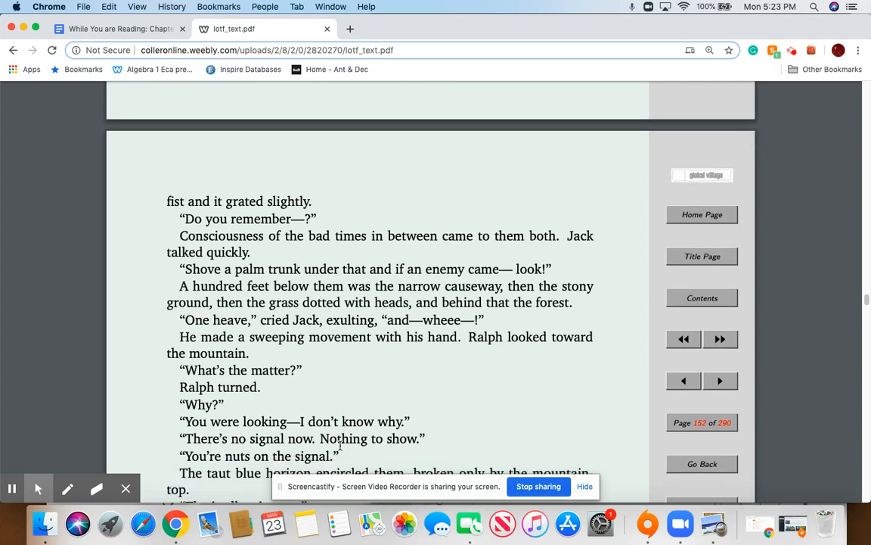
Scroll to page 152's final paragraph about climbing the mountain where they saw the beast.
scroll("down", 3)
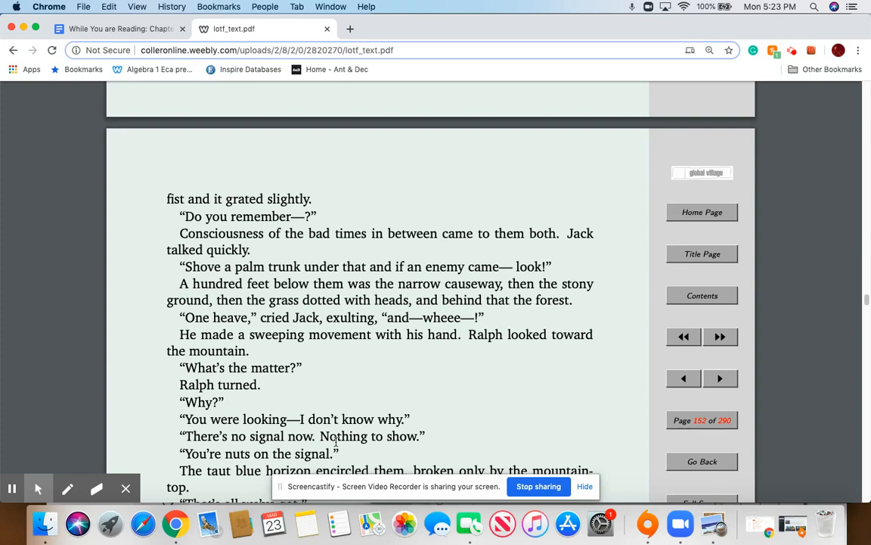
scroll("down", 3)
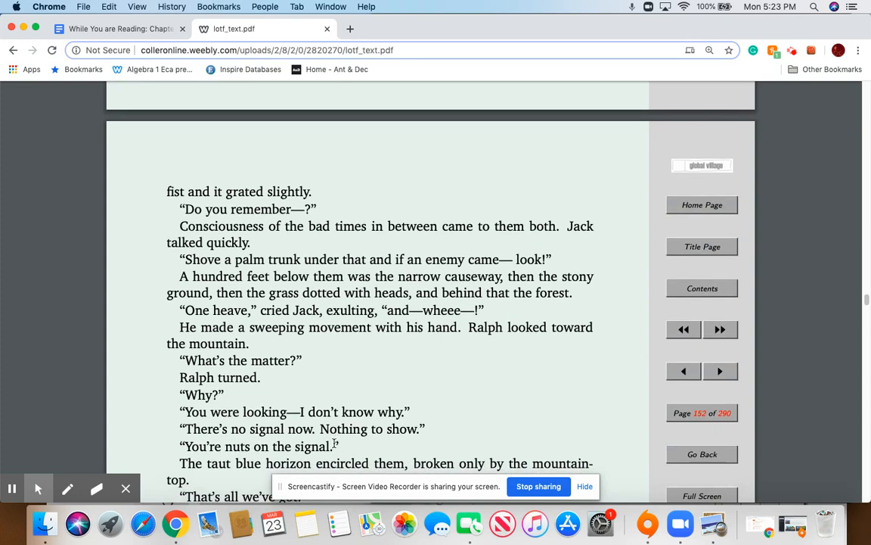
scroll("down", 3)
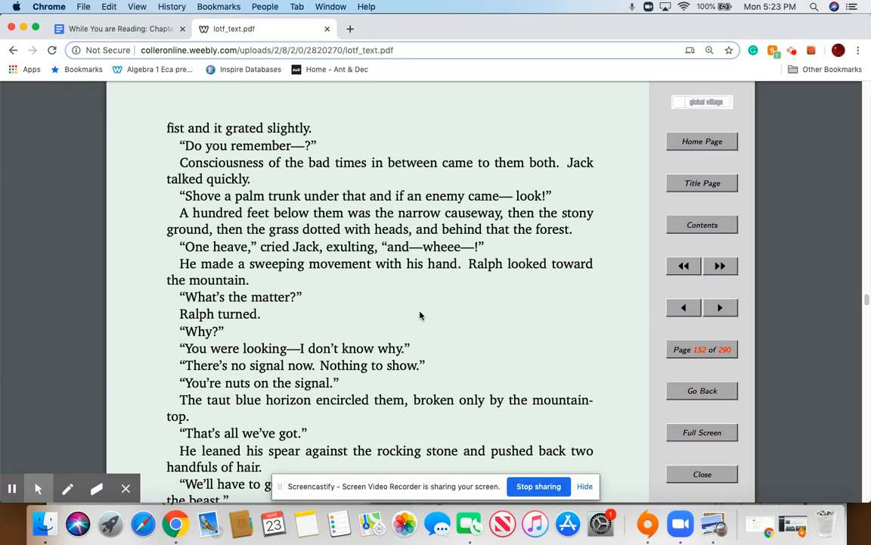
scroll("down", 3)
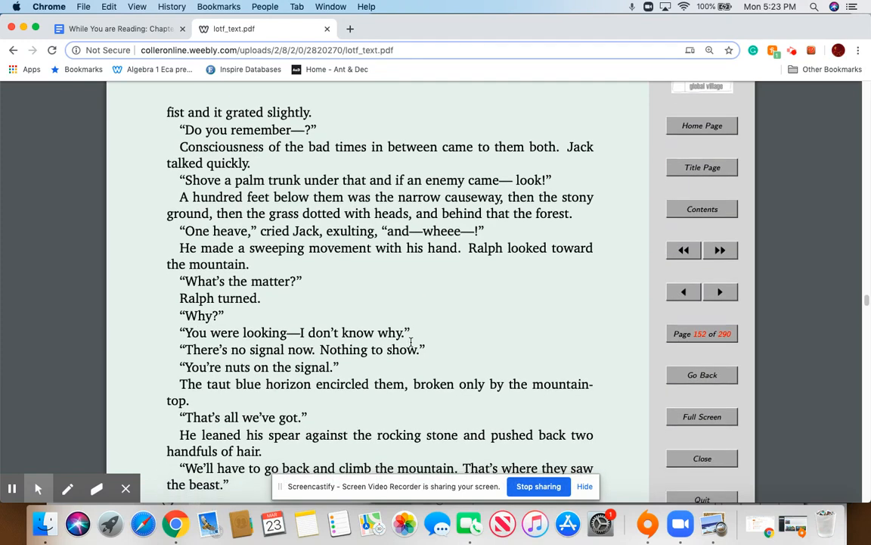
scroll("down", 3)
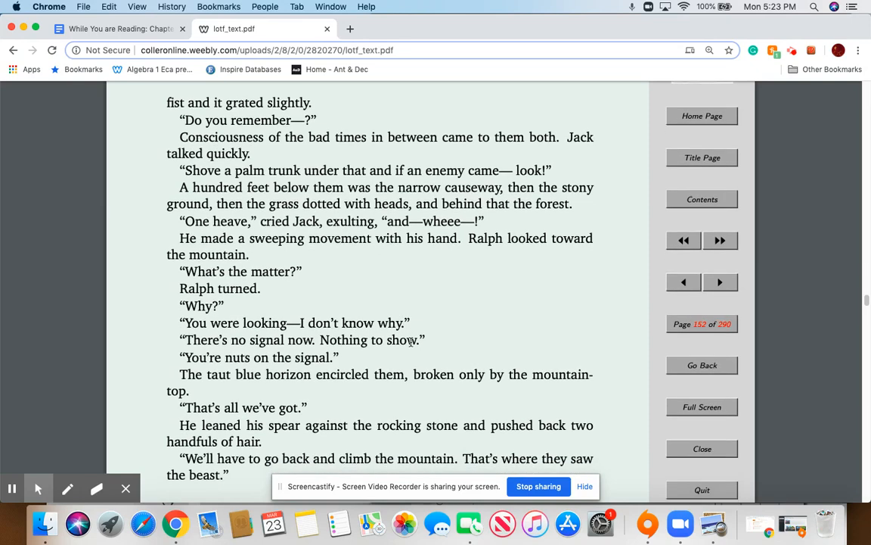
scroll("down", 3)
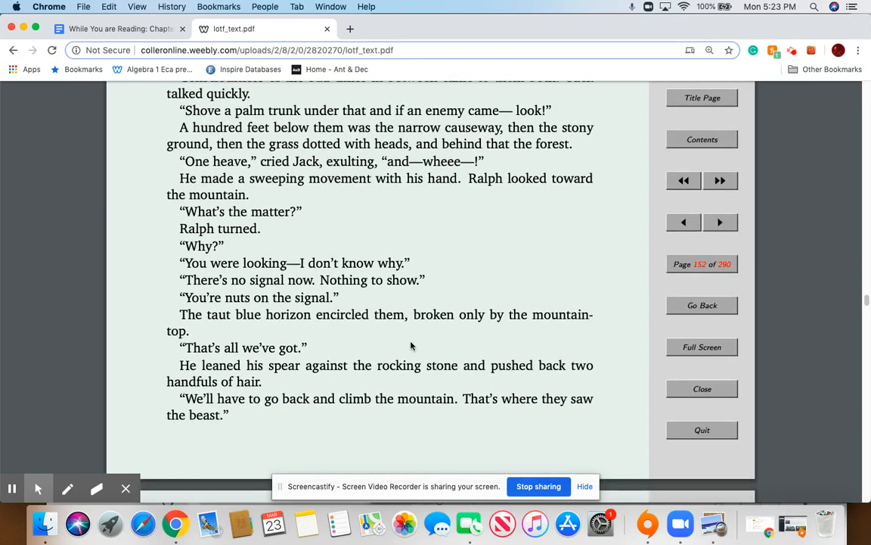
scroll("down", 3)
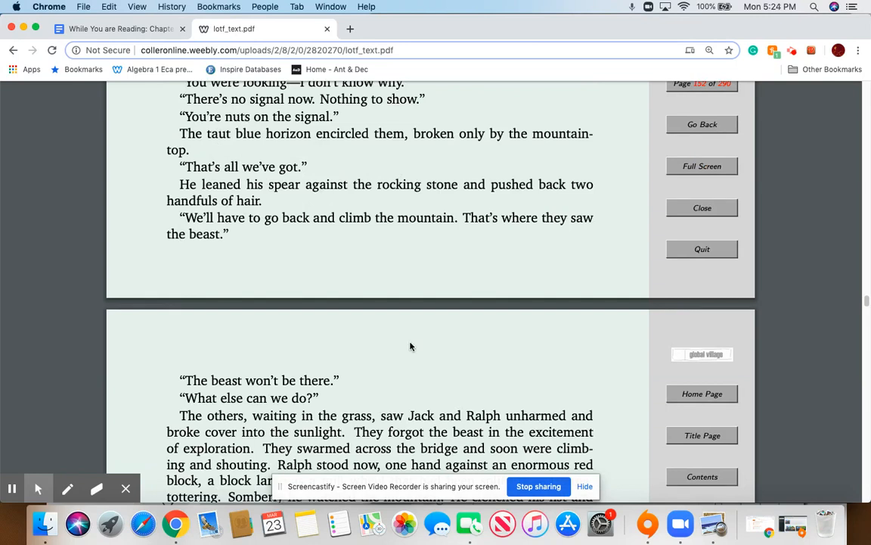
mouse_move(365, 401)
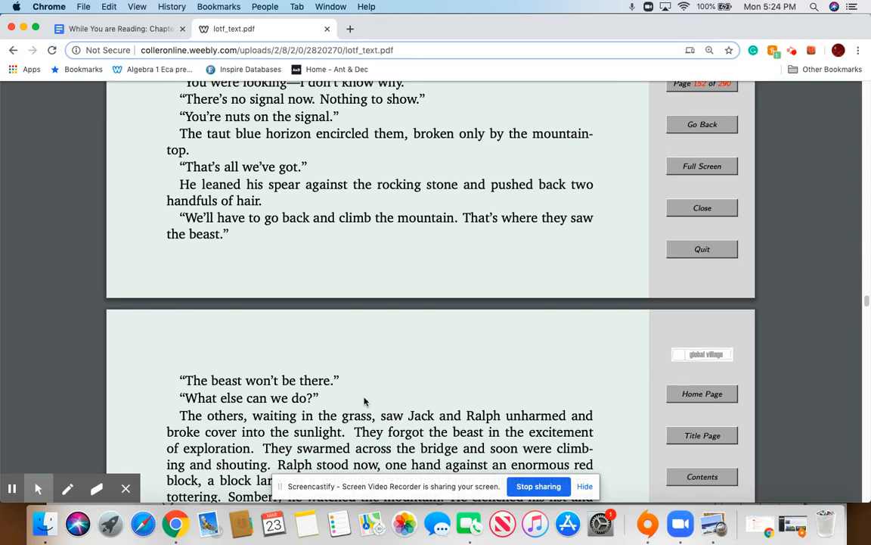
Highlight a line about Jack striking the rock, then scroll on into page 152.
left_click_drag(179, 415, 330, 415)
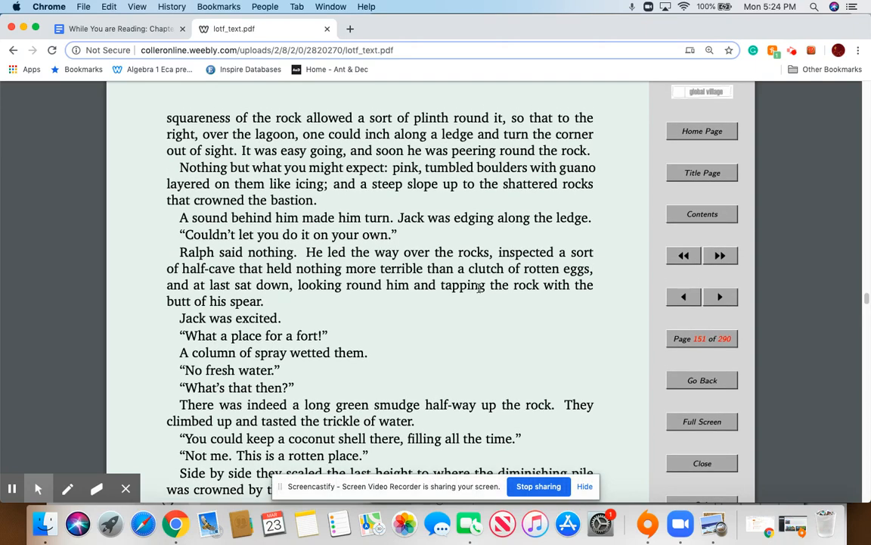
scroll("down", 3)
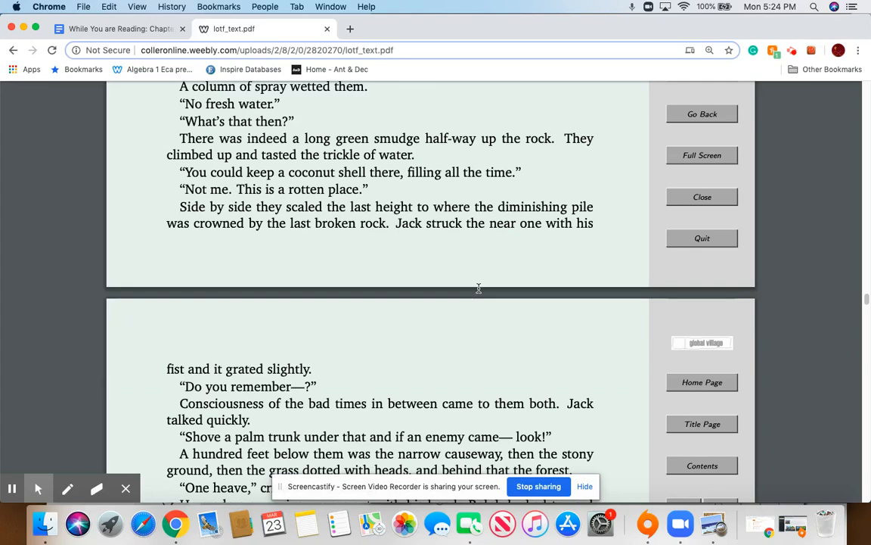
scroll("down", 3)
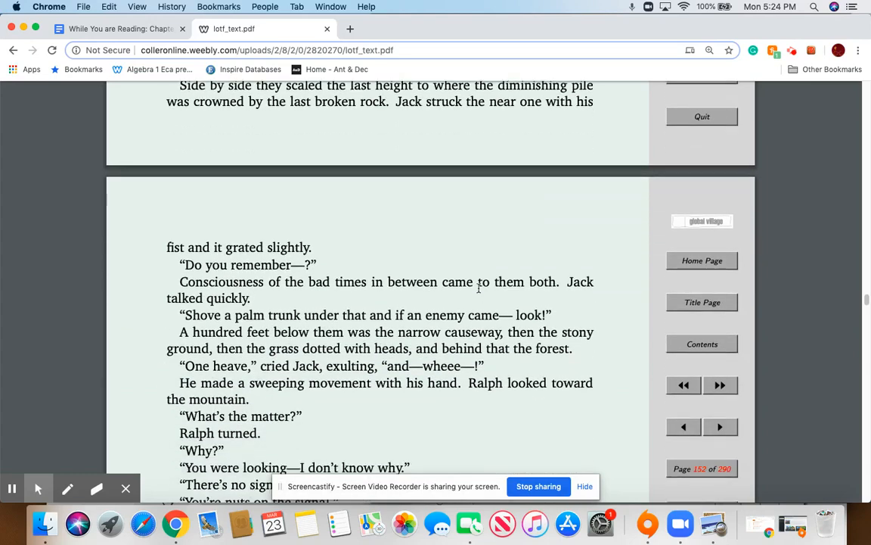
scroll("down", 3)
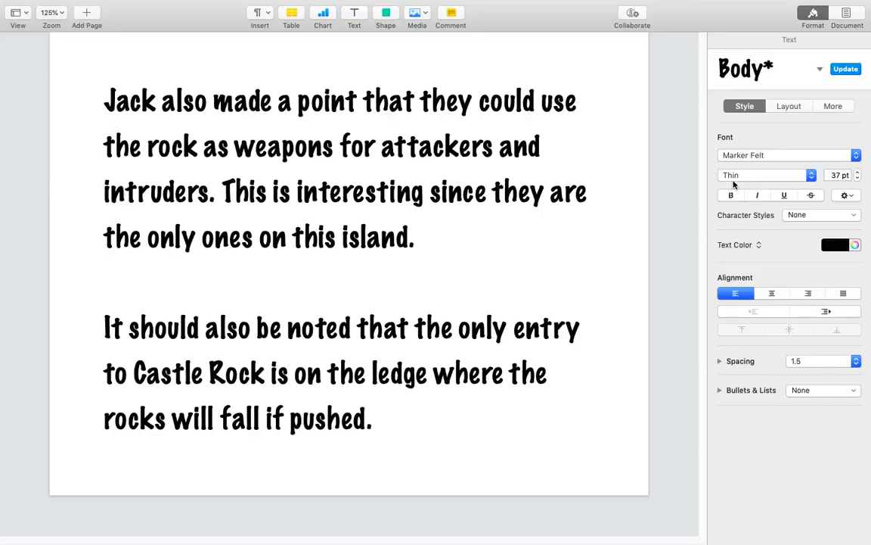
mouse_move(784, 191)
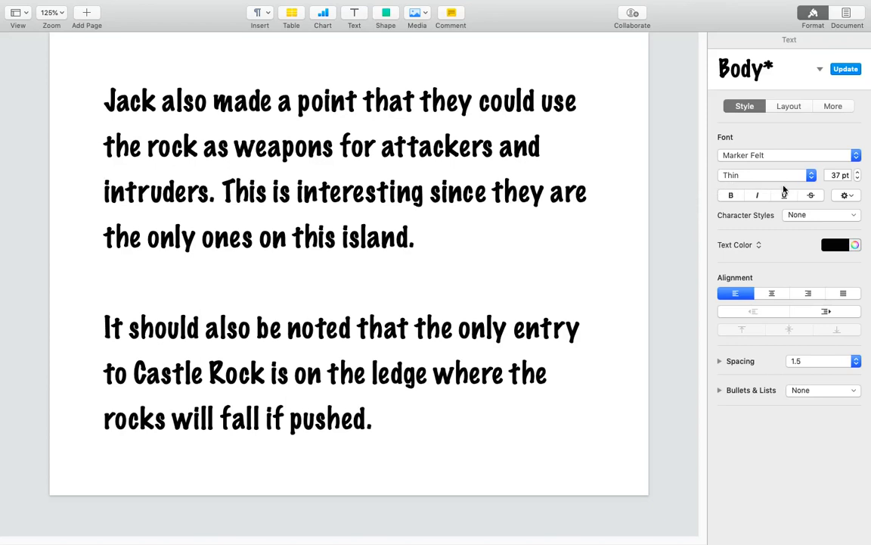
Return from the Pages Castle Rock notes to the lotf_text.pdf tab in Chrome.
left_click(809, 14)
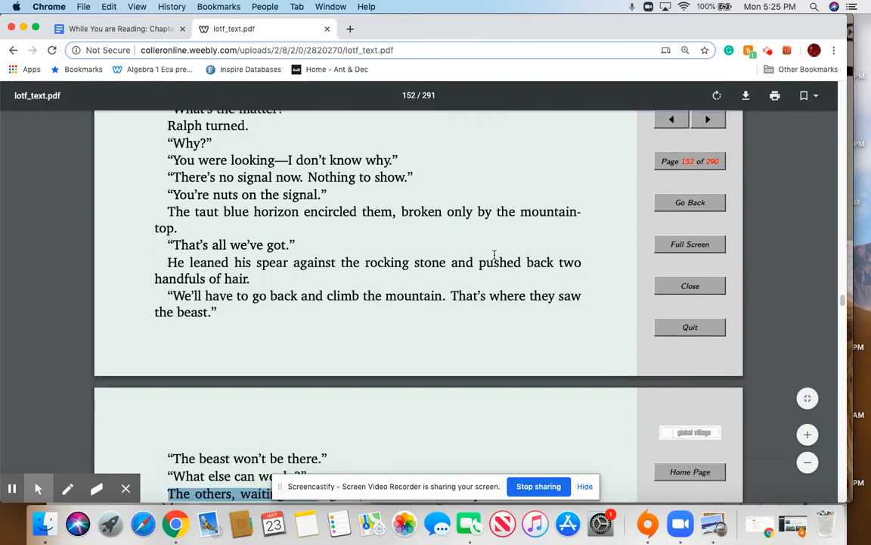
Scroll through page 153 from the boys waiting in the grass while reading aloud.
scroll("down", 3)
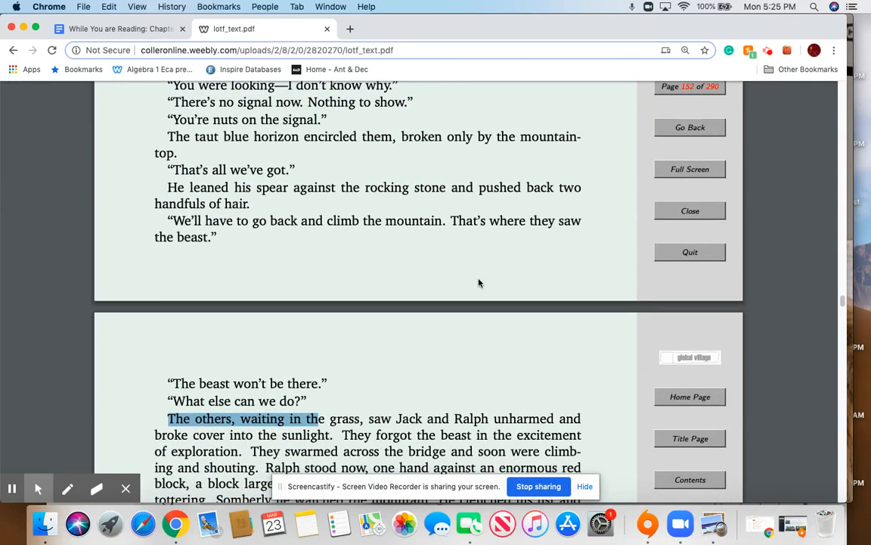
scroll("down", 3)
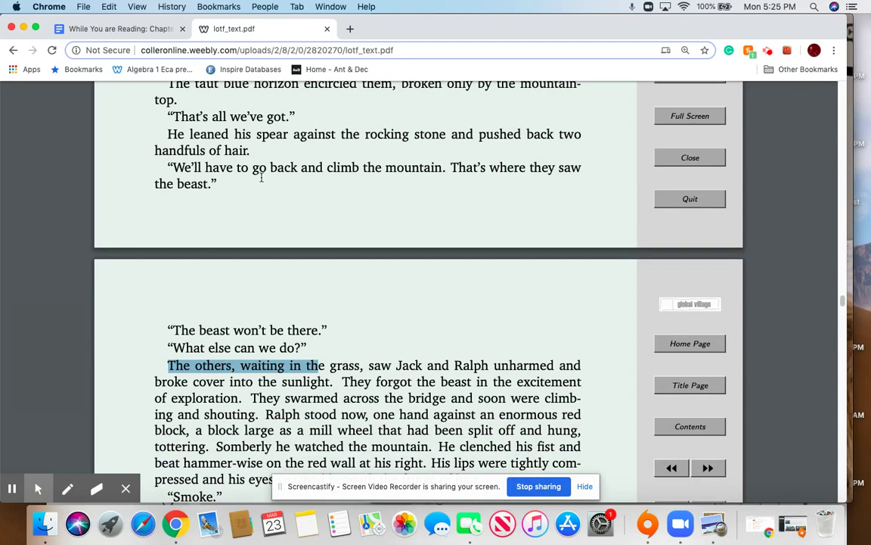
mouse_move(195, 253)
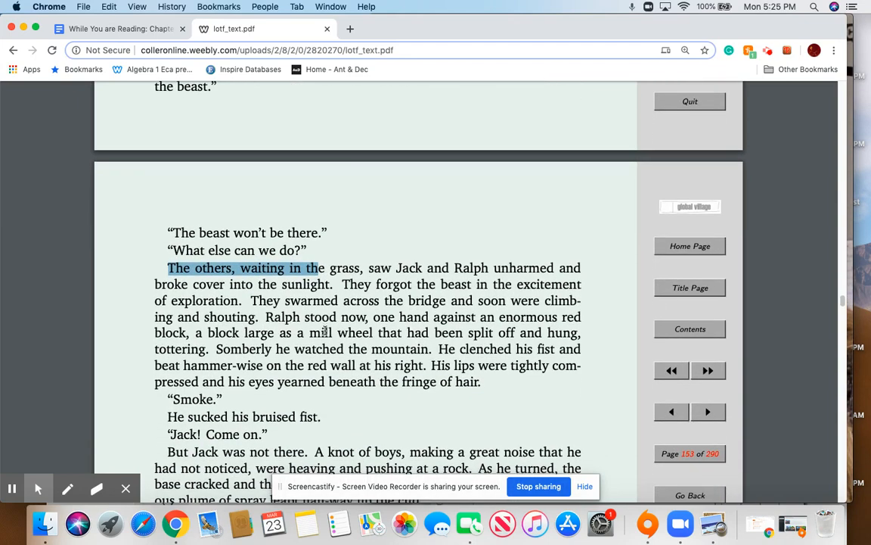
scroll("down", 3)
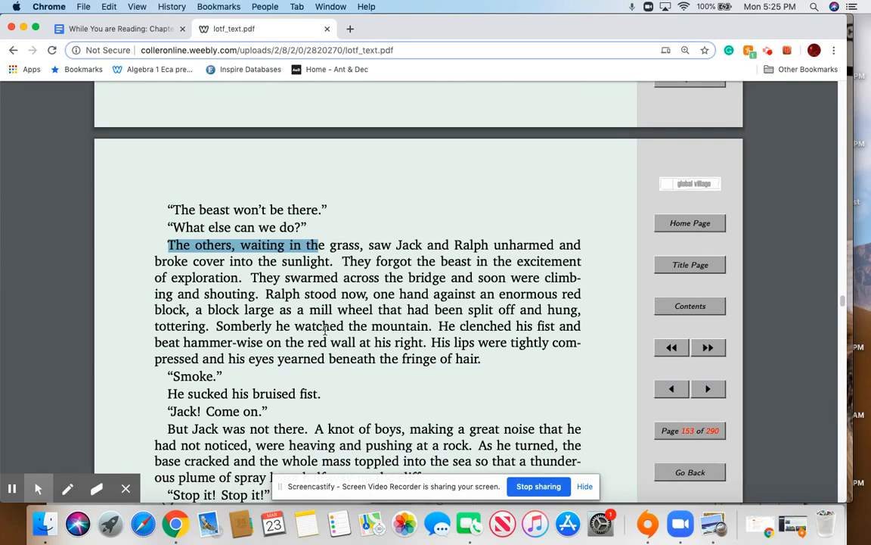
mouse_move(343, 407)
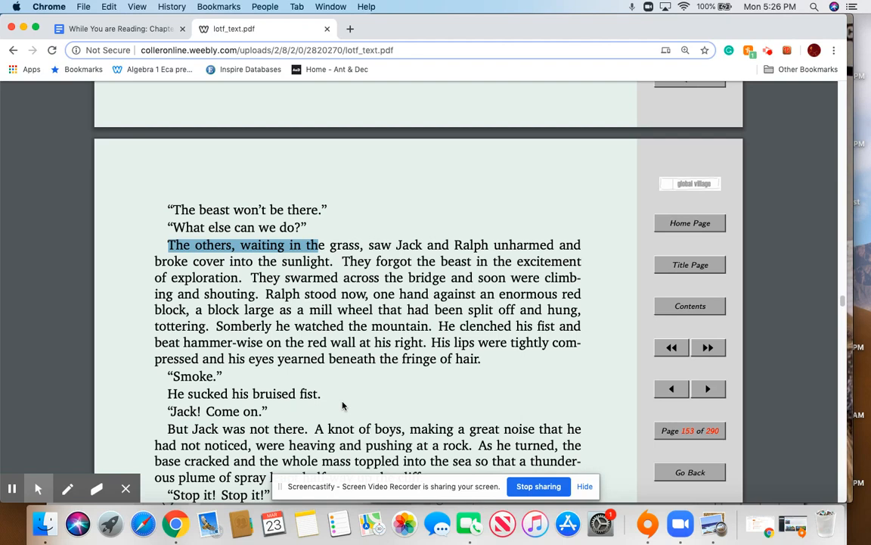
scroll("down", 3)
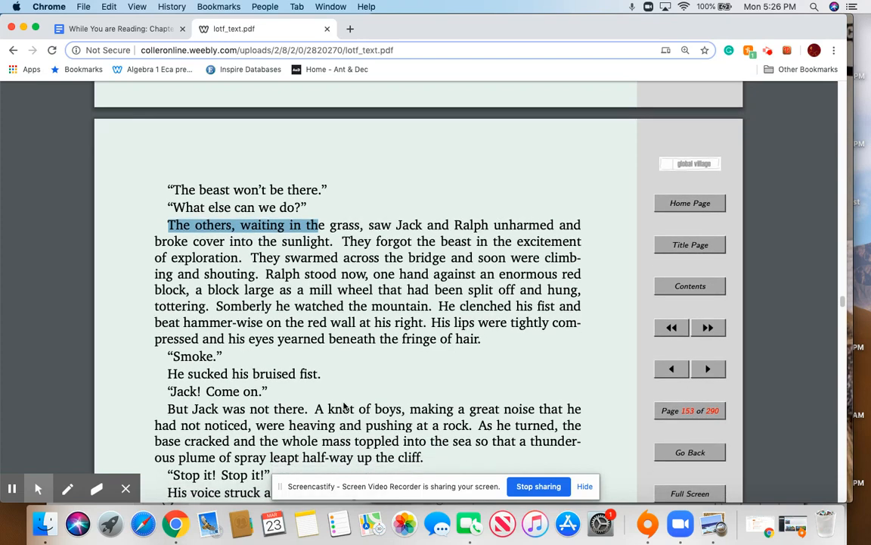
scroll("down", 3)
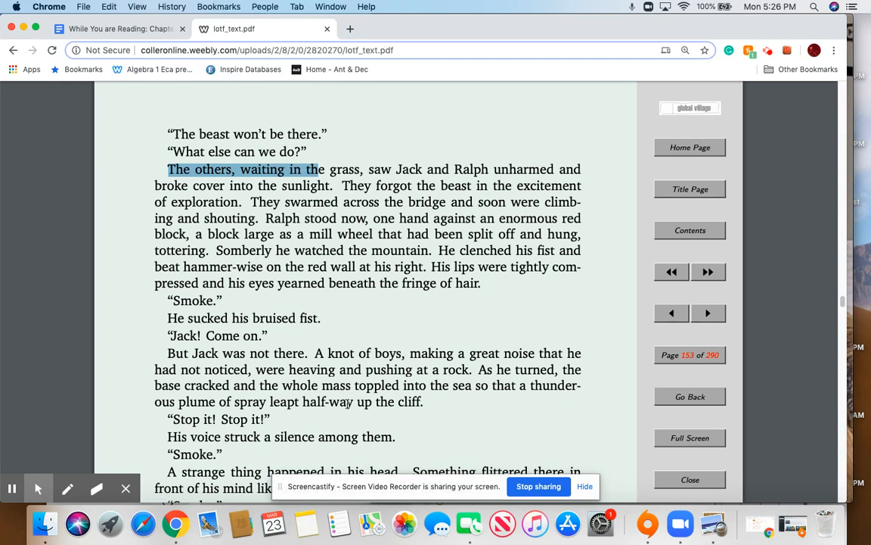
scroll("down", 3)
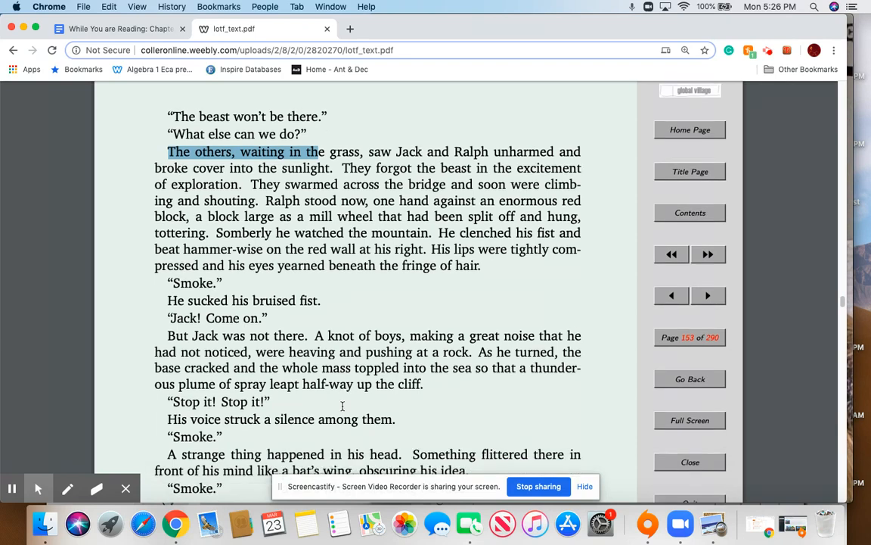
scroll("down", 3)
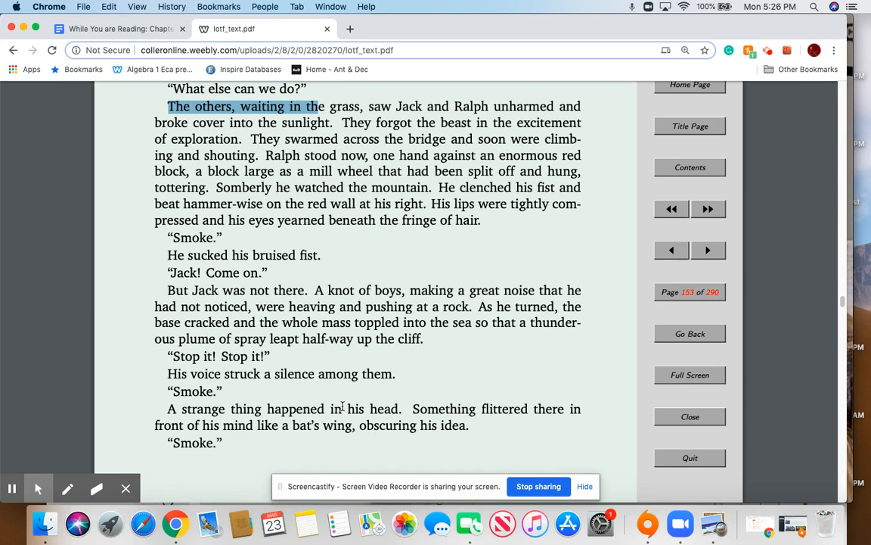
scroll("down", 3)
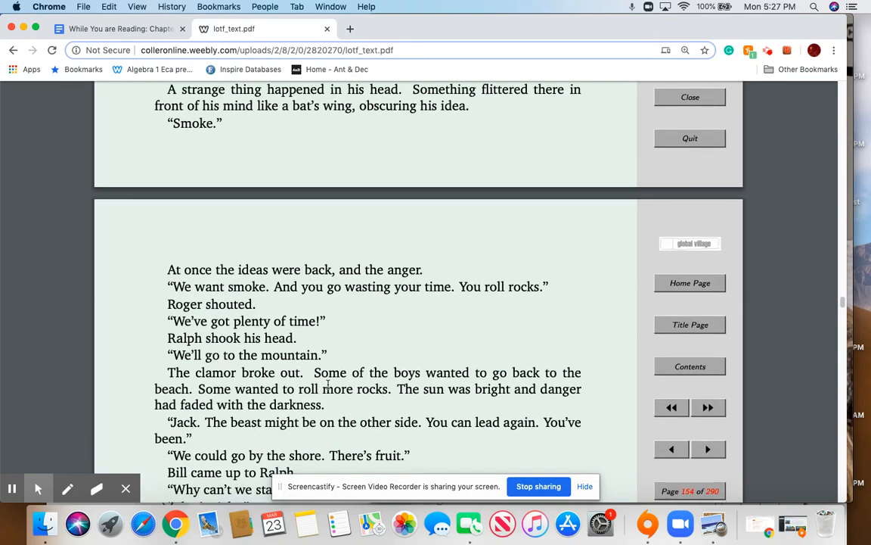
scroll("down", 3)
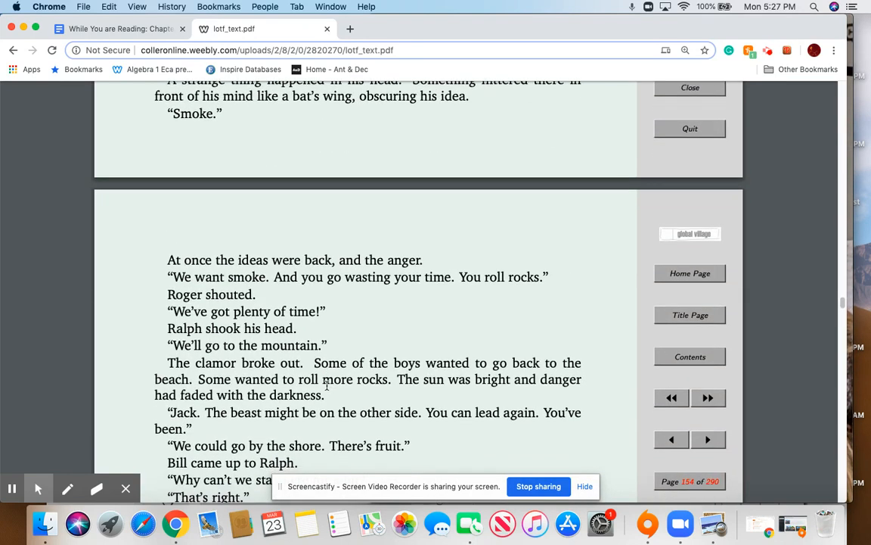
scroll("down", 3)
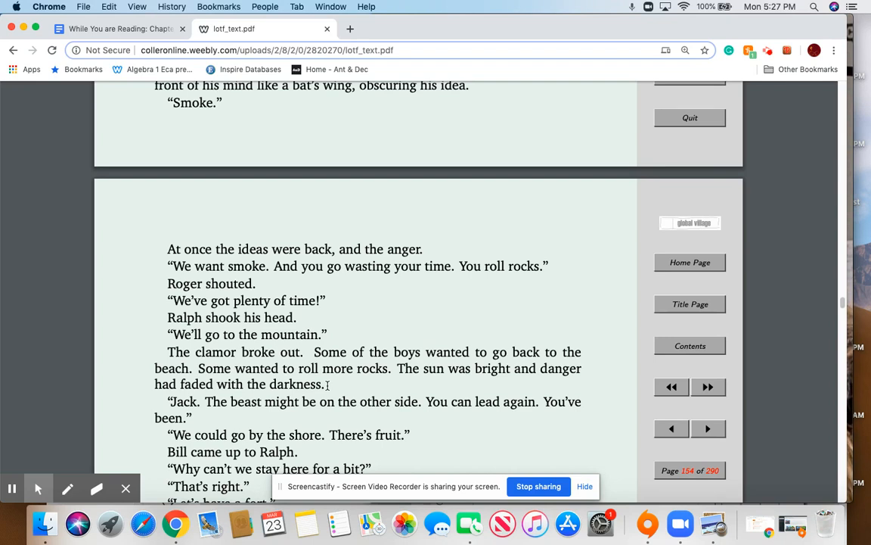
mouse_move(370, 438)
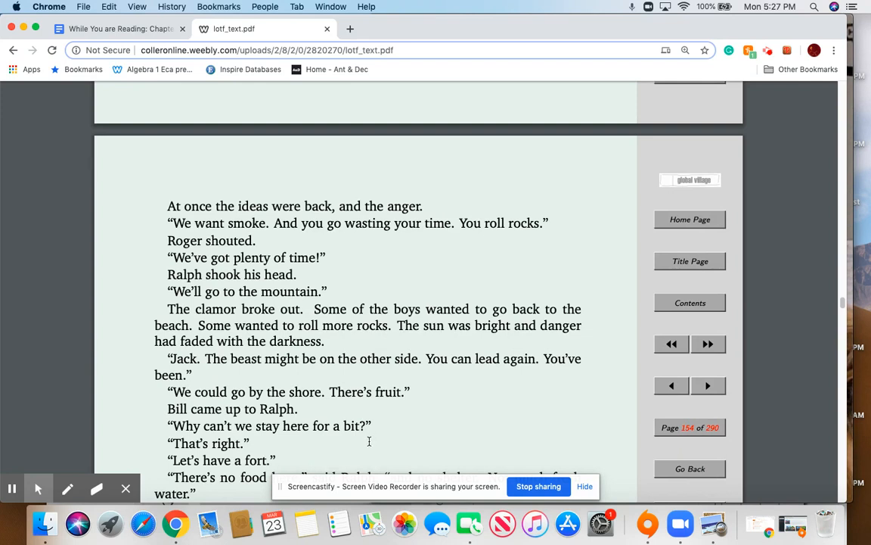
Scroll into page 154 down to Ralph furiously insisting, "We'll go now.".
scroll("down", 3)
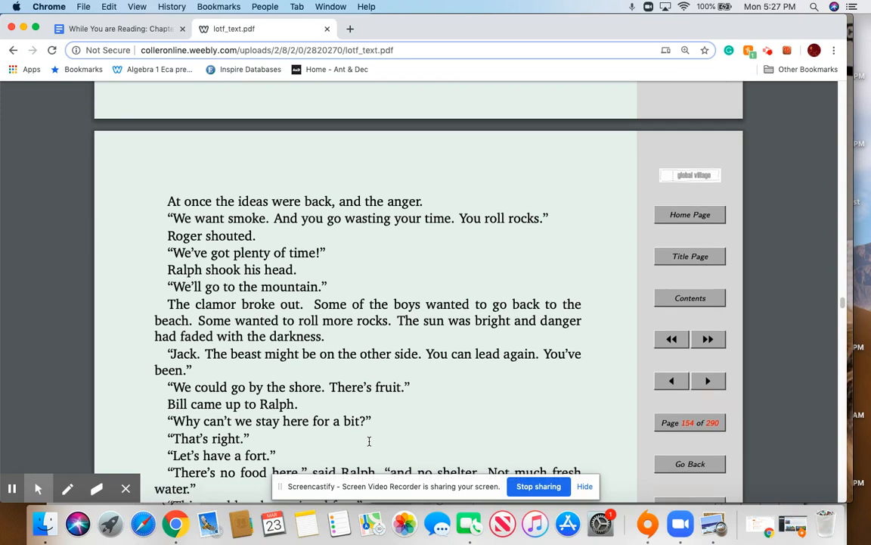
scroll("down", 3)
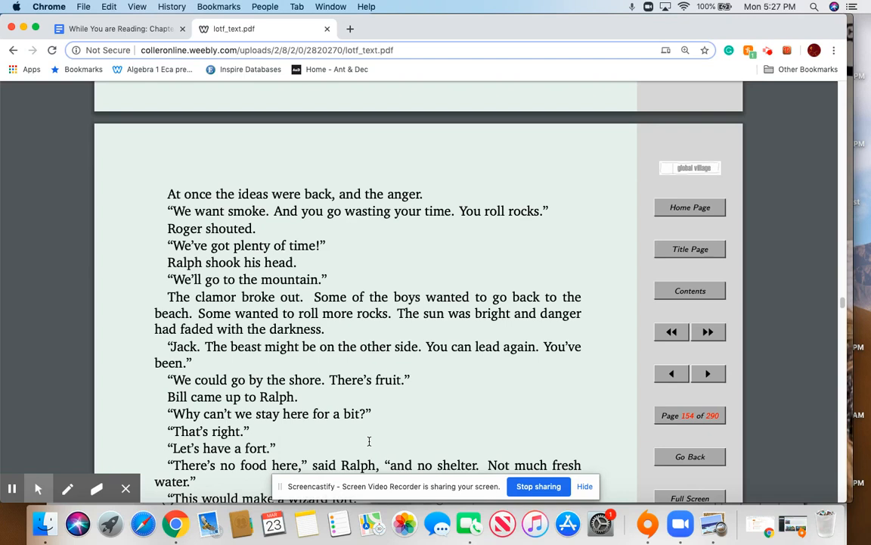
scroll("down", 3)
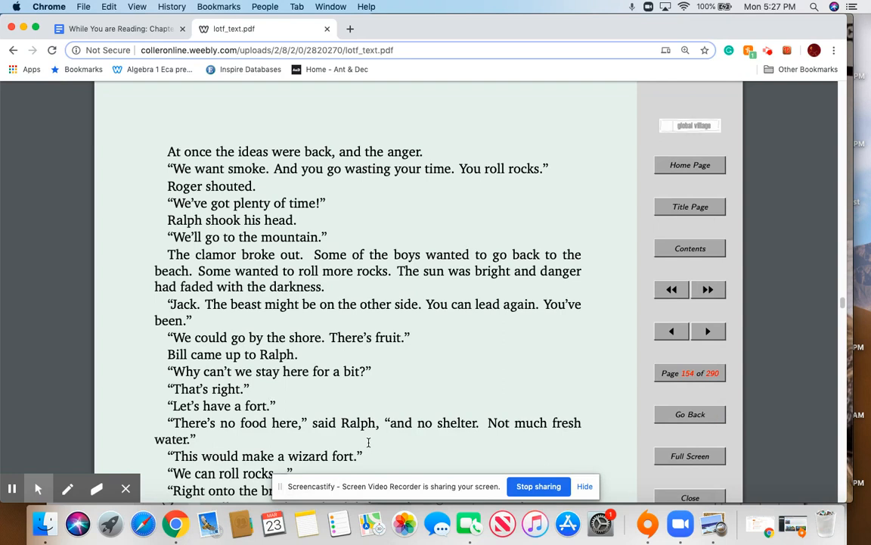
scroll("down", 3)
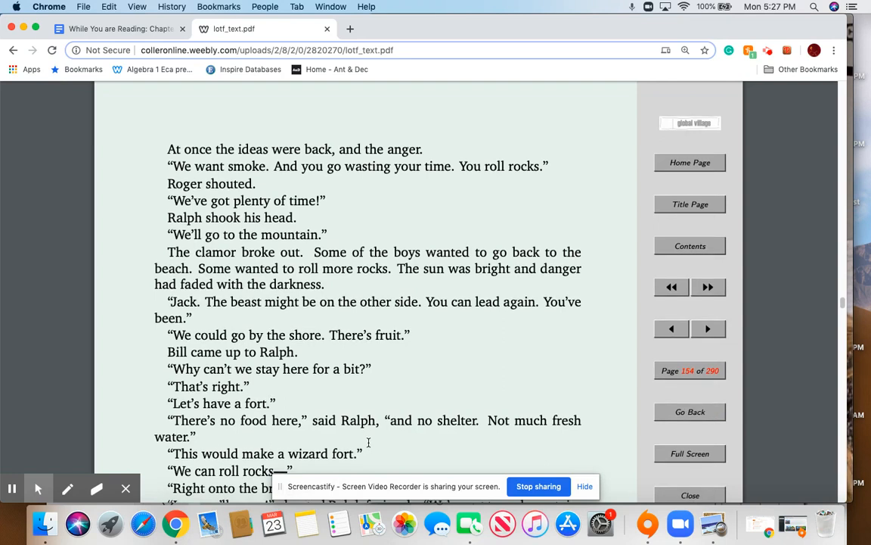
scroll("down", 3)
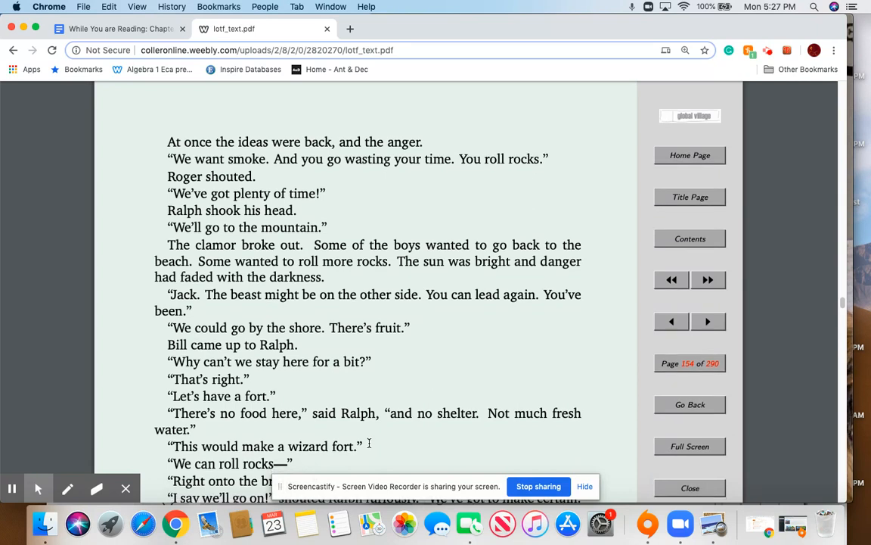
scroll("down", 3)
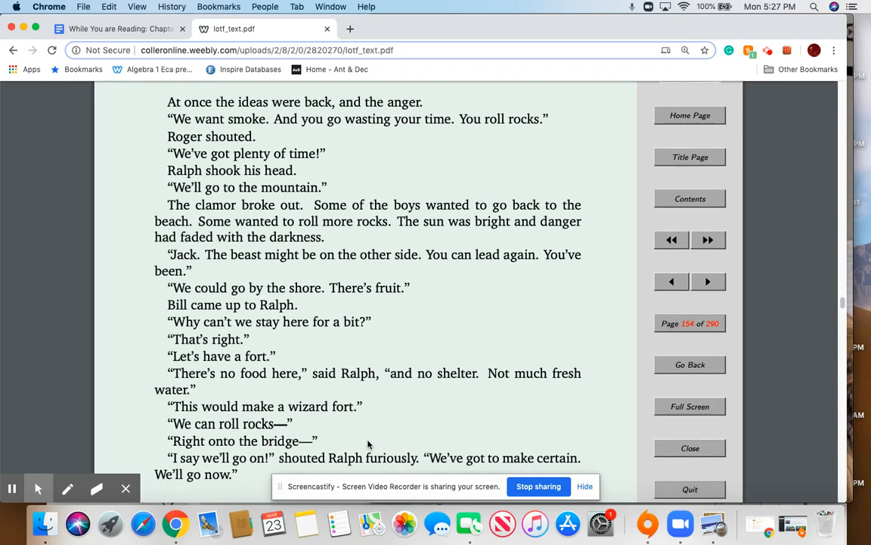
scroll("down", 3)
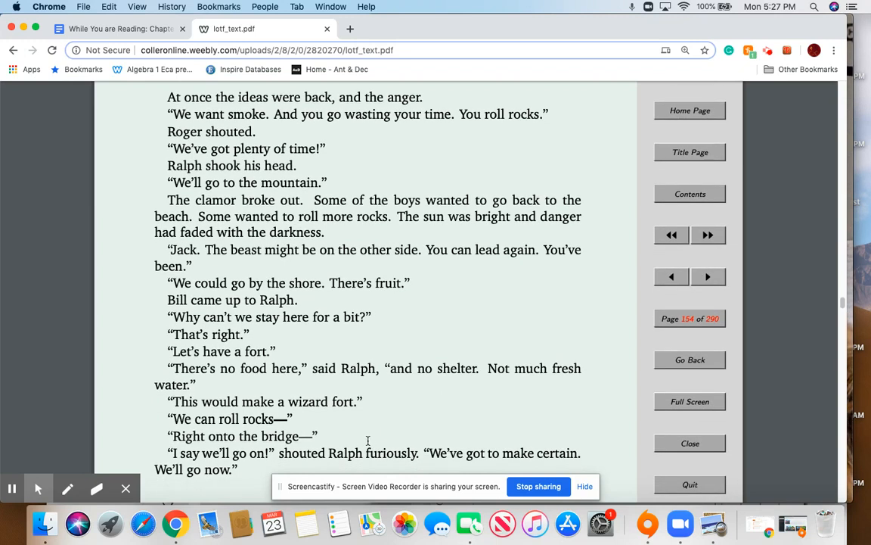
scroll("down", 3)
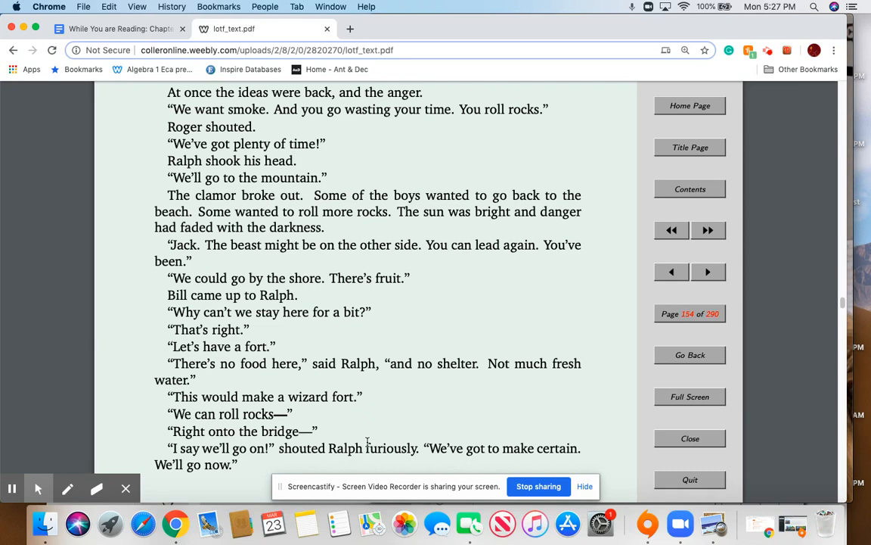
scroll("down", 3)
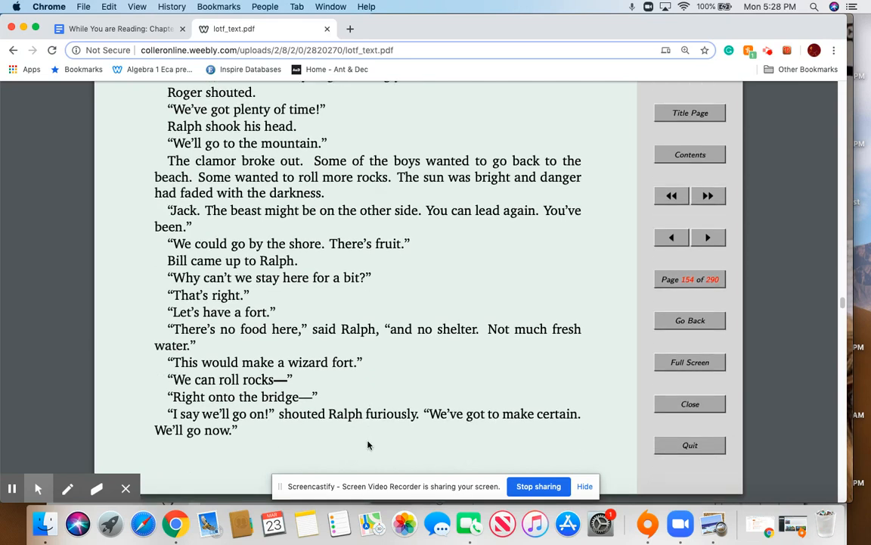
Scroll from page 154 onto page 155, where Jack leads down the rock and across the bridge.
scroll("down", 3)
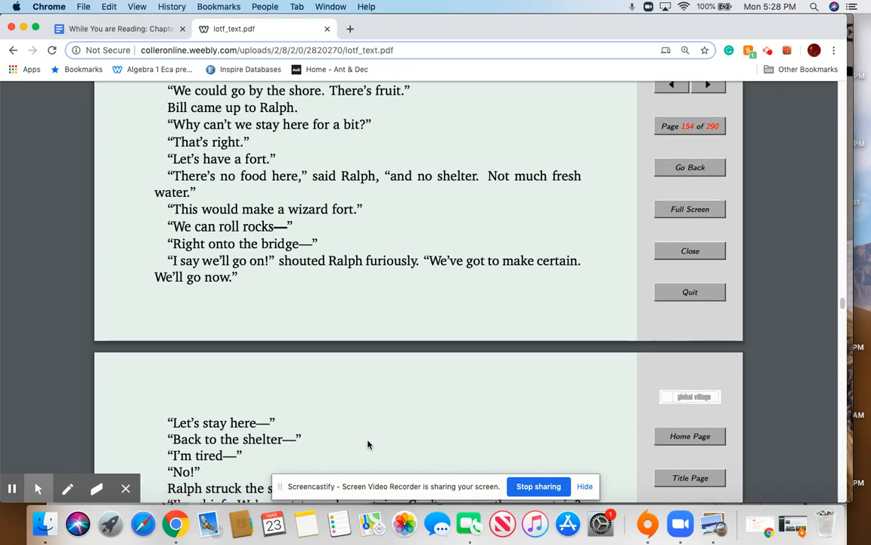
mouse_move(372, 437)
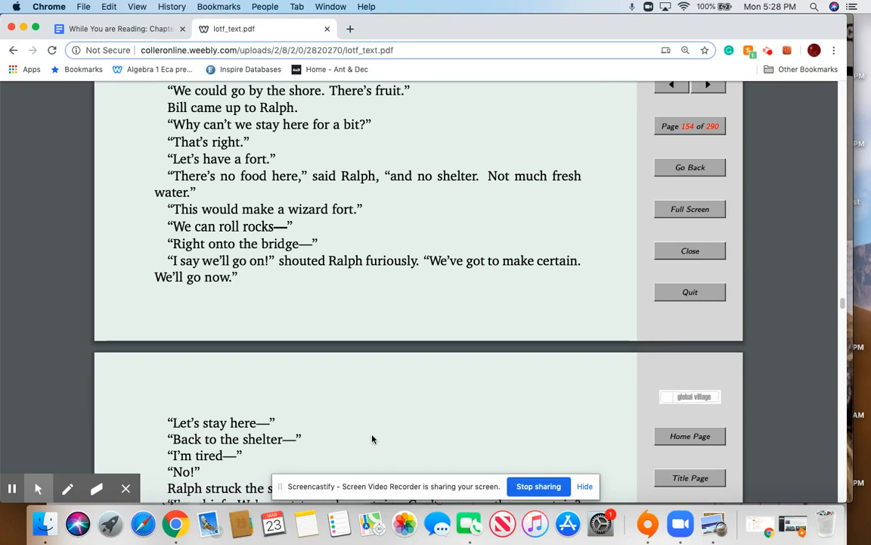
scroll("down", 3)
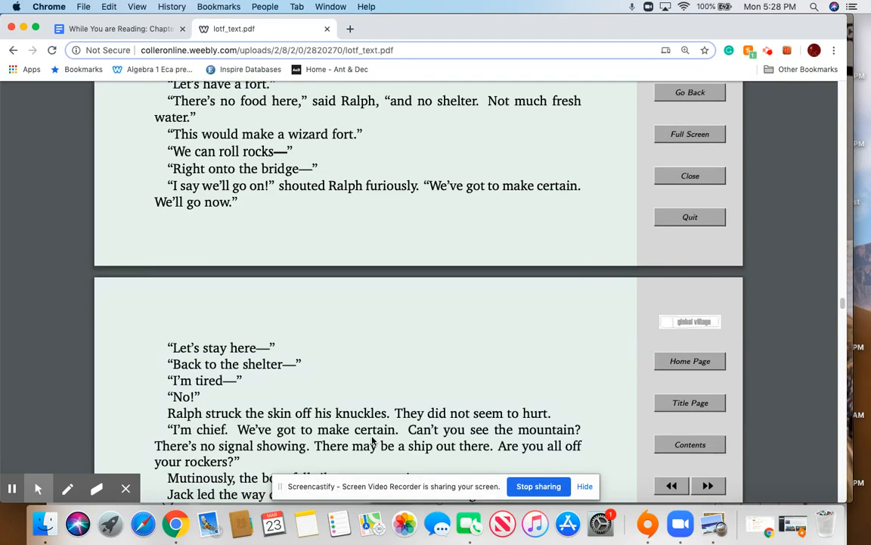
scroll("down", 3)
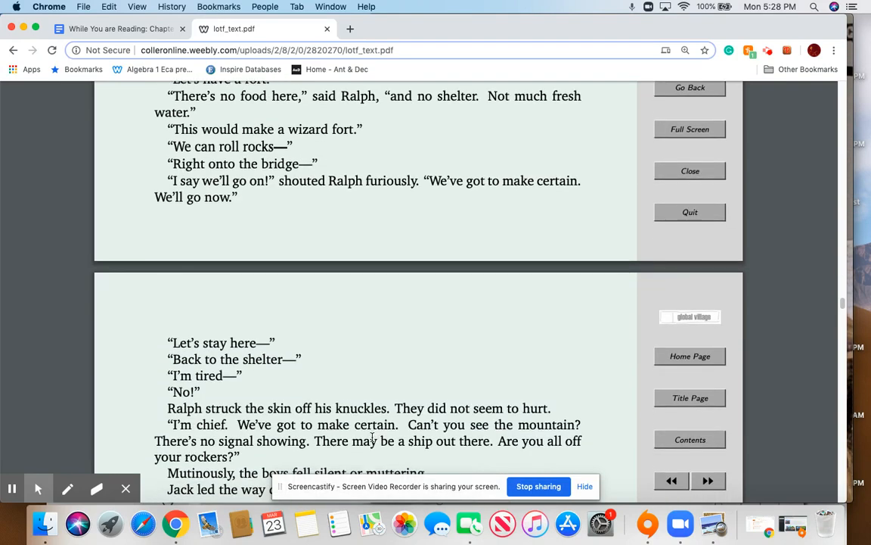
scroll("down", 3)
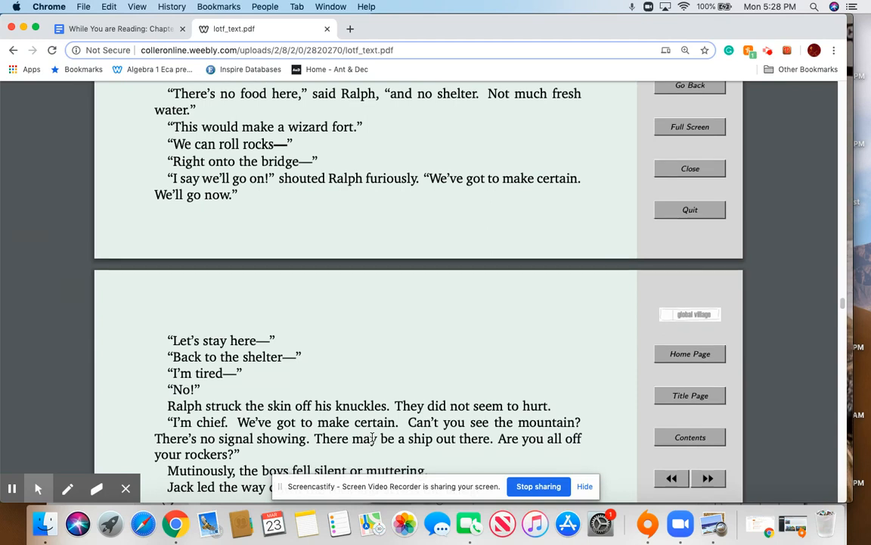
scroll("down", 3)
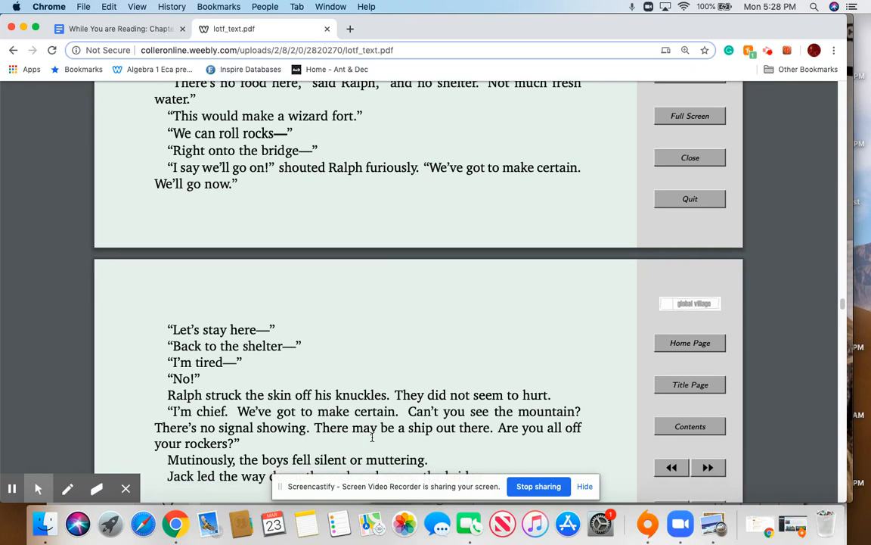
scroll("down", 3)
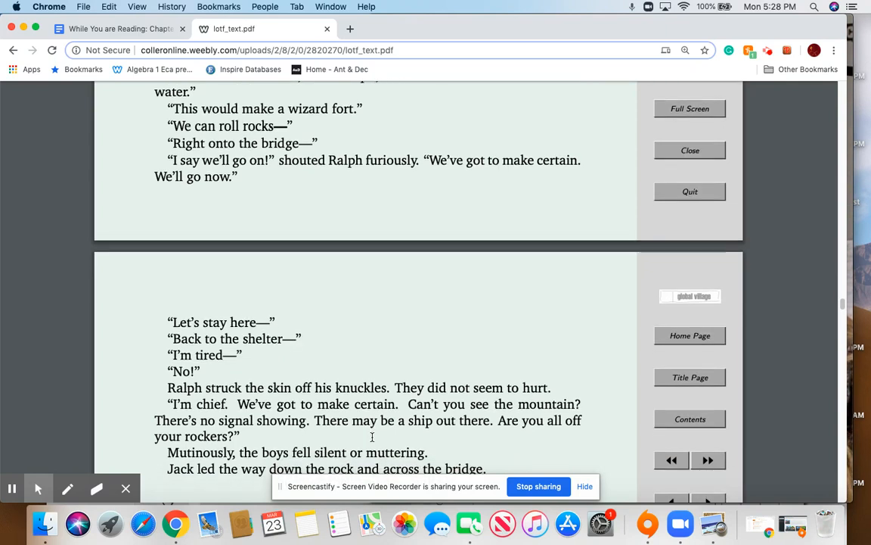
scroll("down", 3)
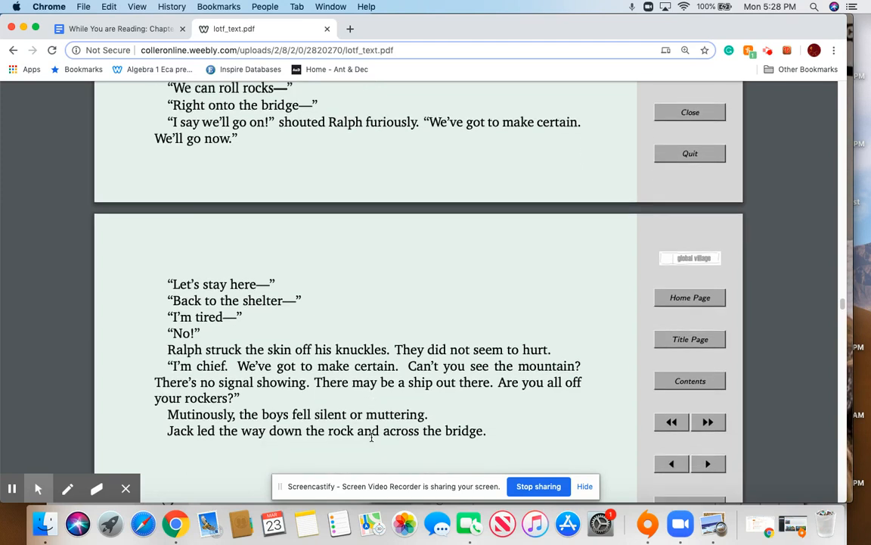
scroll("down", 3)
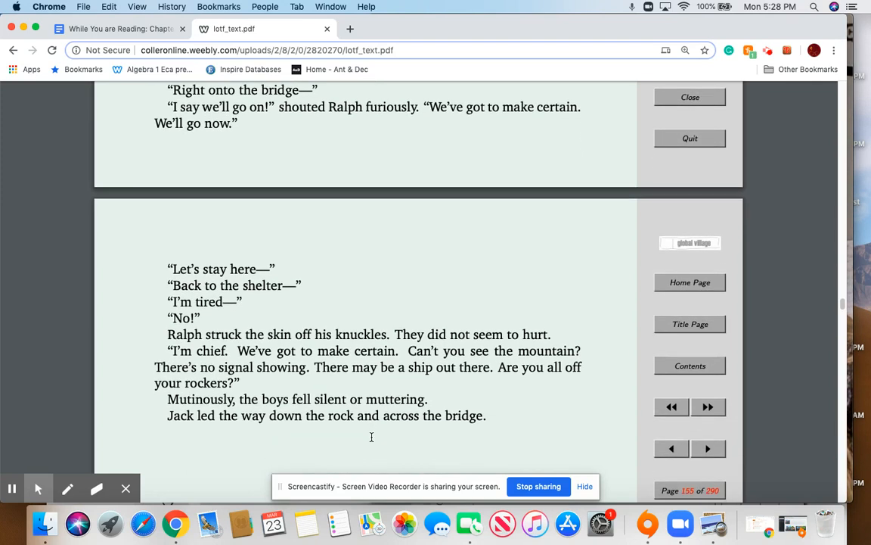
scroll("down", 3)
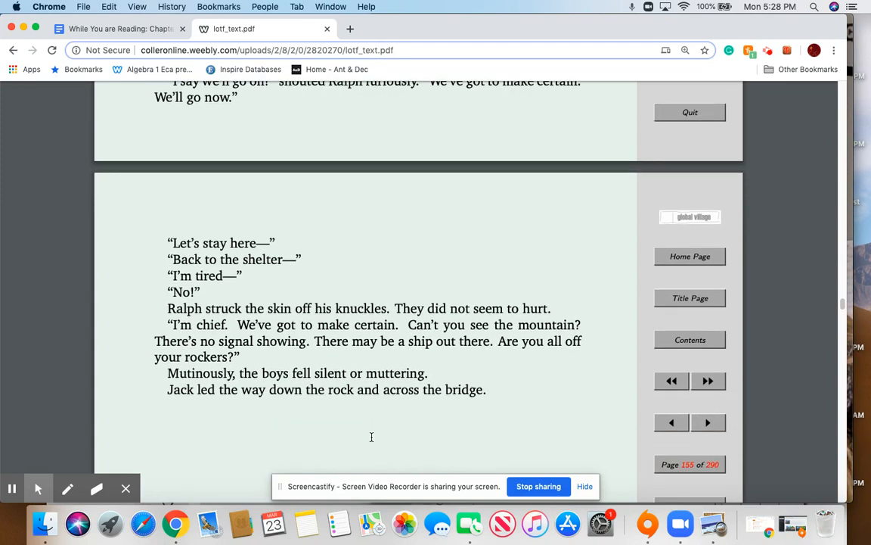
mouse_move(371, 441)
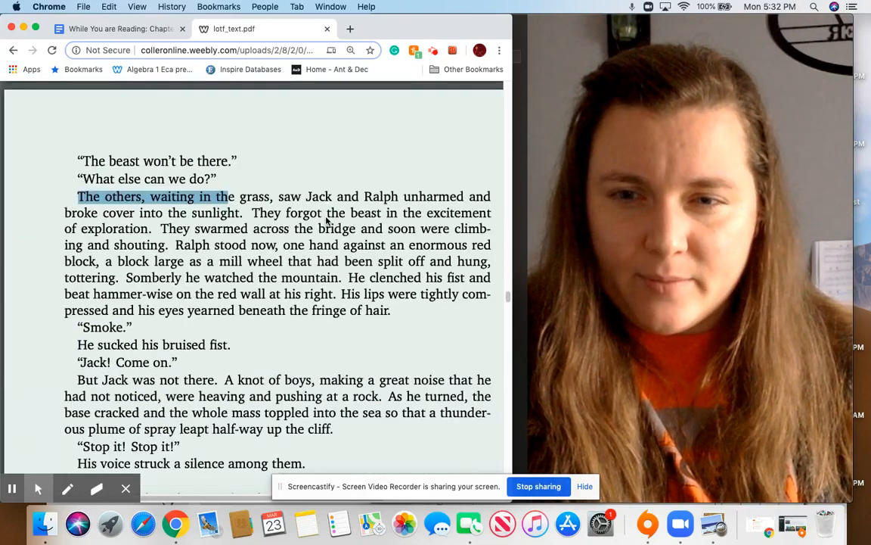
Scroll through the last of the Chapter 6 pages in the novel PDF.
scroll("down", 3)
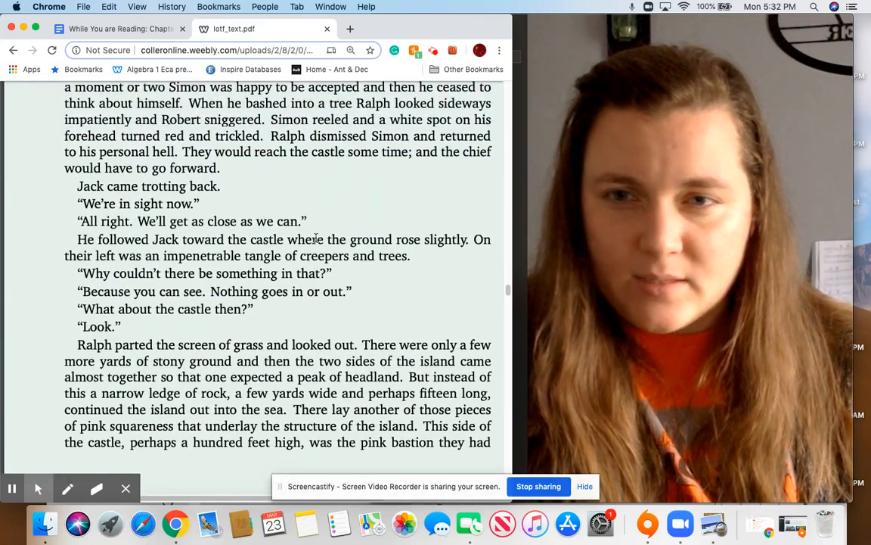
scroll("down", 3)
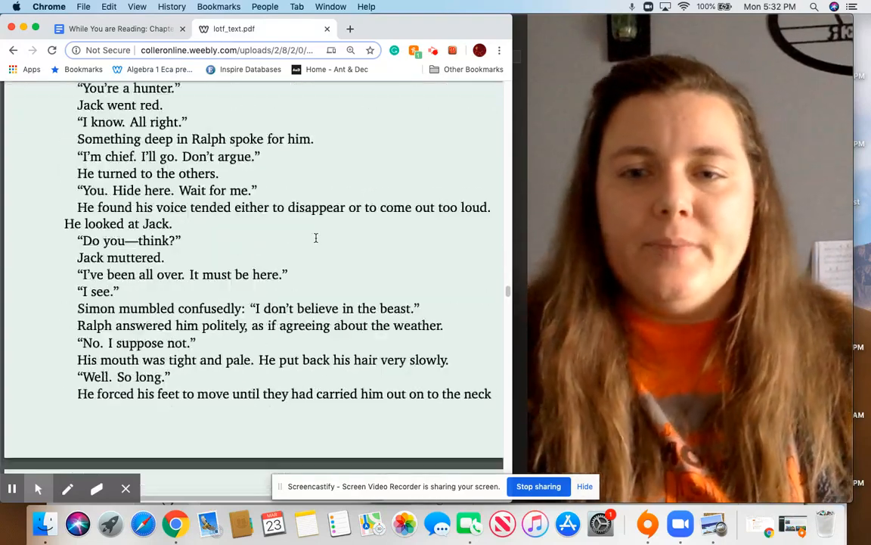
scroll("down", 3)
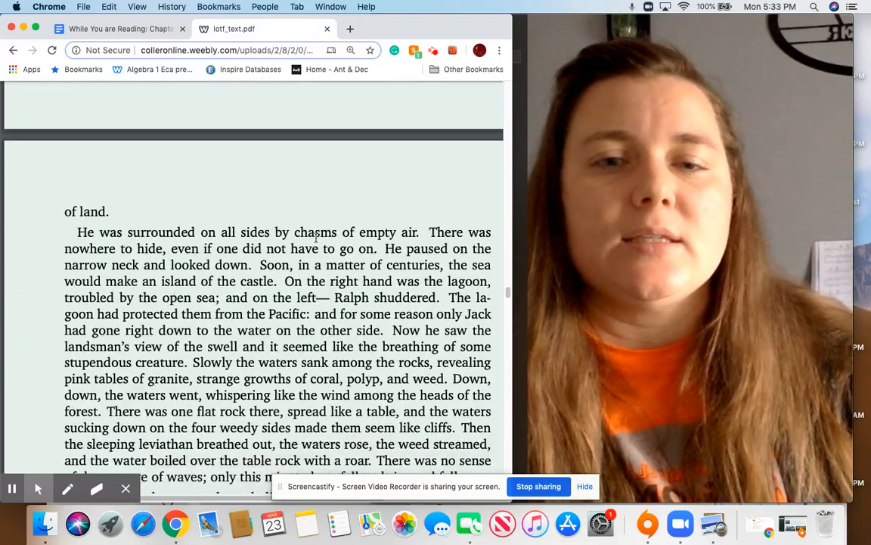
scroll("down", 3)
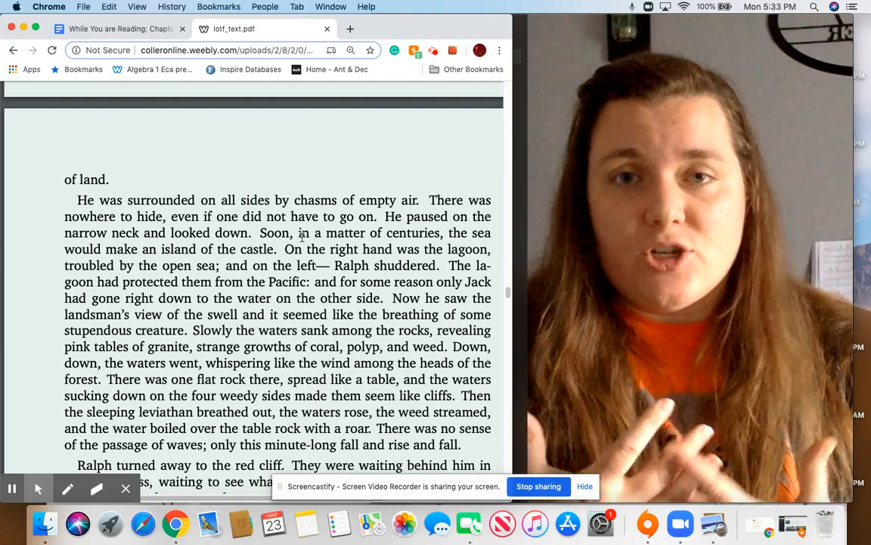
scroll("down", 3)
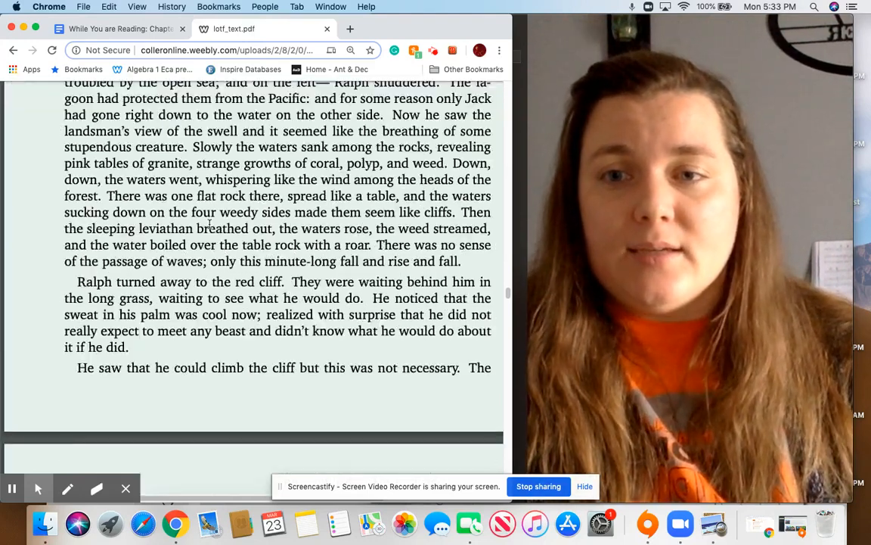
scroll("down", 3)
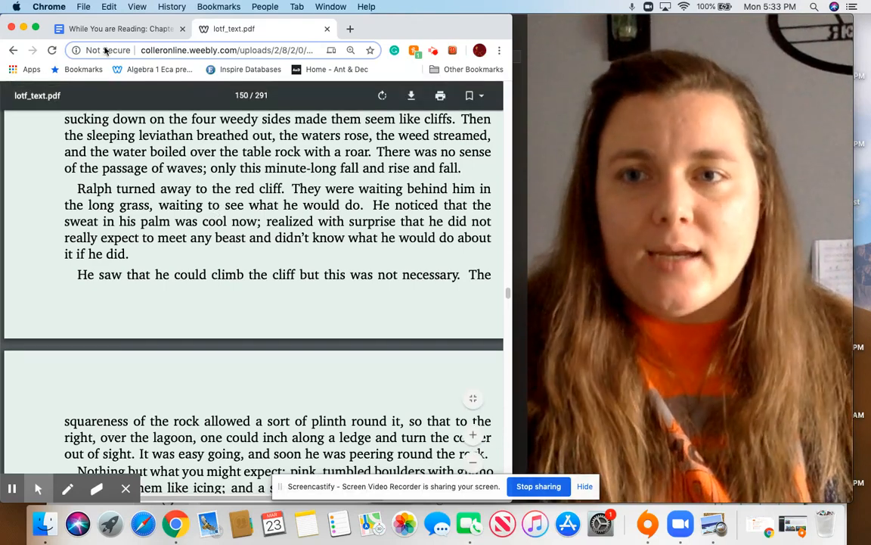
Switch to the Chapter 6 Questions document and scroll to its vocabulary terms section.
left_click(121, 28)
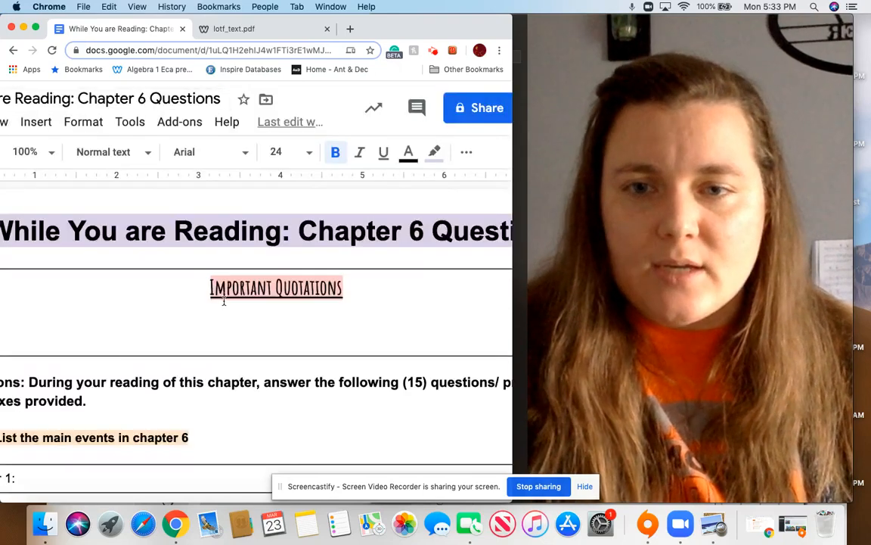
scroll("down", 3)
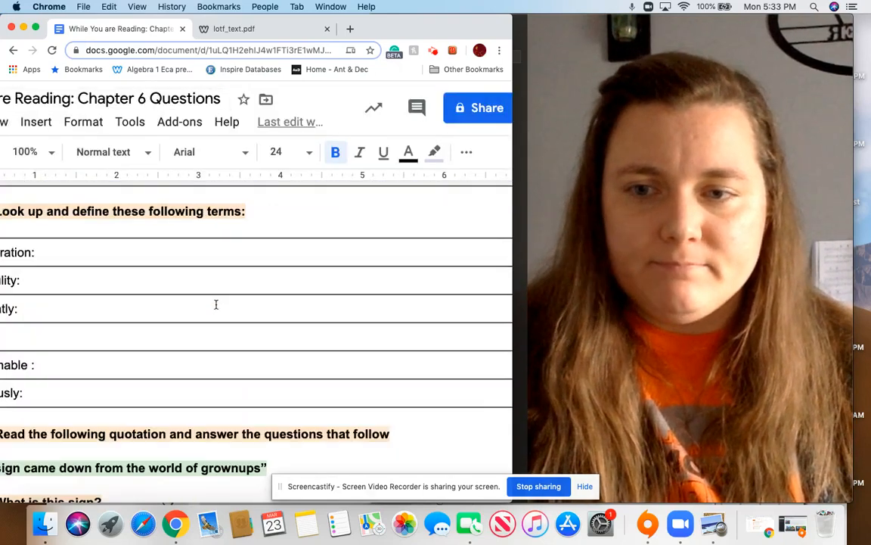